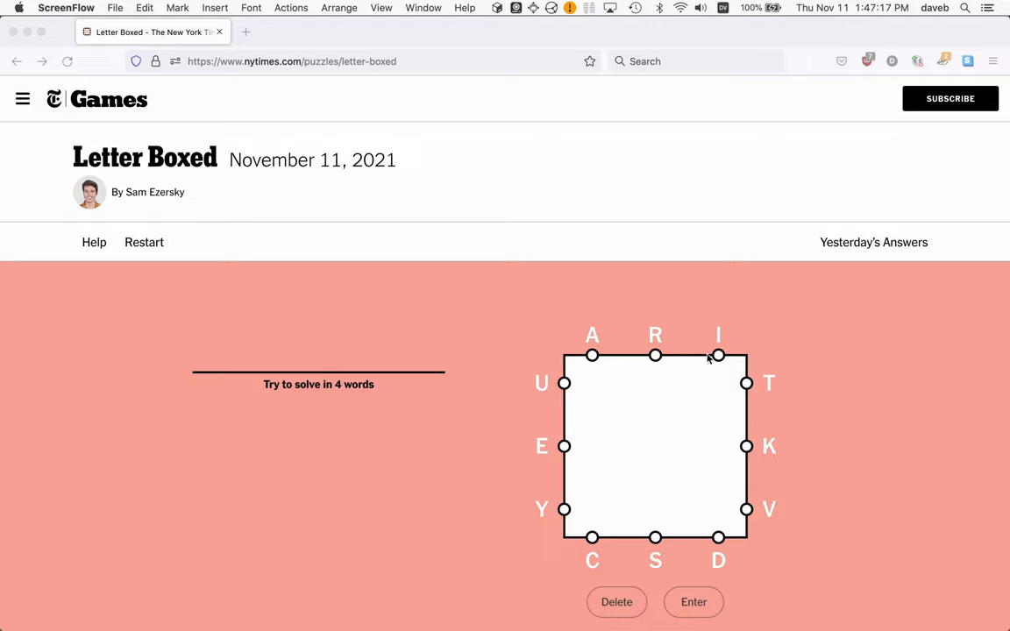
mouse_move(672, 475)
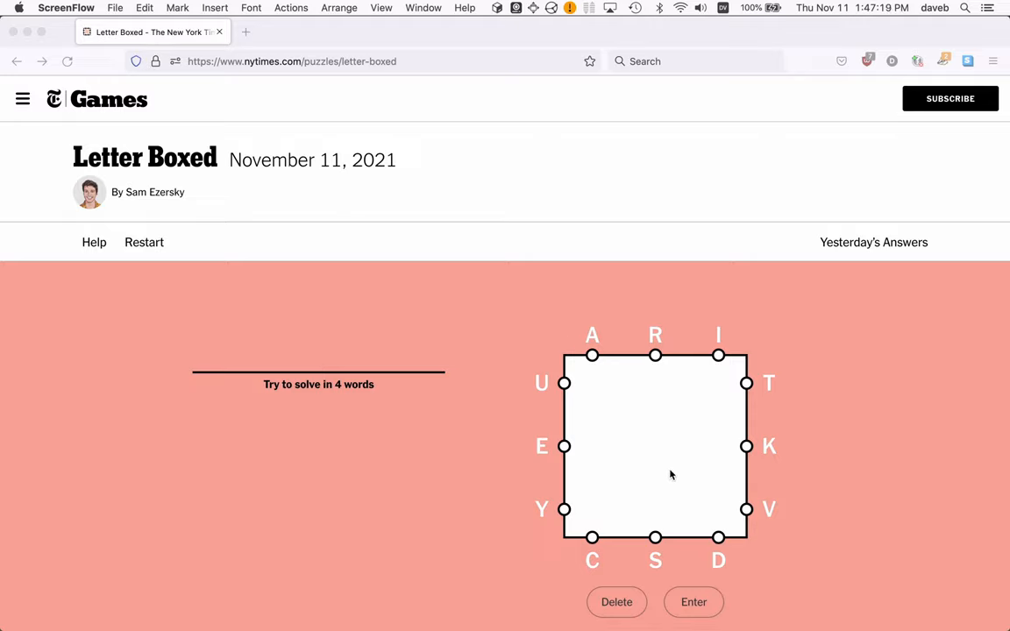
mouse_move(656, 405)
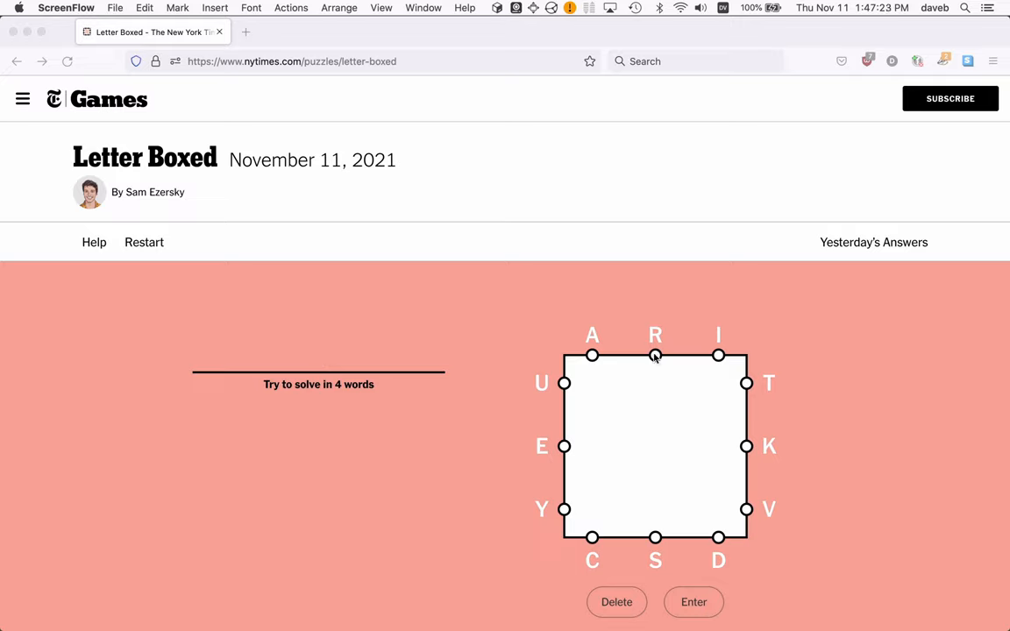
Begin a word on the Letter Boxed board with the letters R then U
click(655, 356)
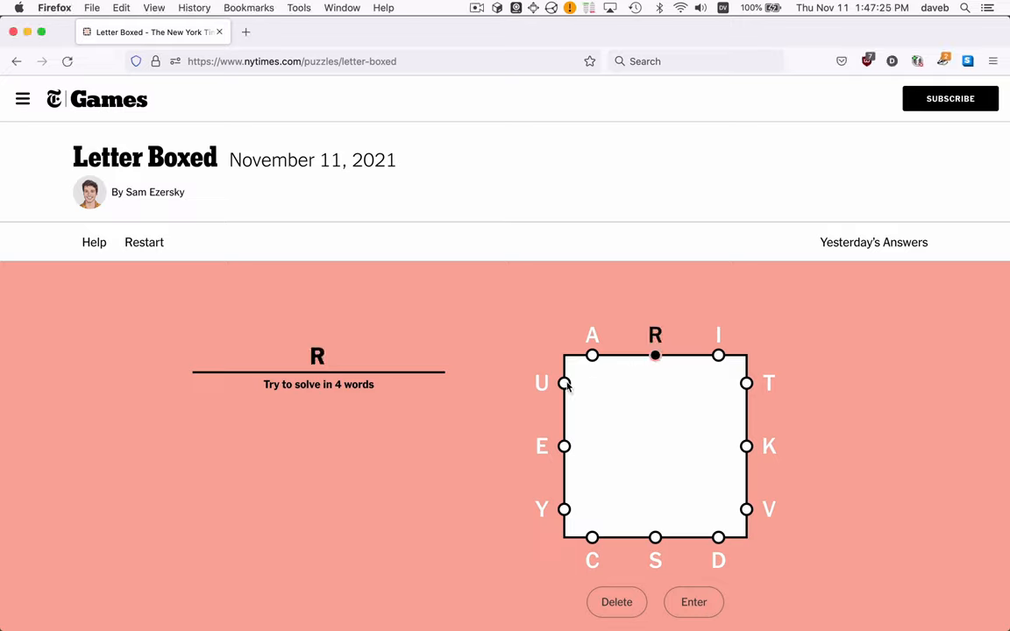
click(542, 383)
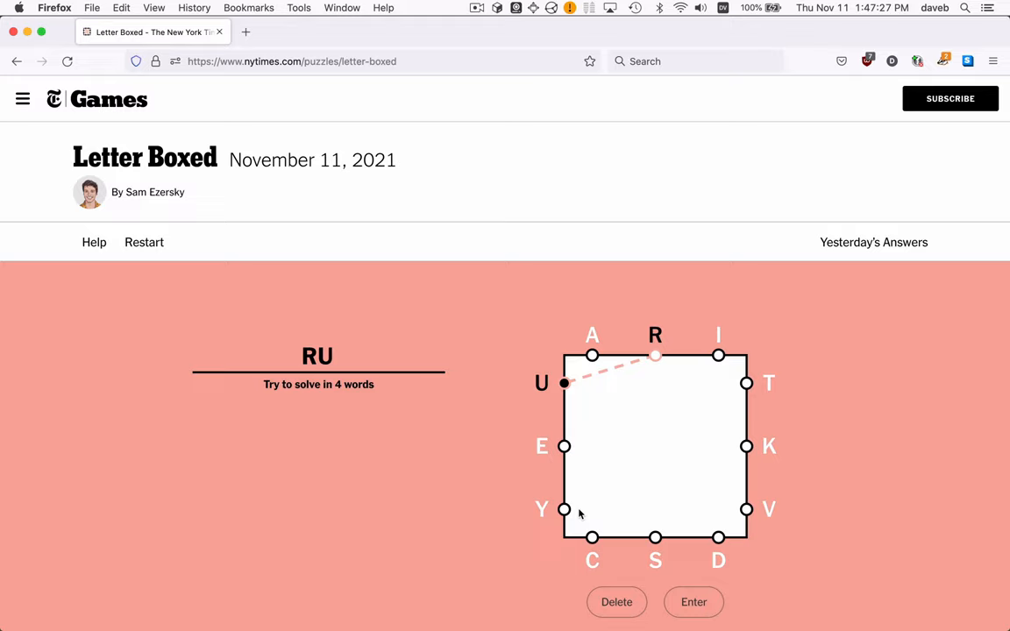
mouse_move(568, 488)
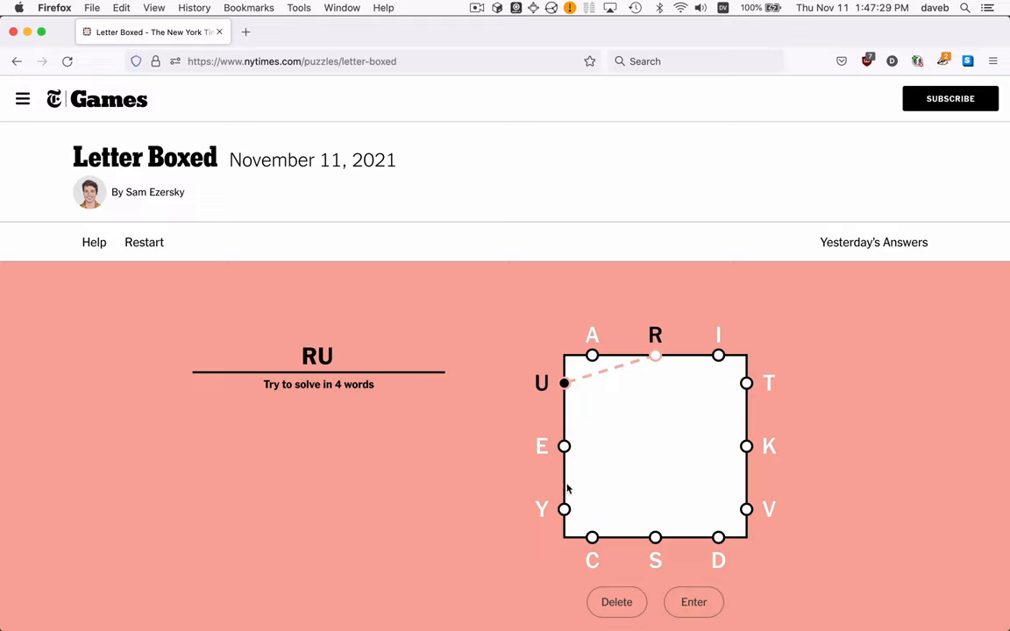
mouse_move(617, 602)
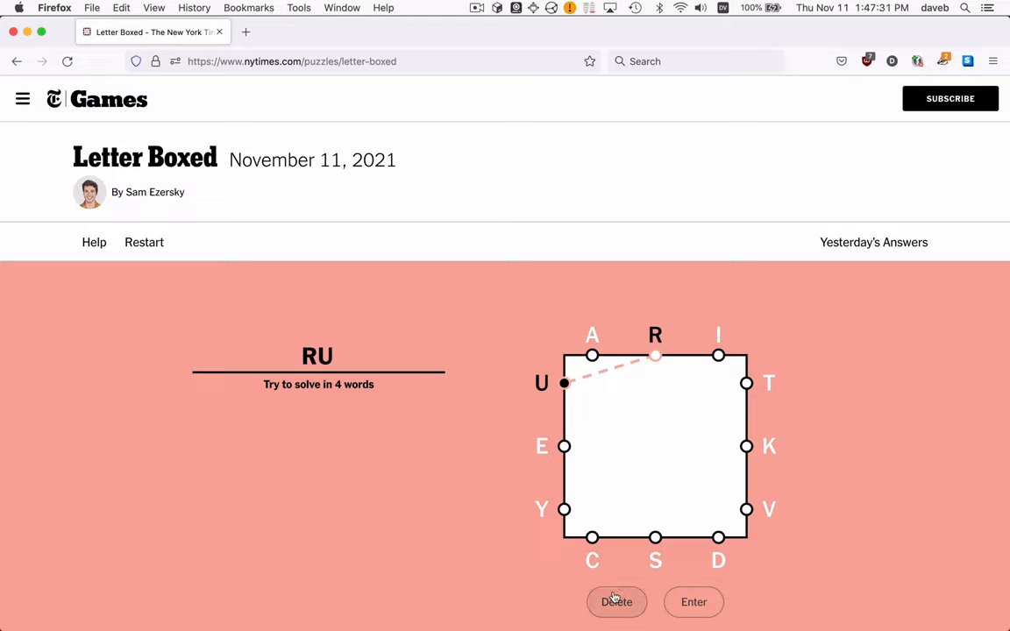
Clear the R-U attempt and spell T-E-S-T-E-D on the board without submitting
click(617, 602)
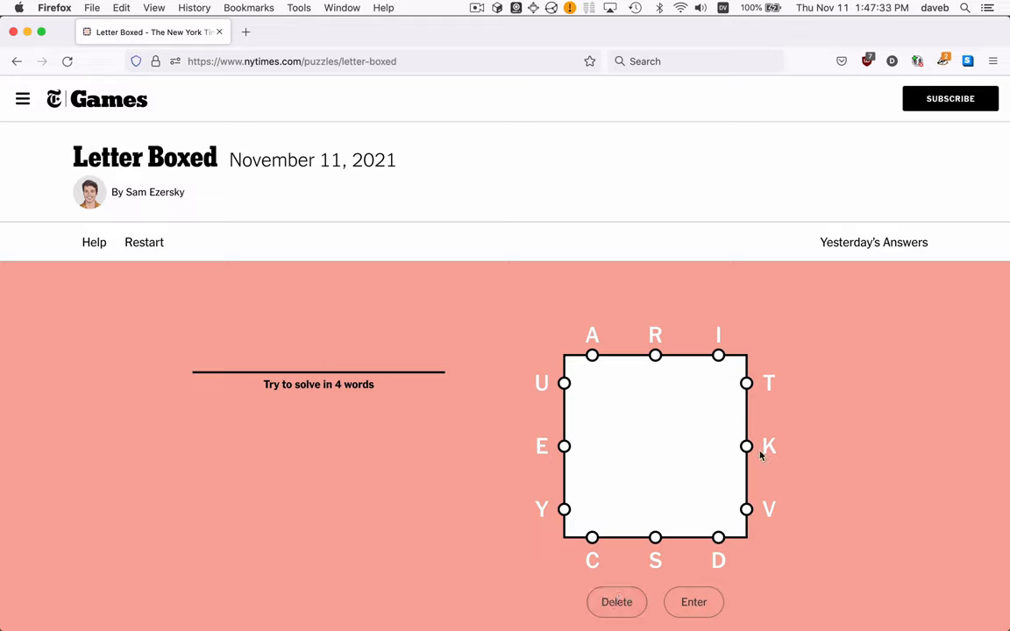
mouse_move(649, 435)
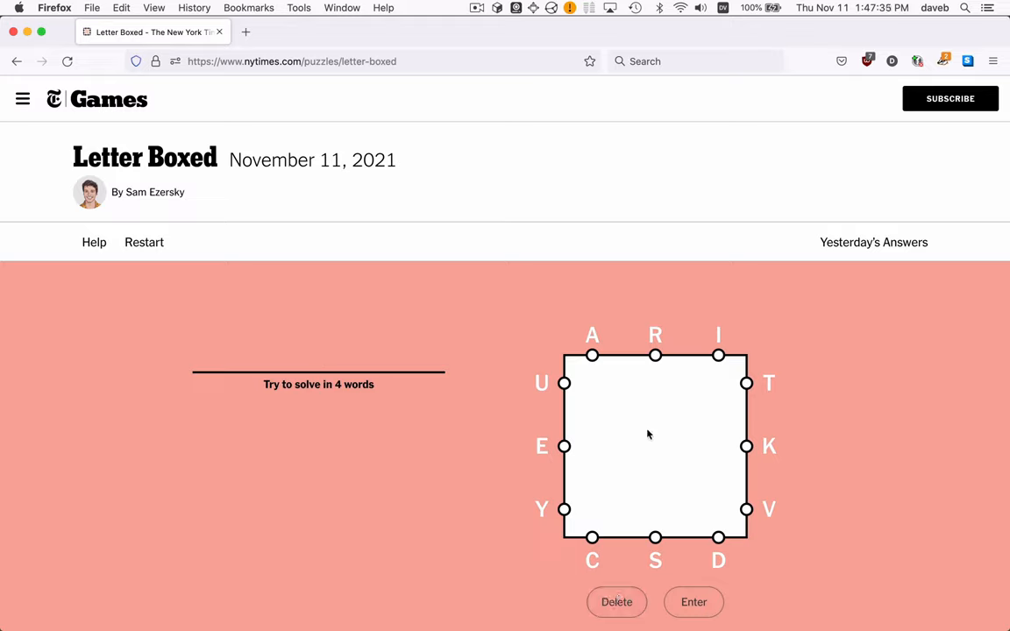
mouse_move(750, 389)
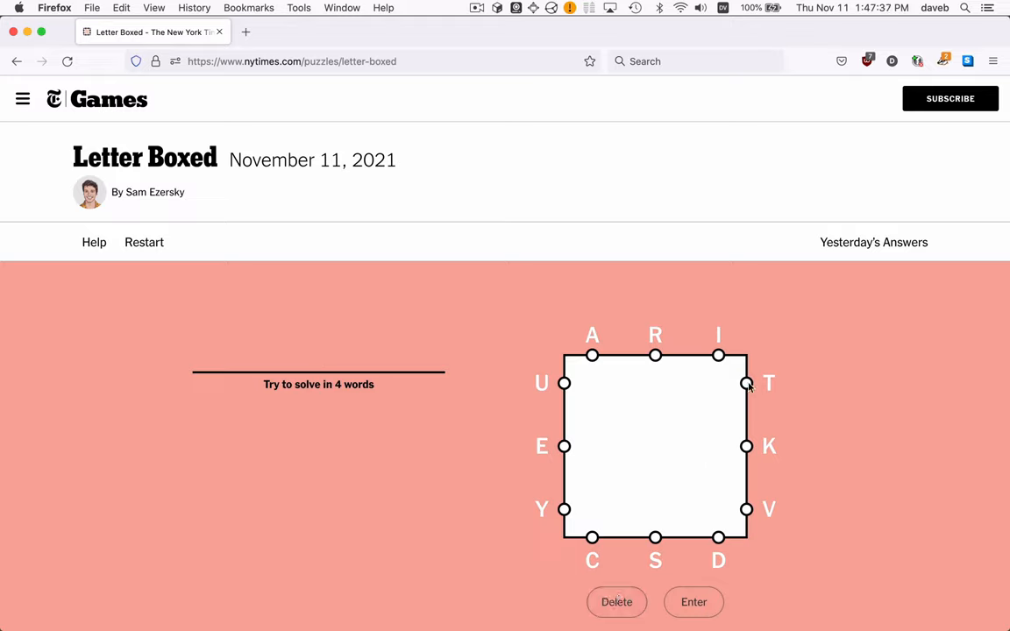
click(747, 383)
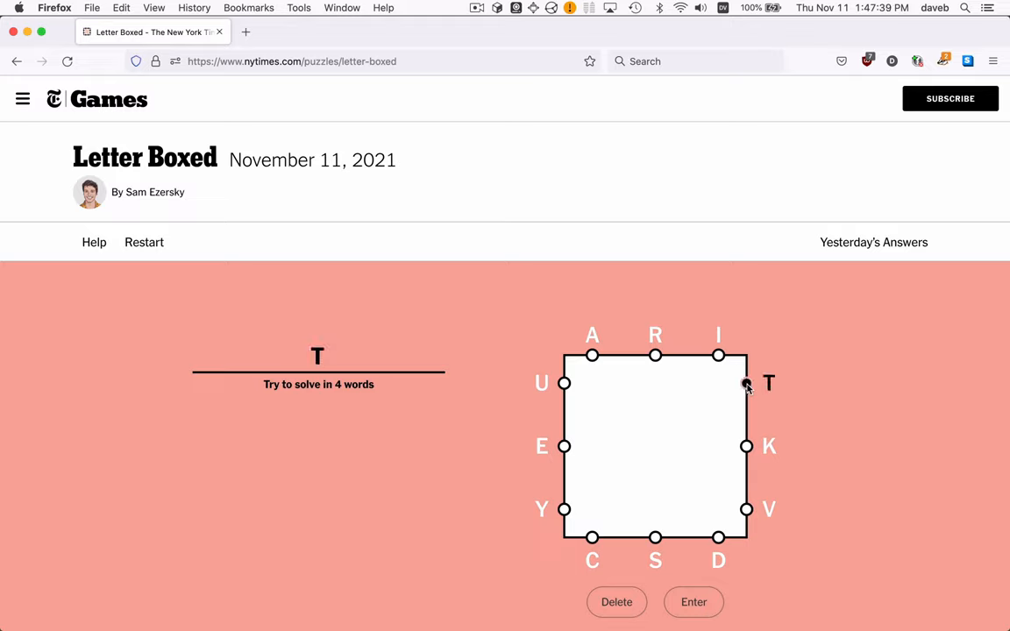
click(655, 538)
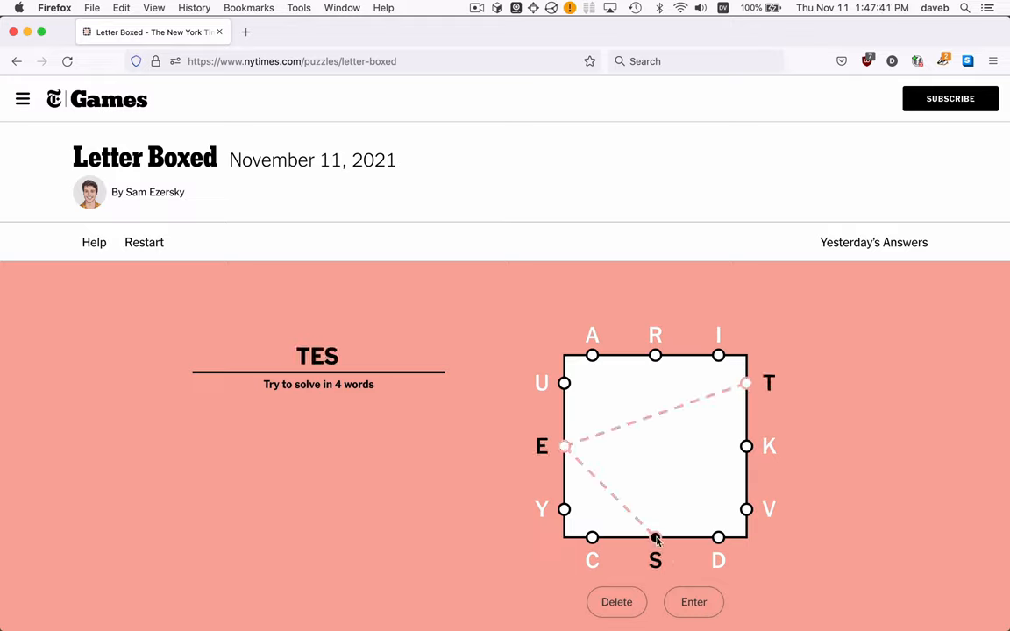
click(746, 383)
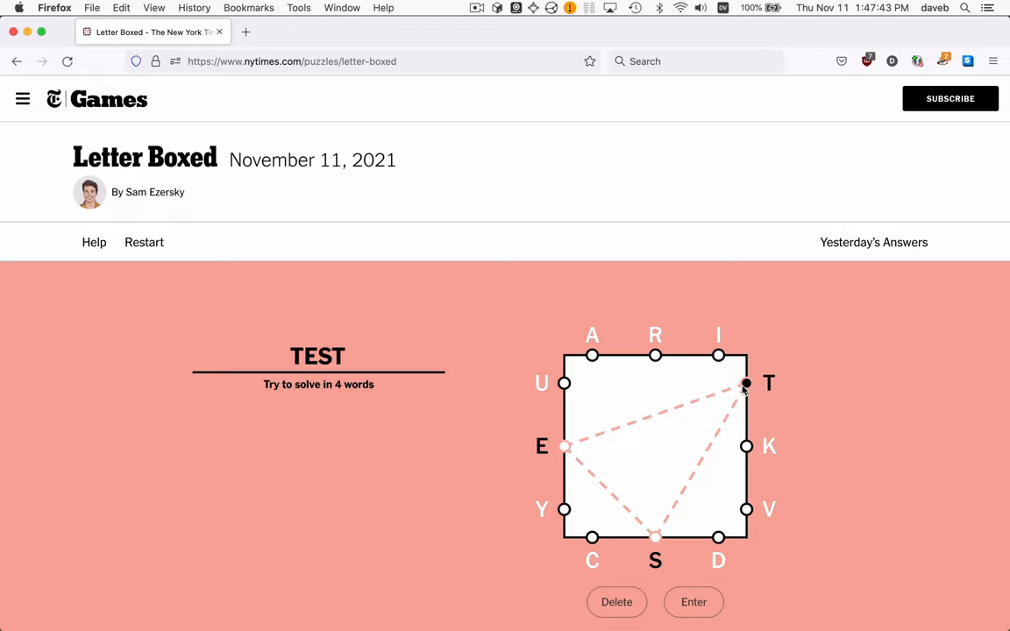
click(565, 446)
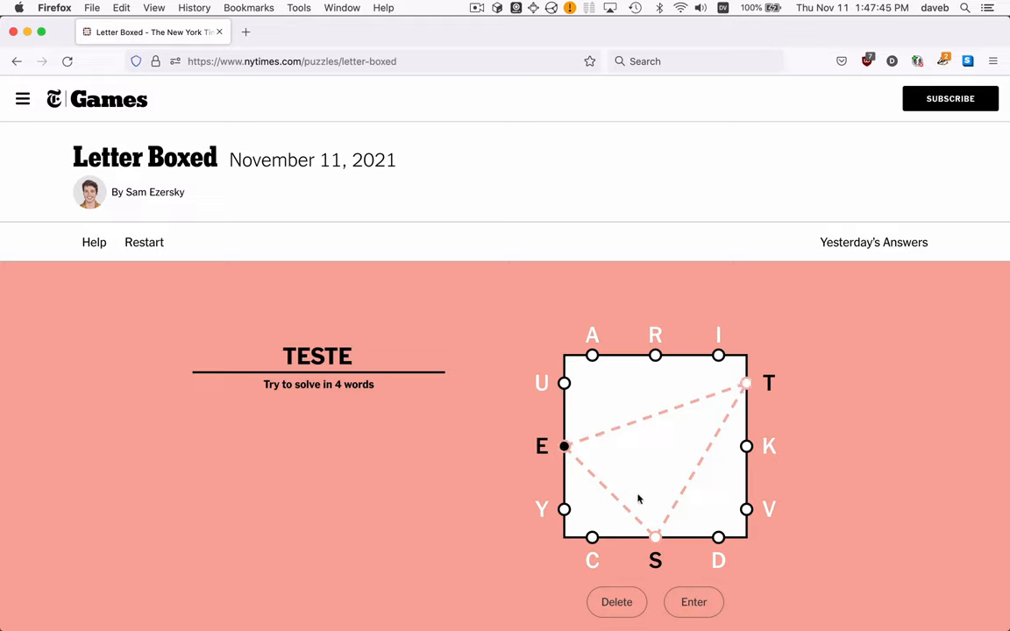
click(718, 536)
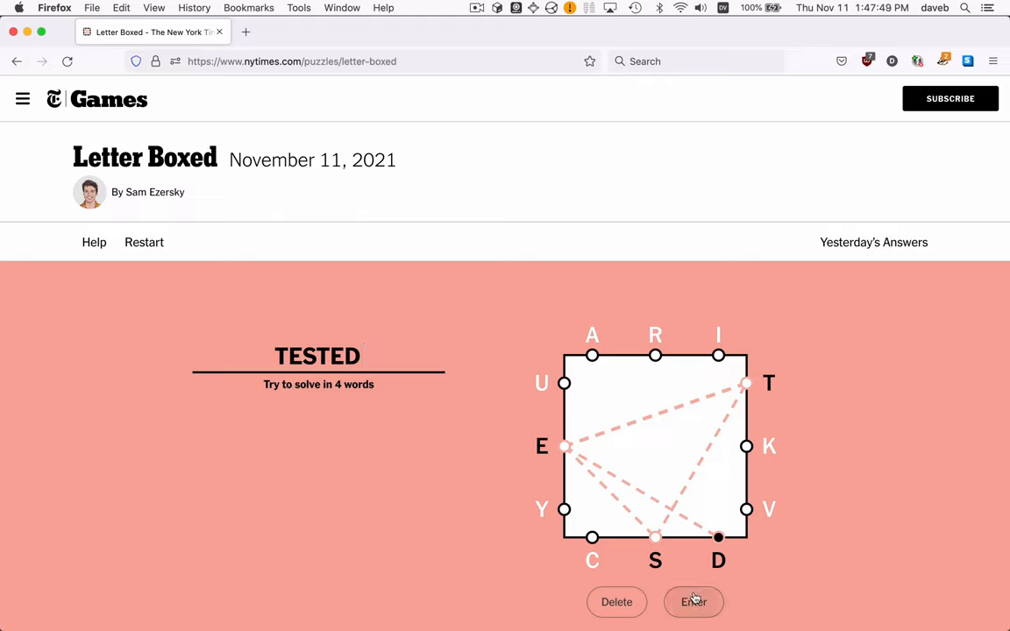
Submit TESTED as the first word and switch over to the Python solver script
click(693, 602)
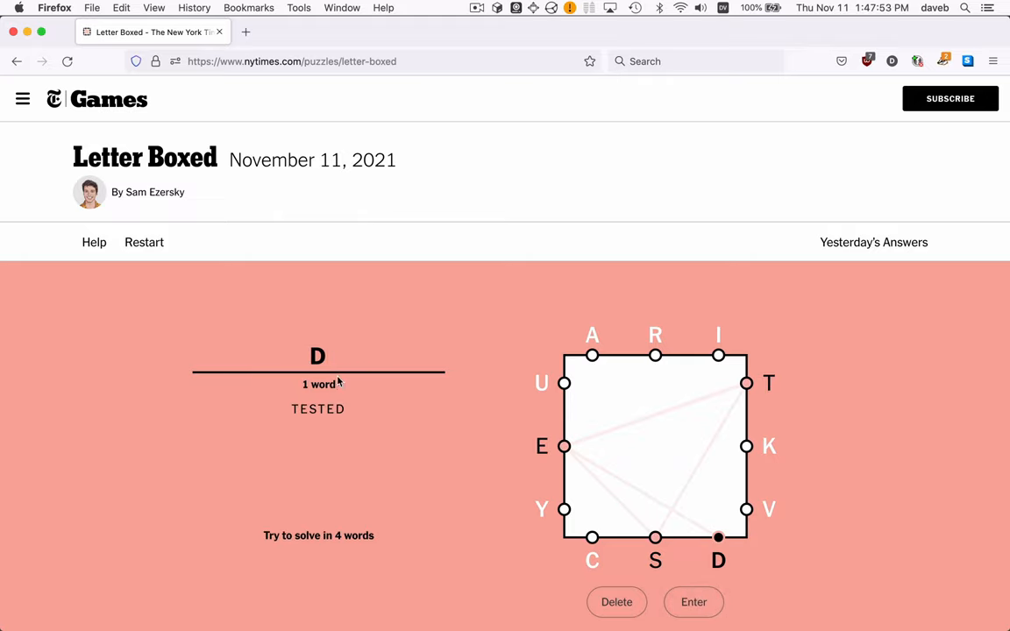
mouse_move(624, 474)
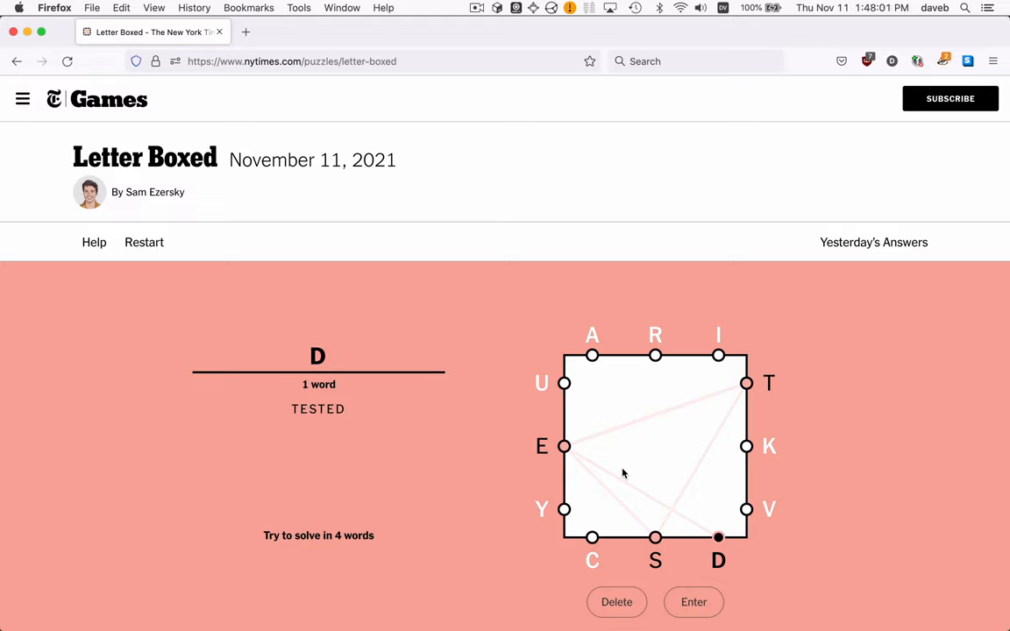
mouse_move(371, 76)
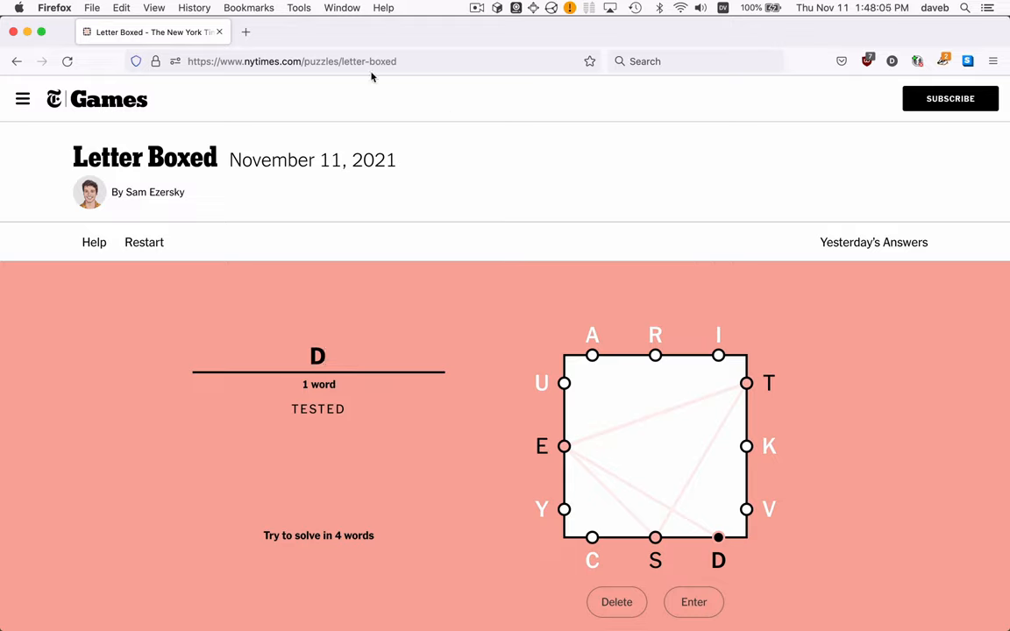
mouse_move(623, 346)
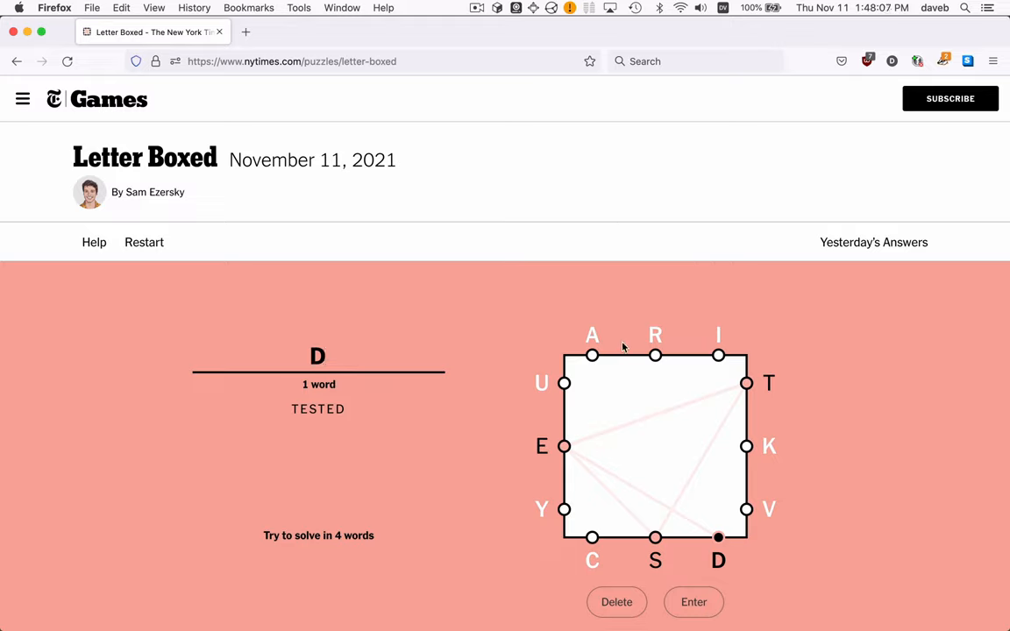
mouse_move(530, 418)
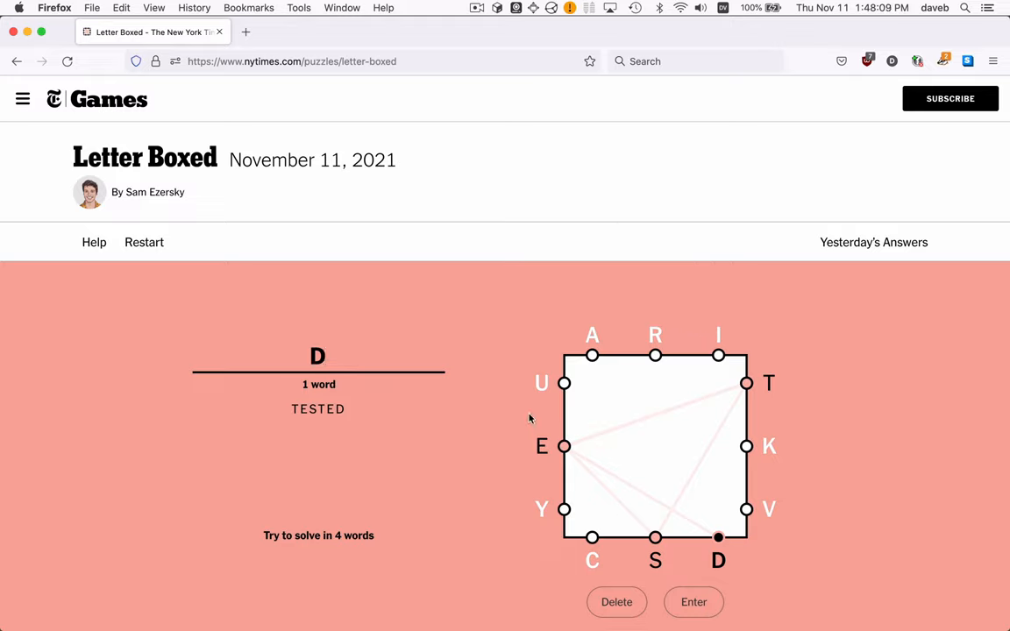
key(cmd+tab)
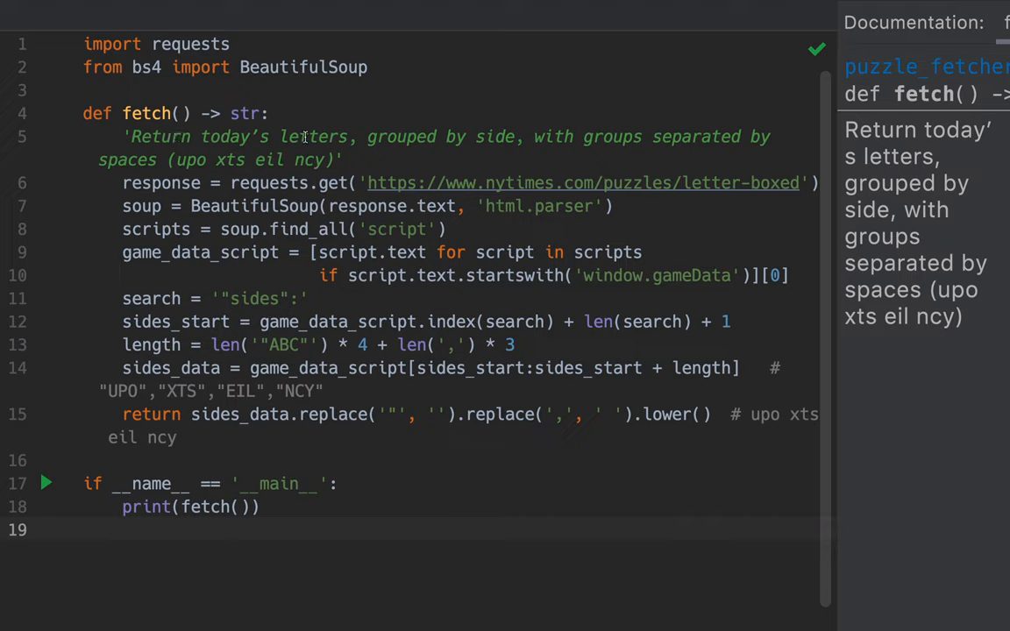
mouse_move(358, 168)
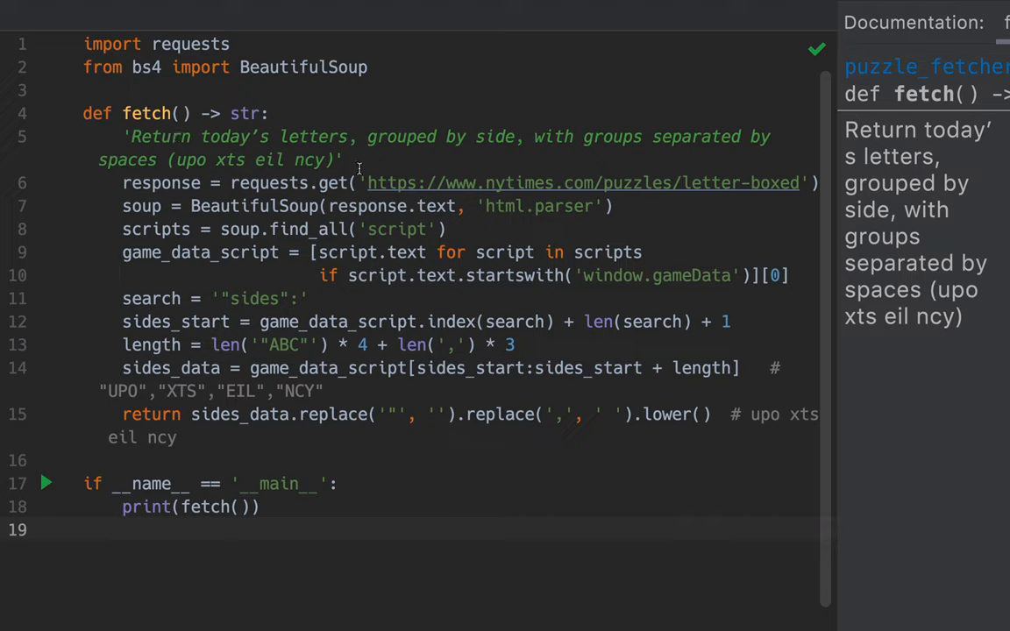
mouse_move(203, 176)
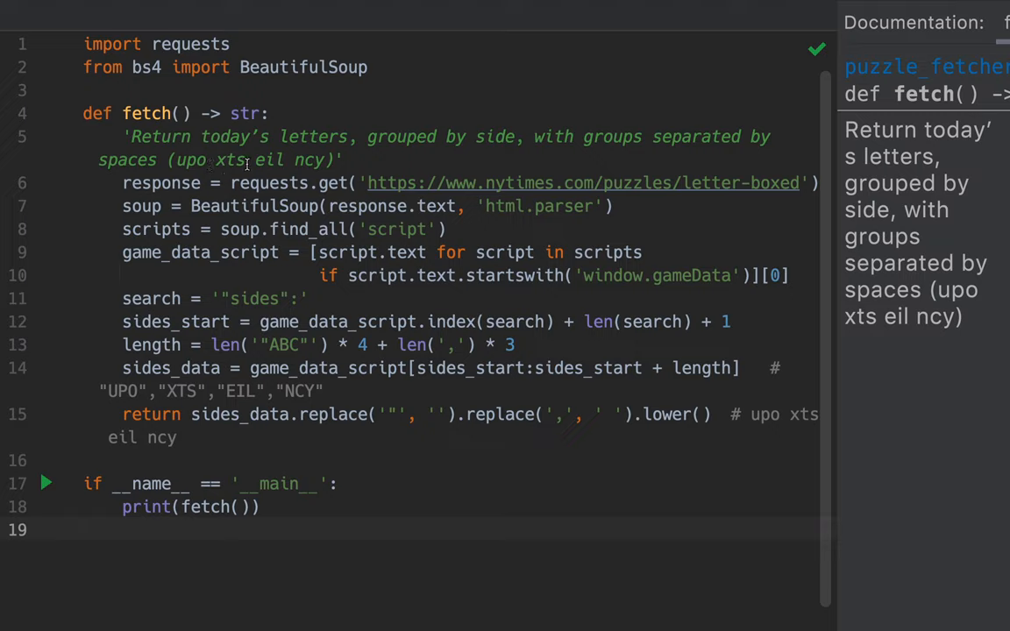
mouse_move(389, 183)
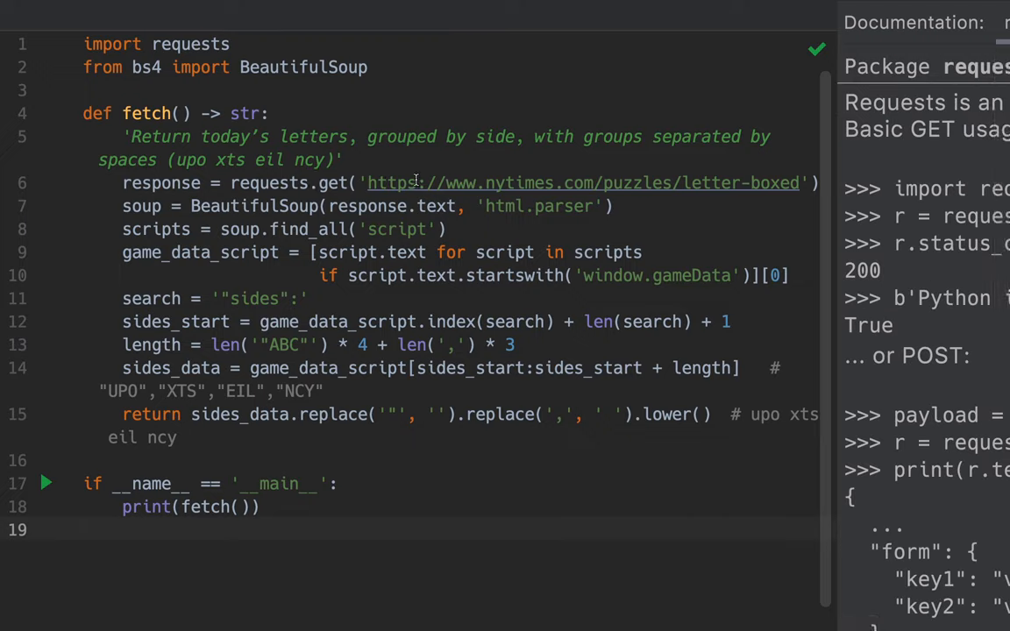
mouse_move(496, 183)
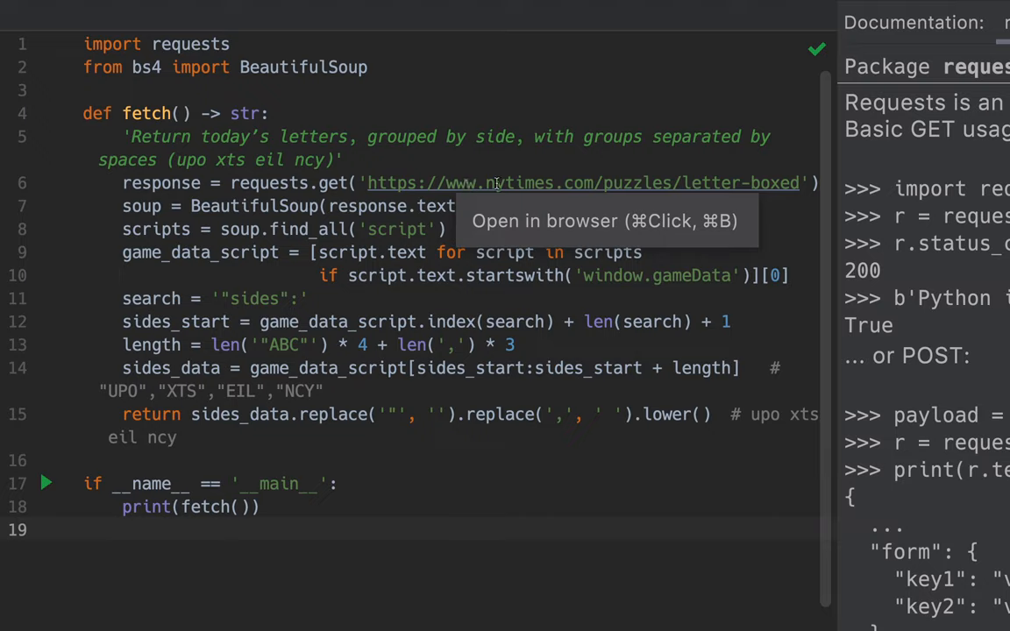
mouse_move(384, 187)
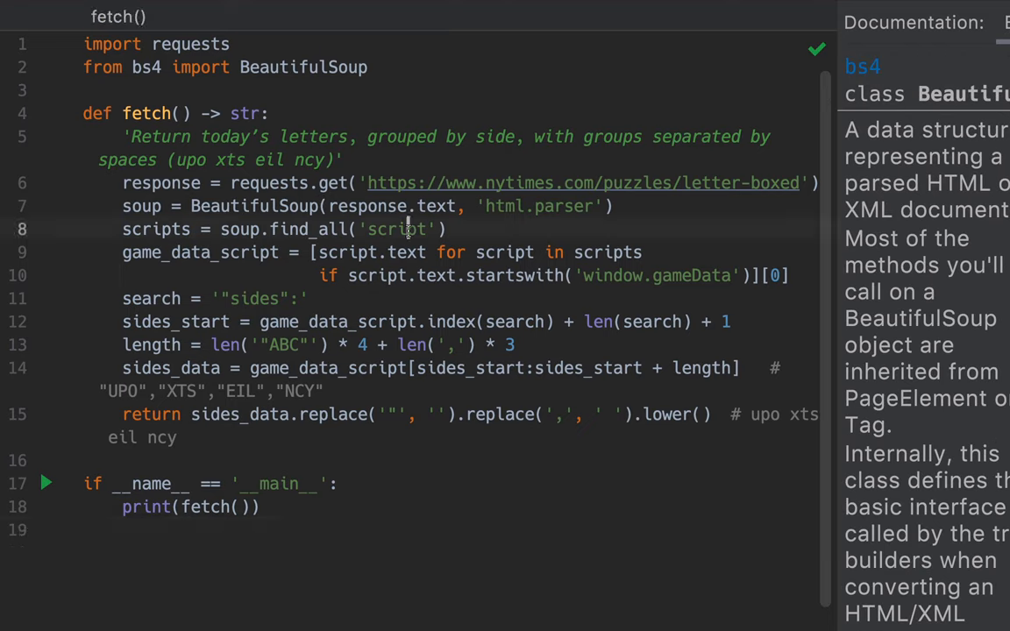
mouse_move(329, 229)
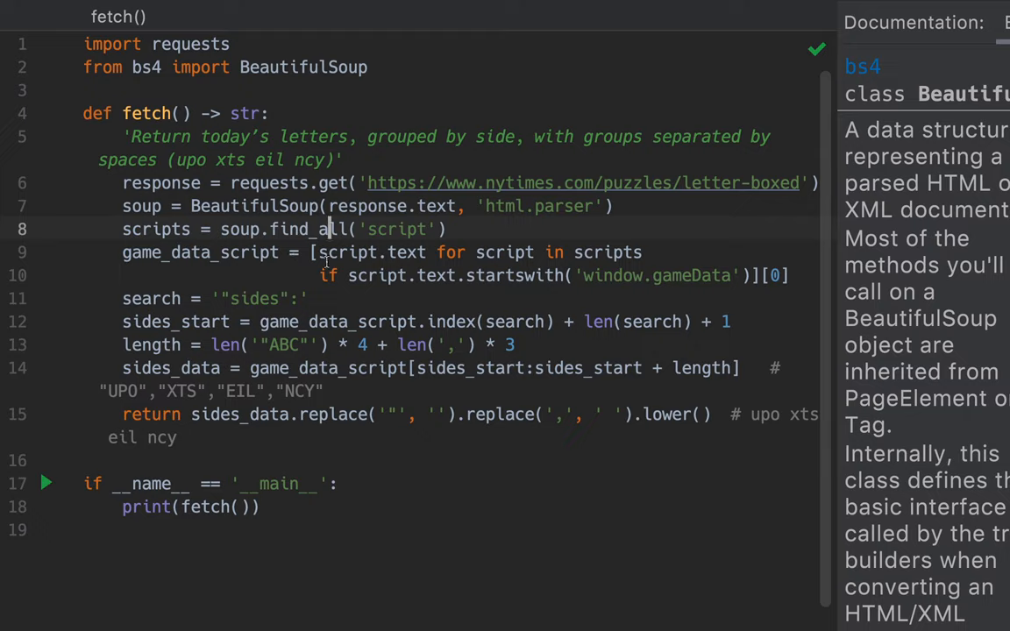
mouse_move(642, 277)
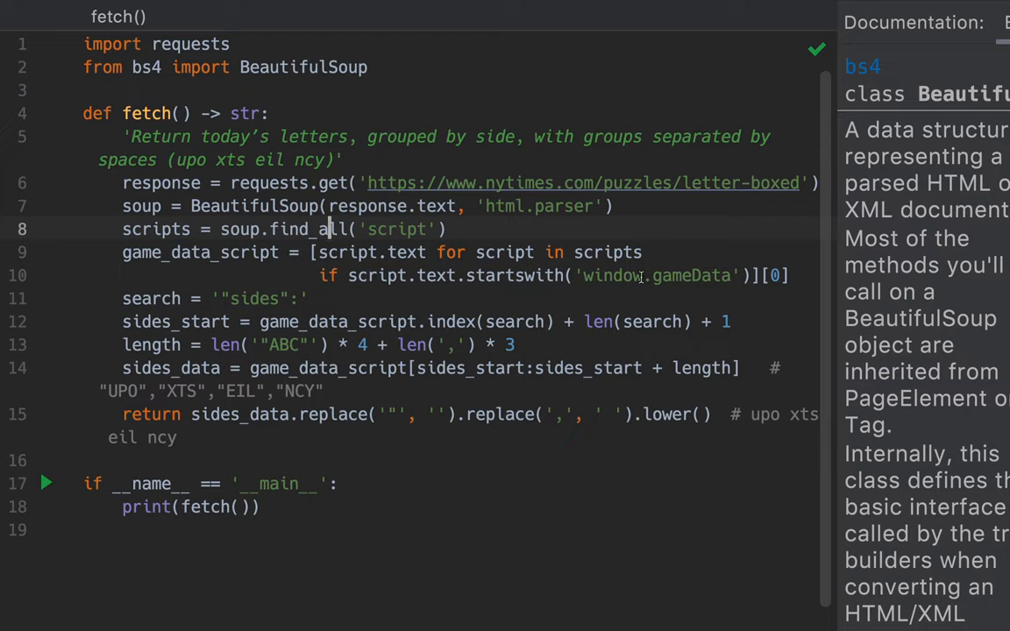
double_click(611, 275)
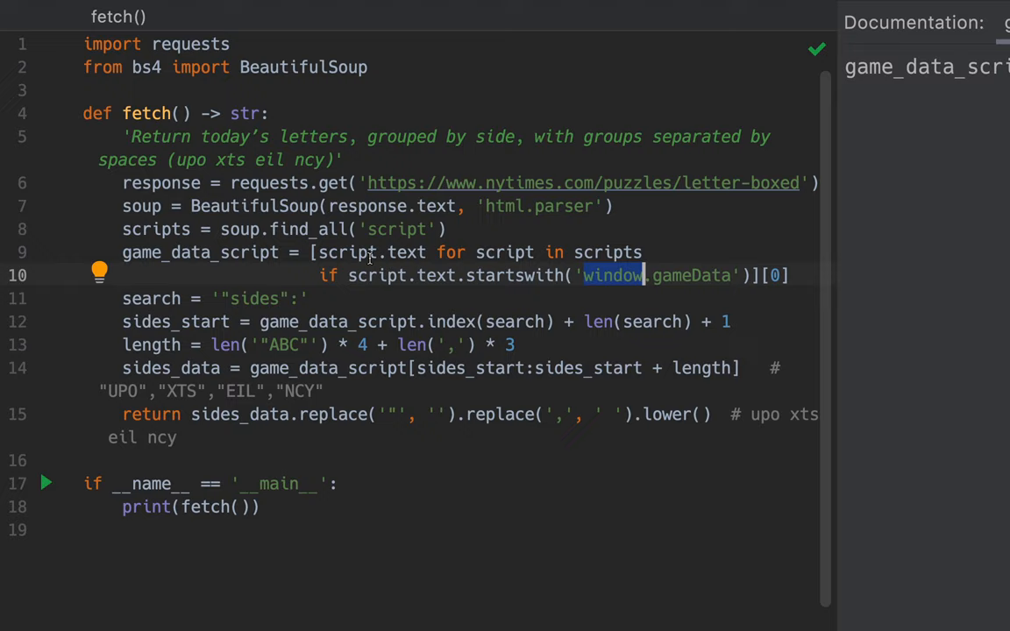
mouse_move(183, 307)
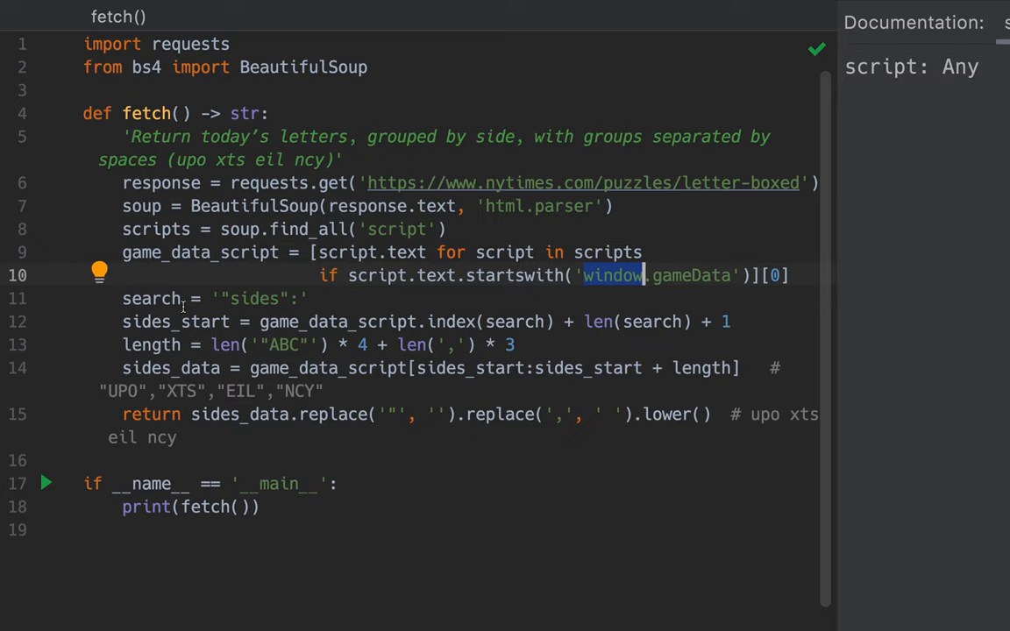
mouse_move(439, 298)
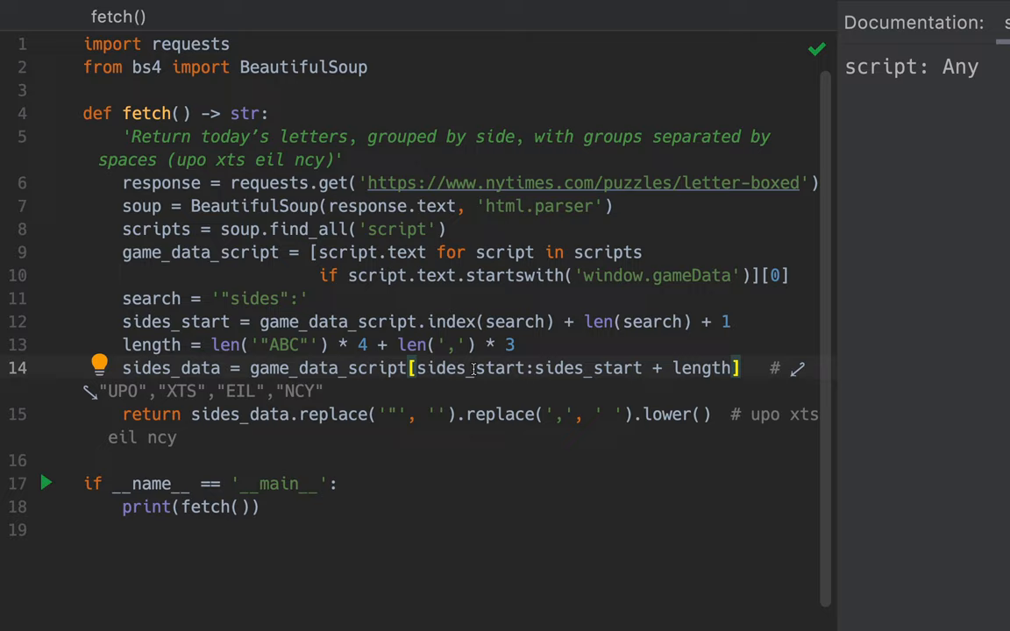
mouse_move(555, 368)
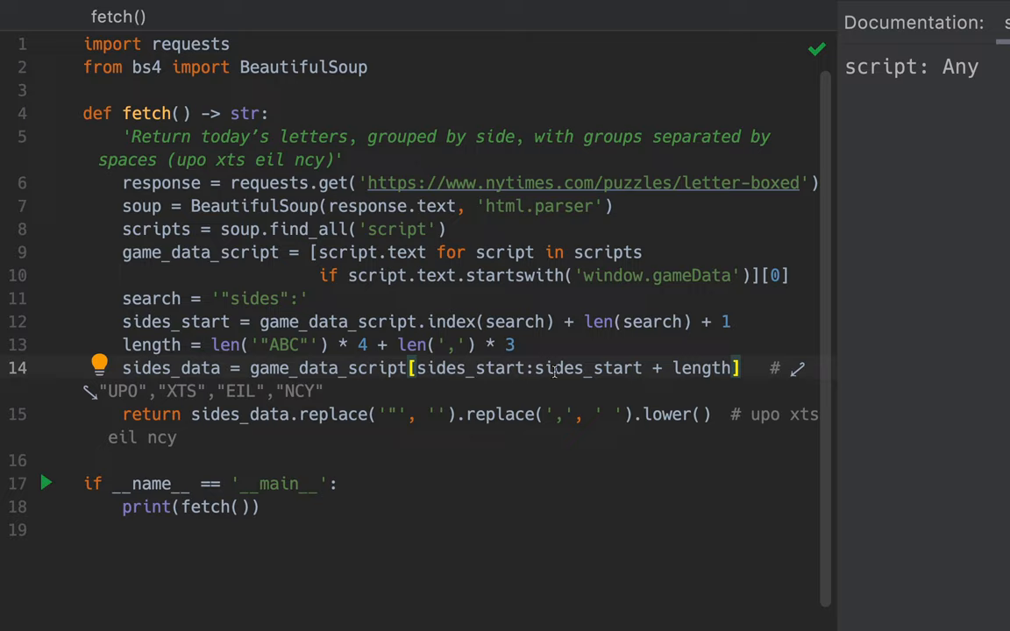
mouse_move(246, 425)
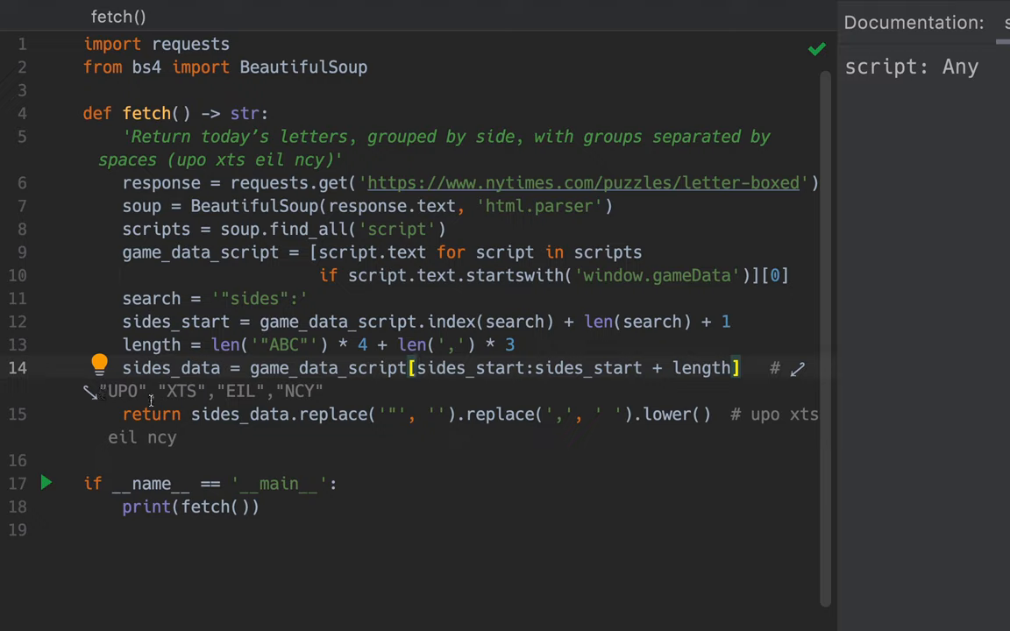
mouse_move(756, 407)
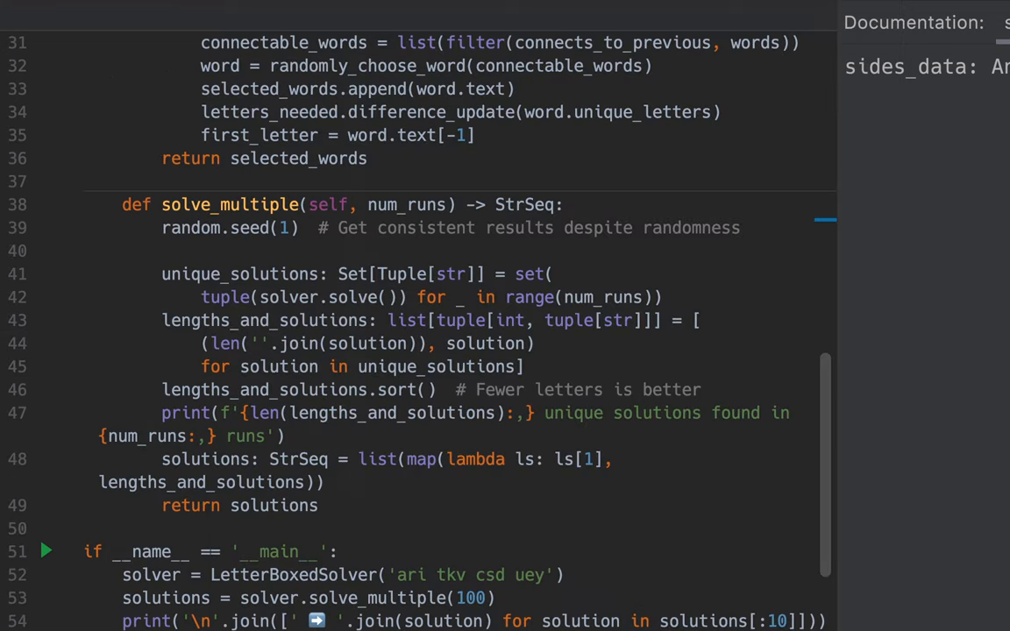
scroll(up, 3)
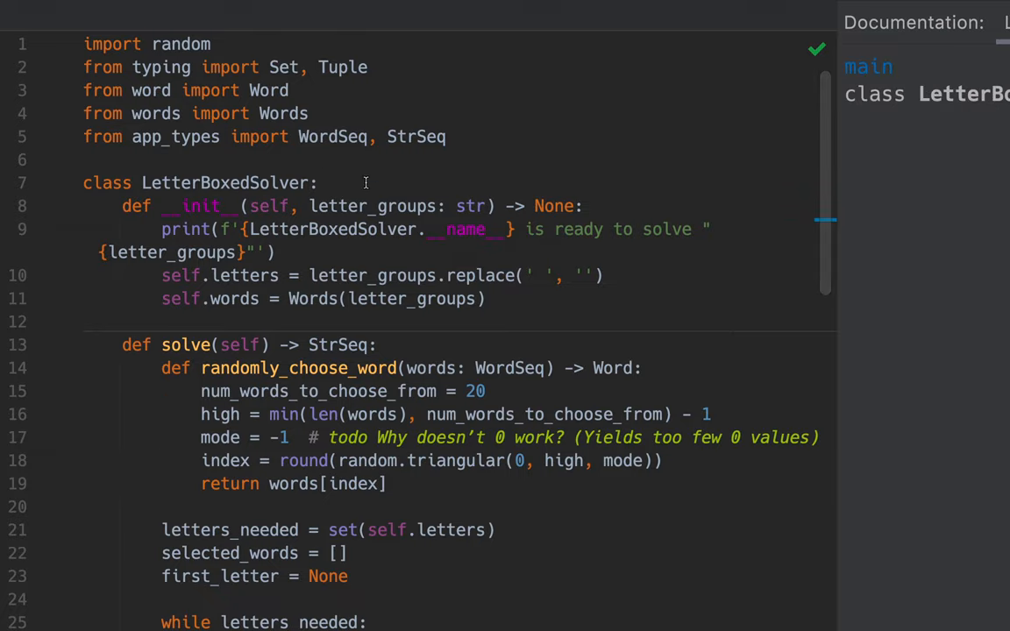
scroll(down, 3)
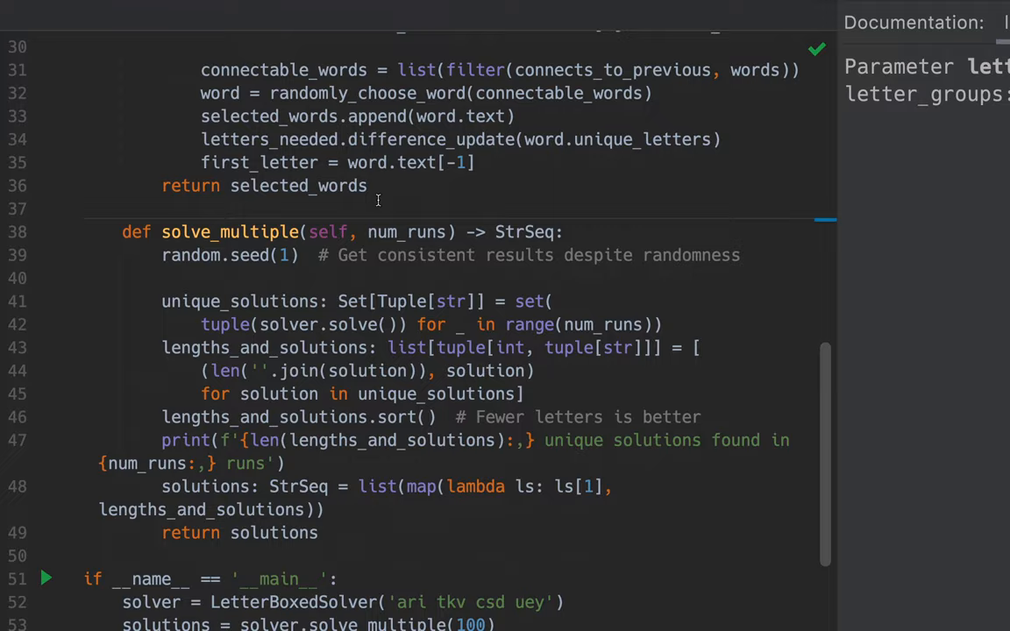
scroll(down, 3)
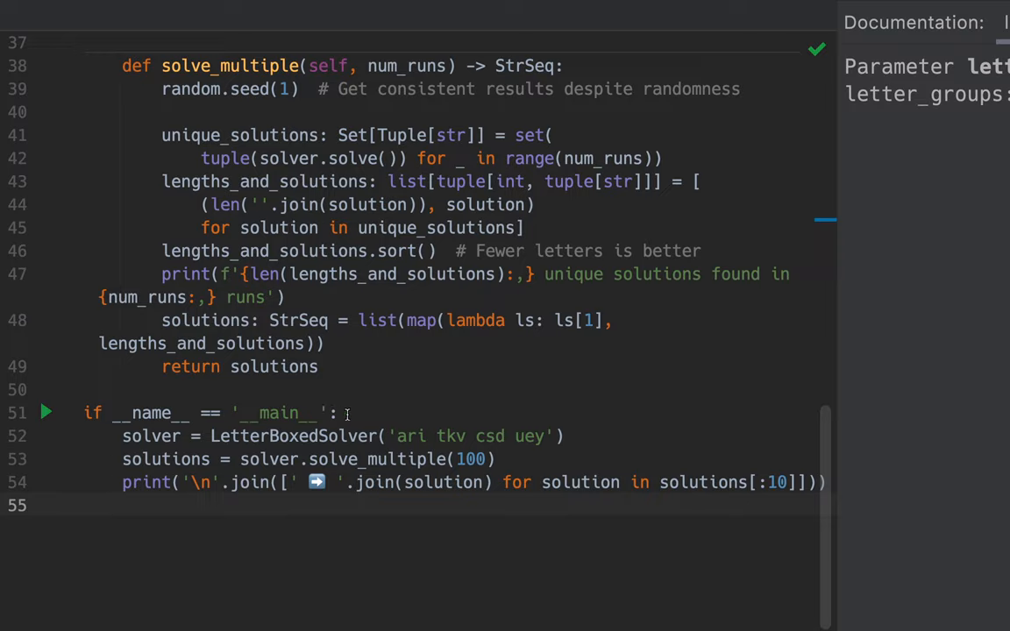
double_click(293, 436)
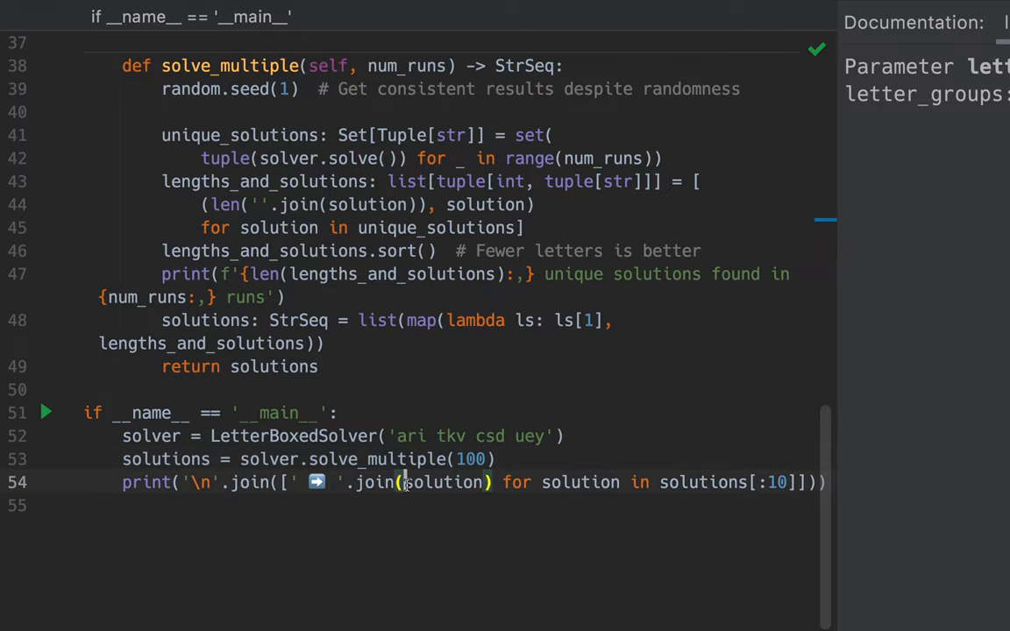
click(22, 468)
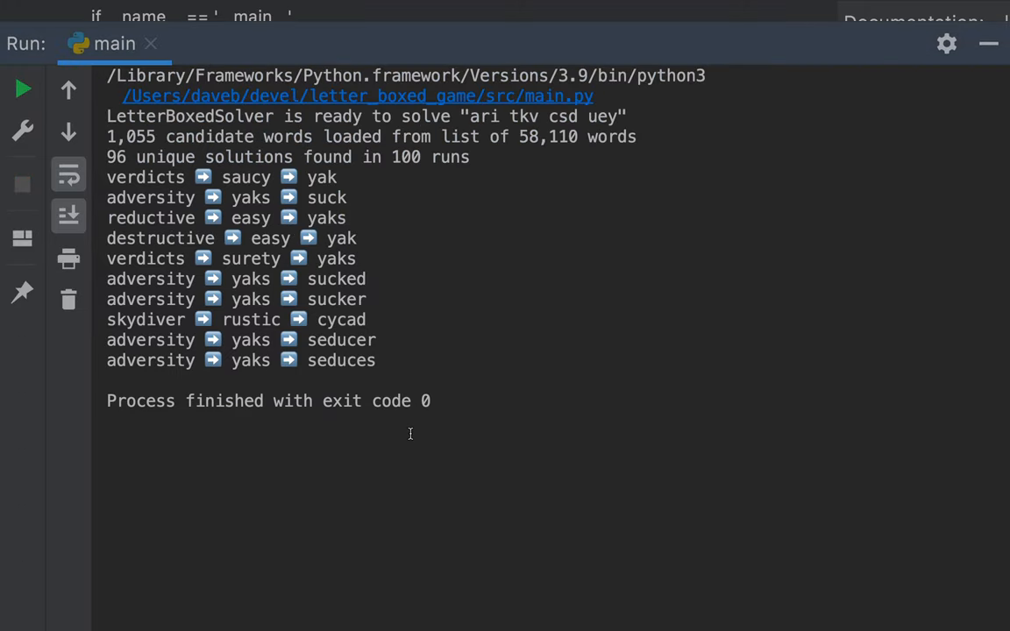
mouse_move(215, 126)
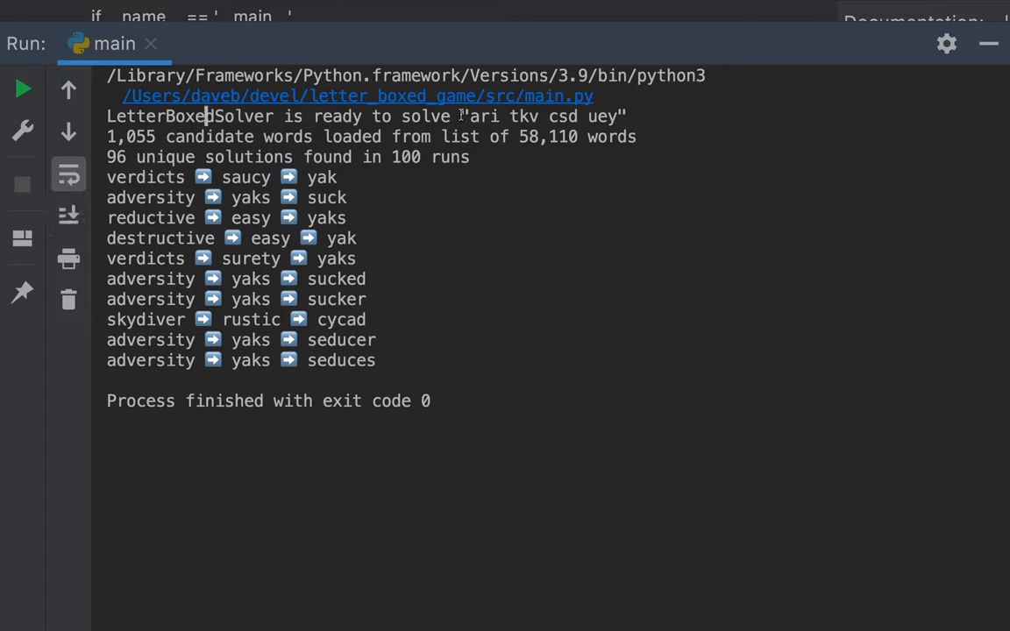
mouse_move(281, 139)
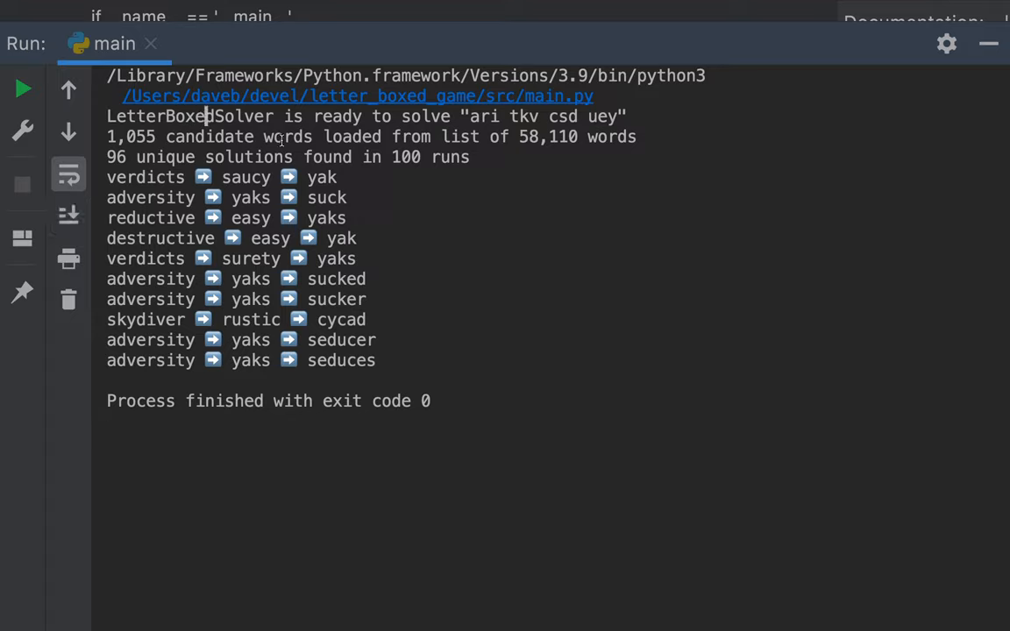
mouse_move(543, 146)
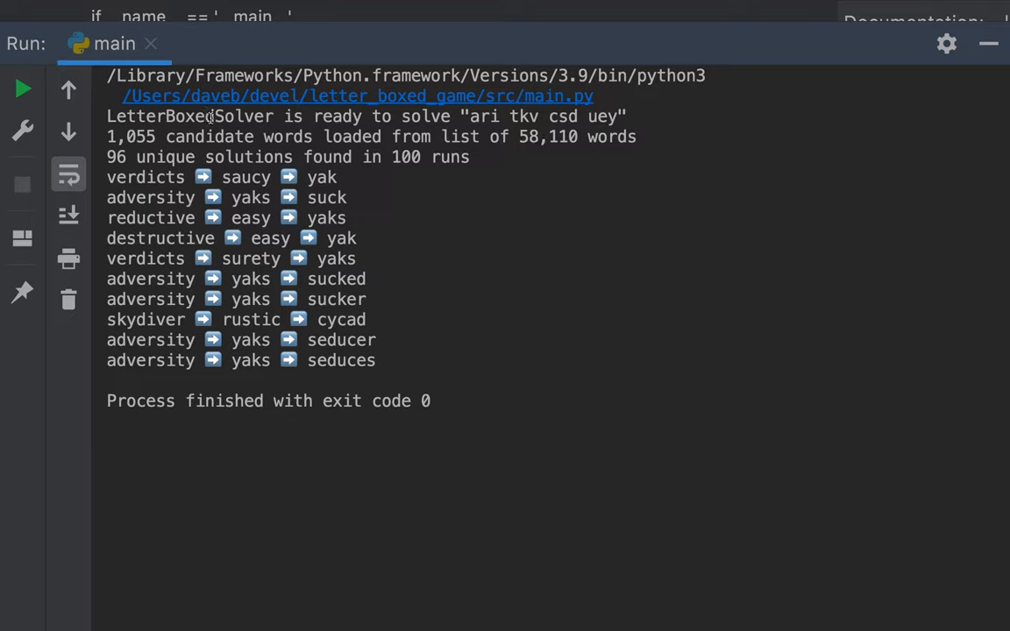
mouse_move(133, 145)
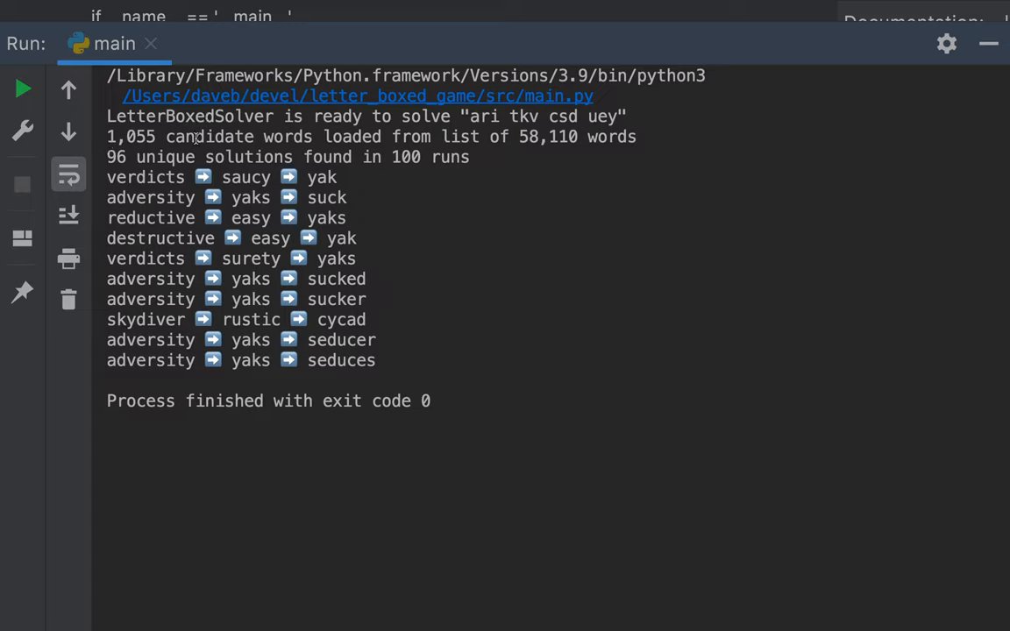
Switch back to PyCharm and show the run output listing 96 unique solutions
key(cmd+tab)
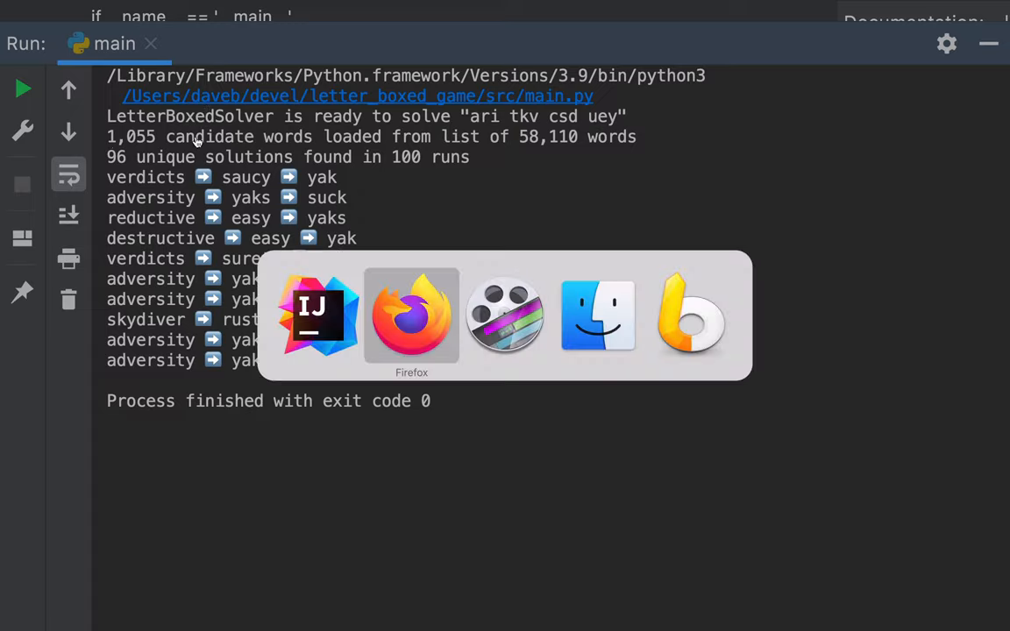
click(411, 316)
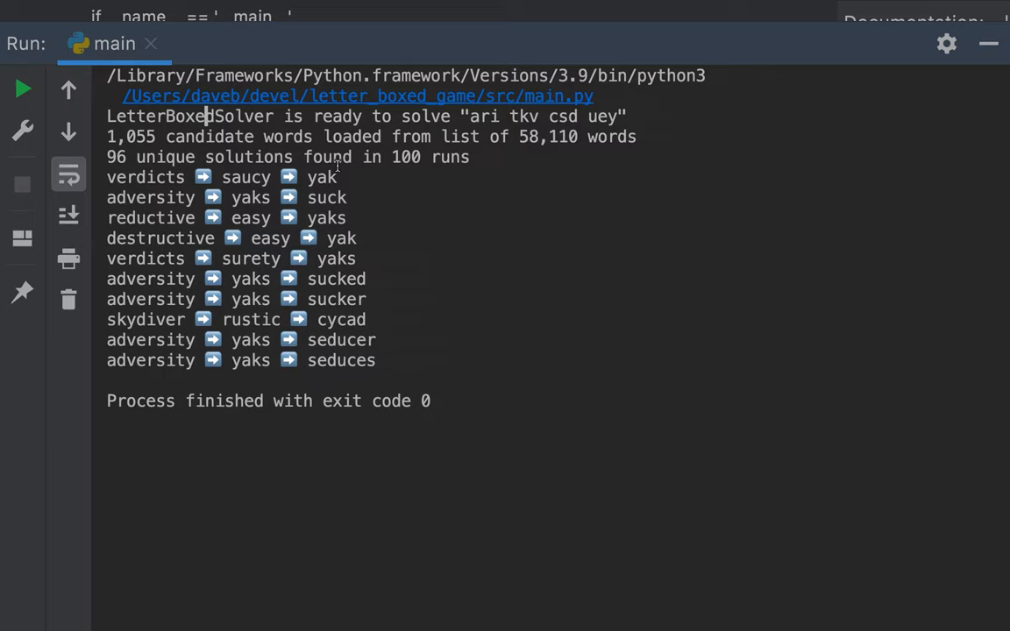
mouse_move(382, 158)
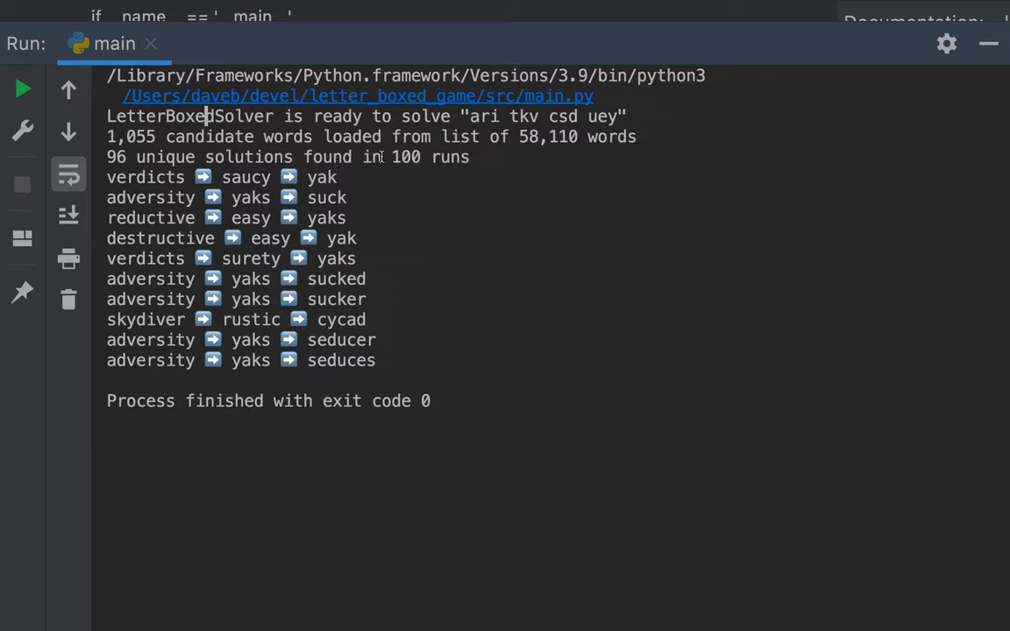
mouse_move(261, 157)
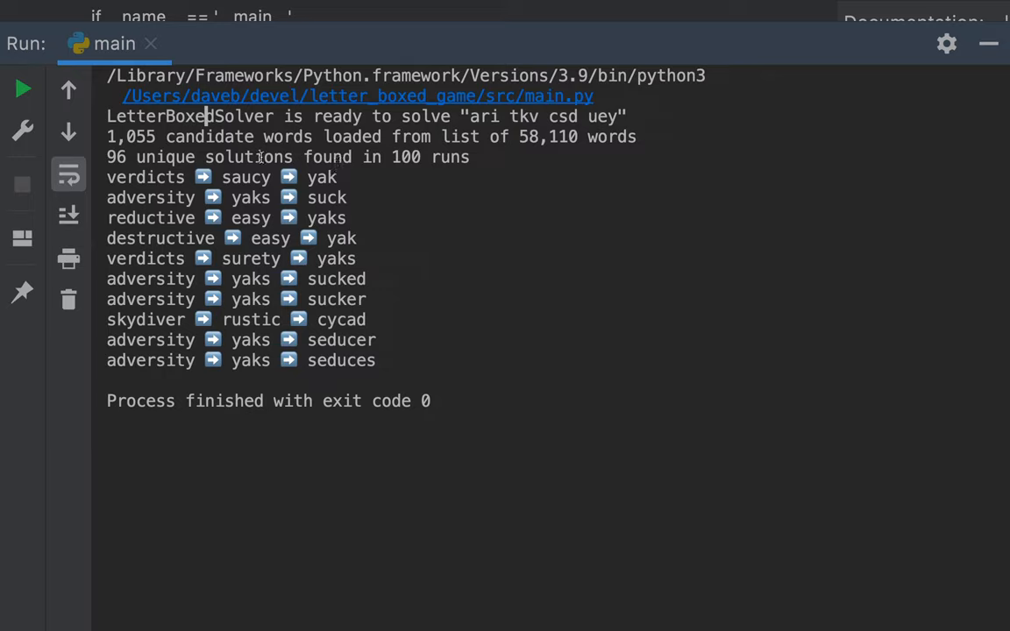
mouse_move(286, 157)
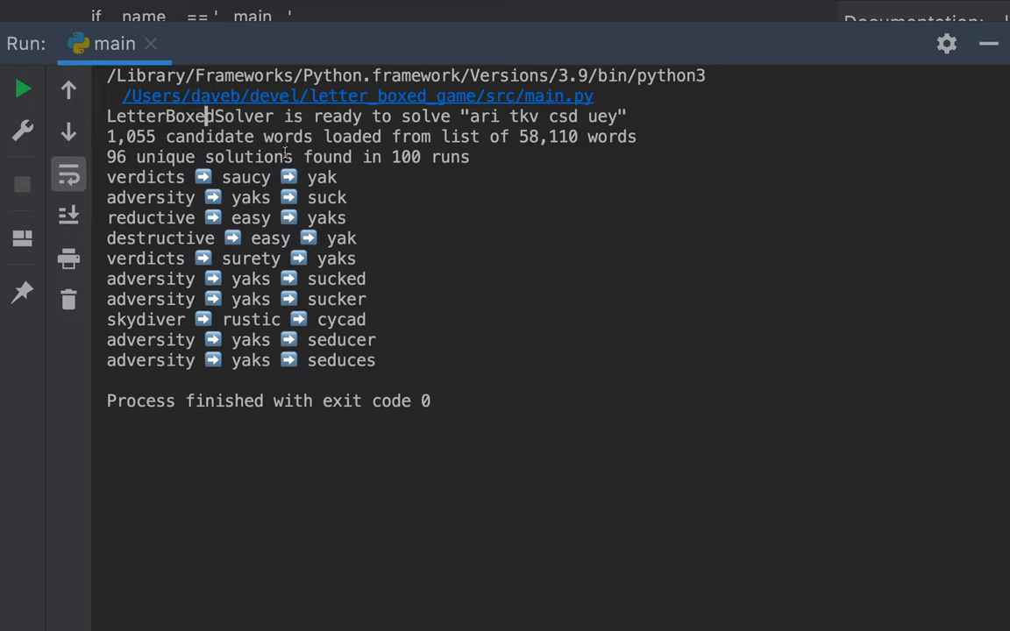
mouse_move(427, 167)
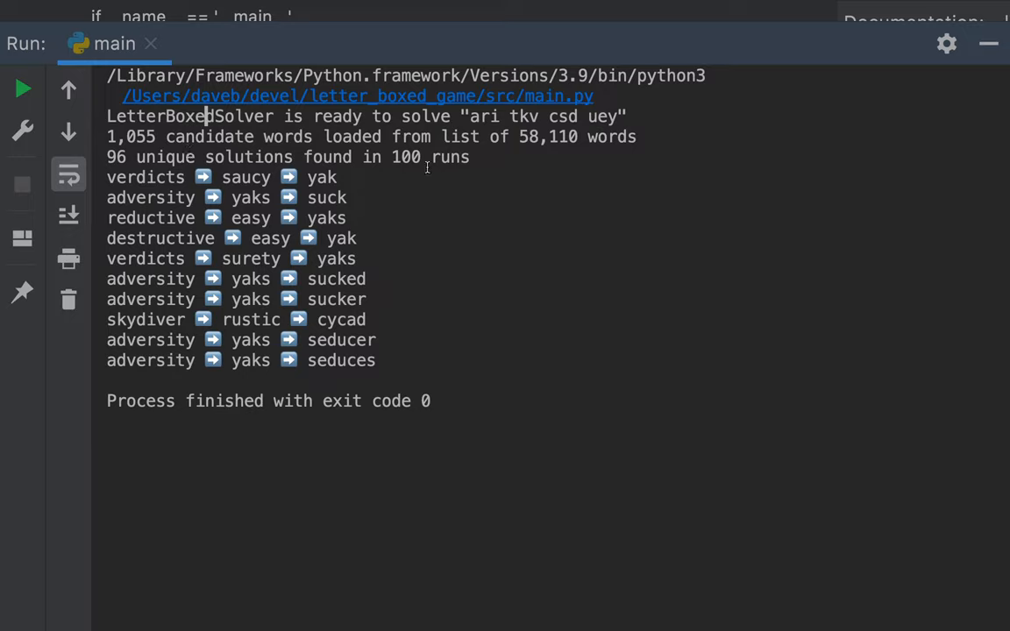
mouse_move(358, 191)
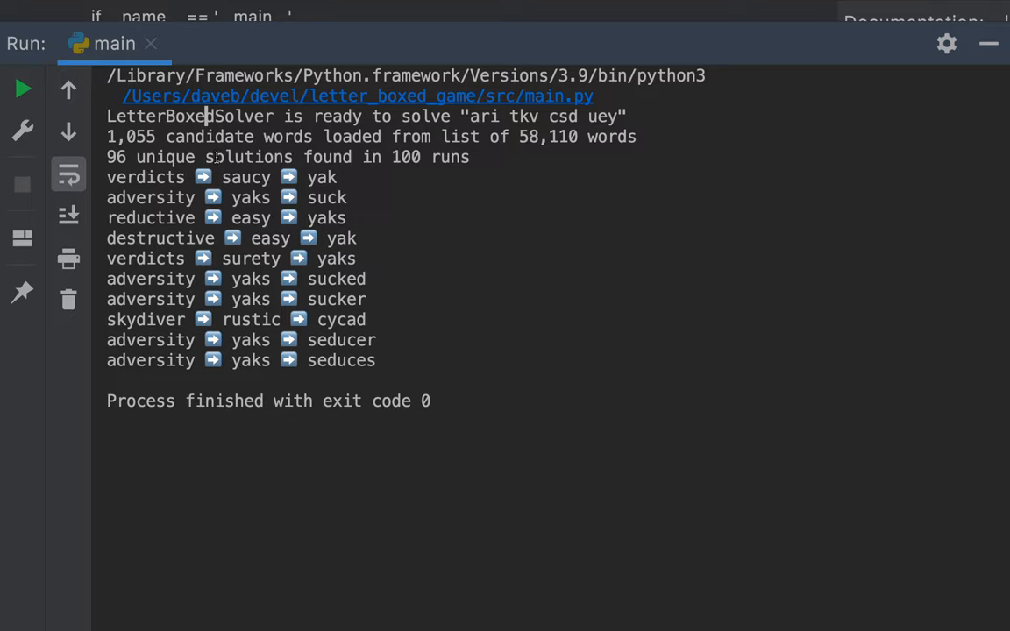
mouse_move(407, 187)
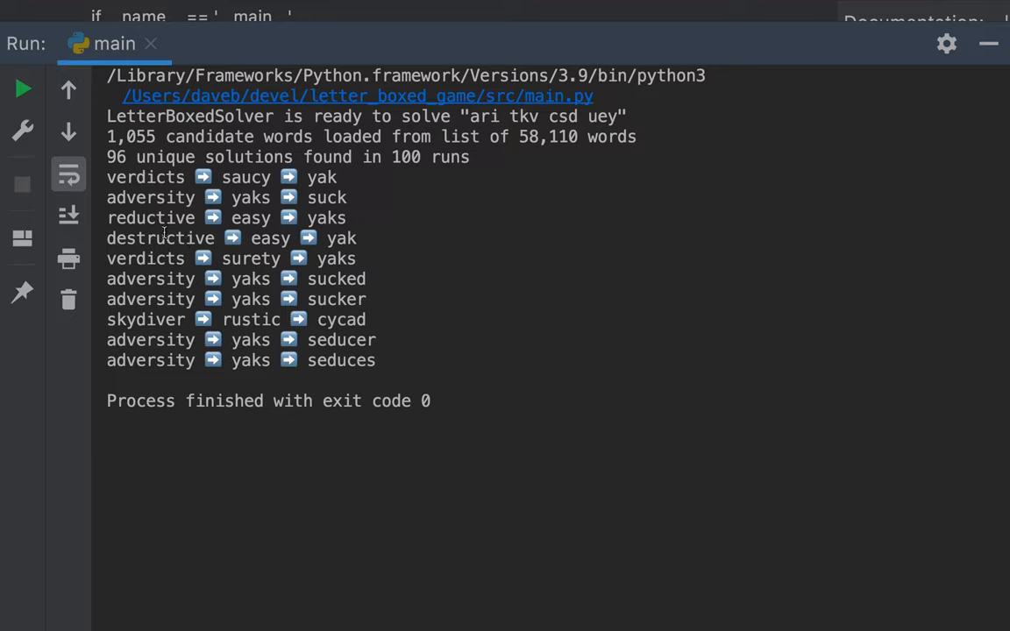
mouse_move(169, 287)
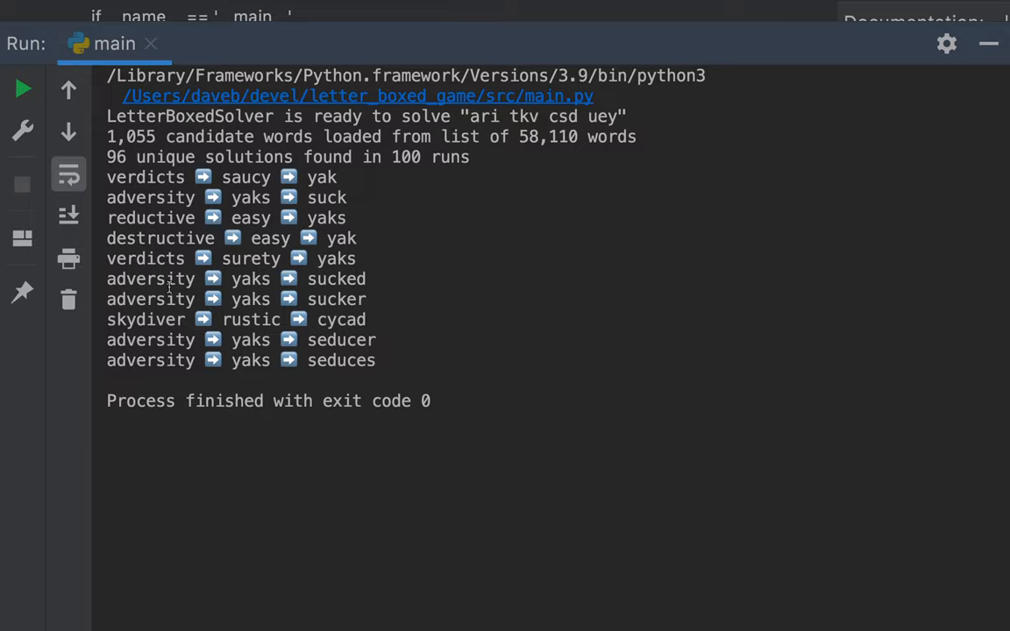
mouse_move(326, 57)
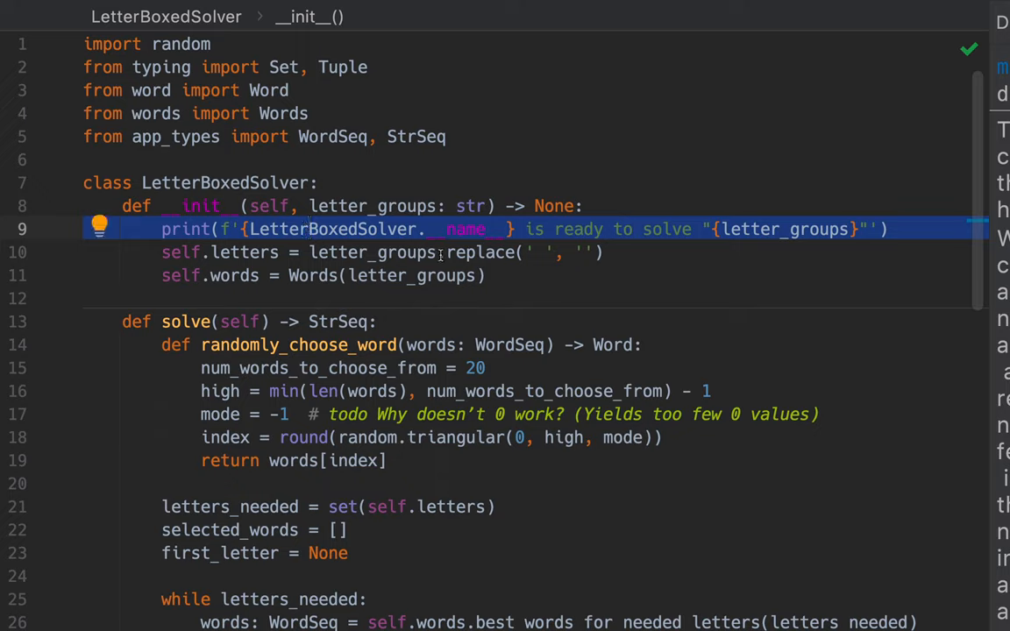
mouse_move(408, 206)
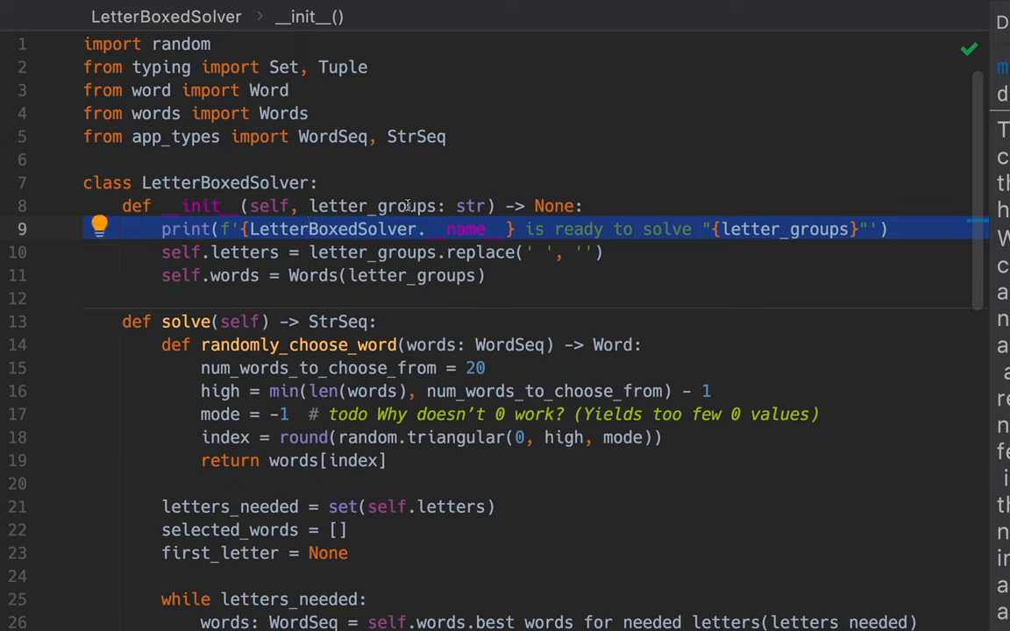
Return to the LetterBoxedSolver __init__ method in the editor
click(497, 206)
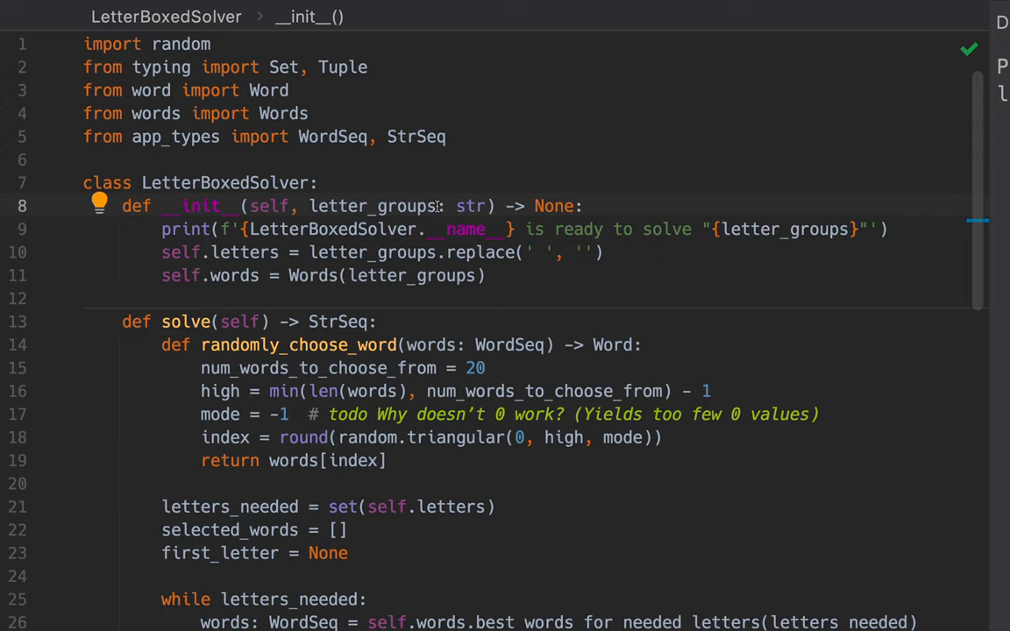
mouse_move(439, 206)
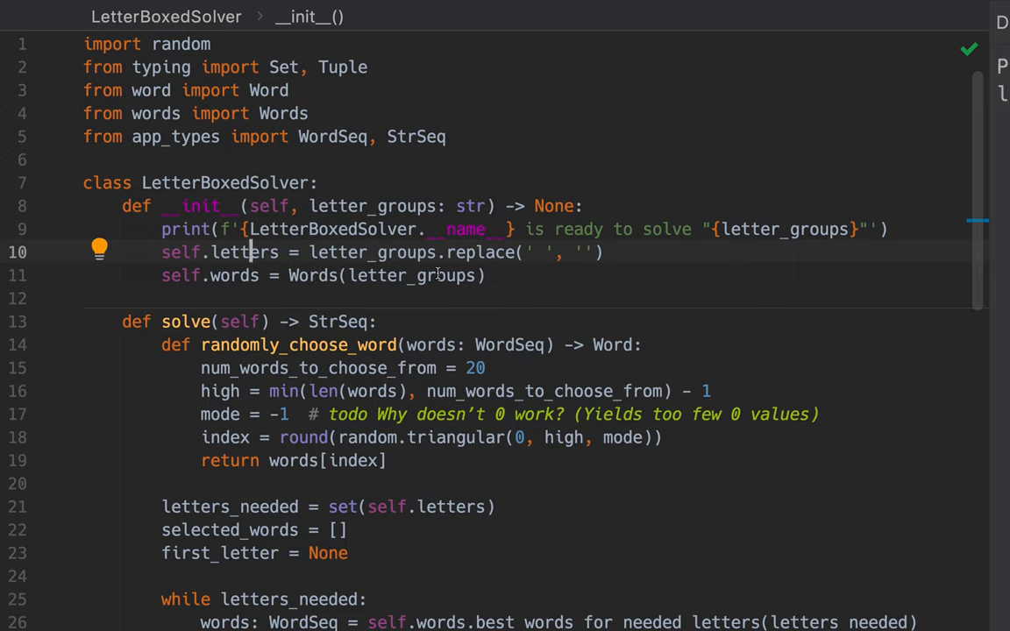
mouse_move(383, 275)
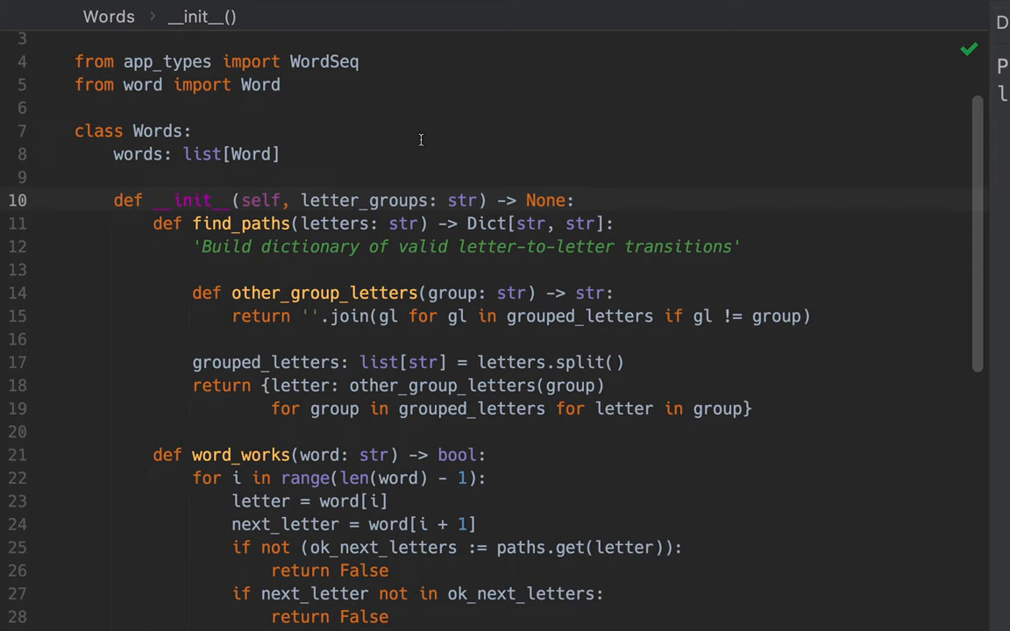
Scroll through the Words class code and on into the project README
scroll(down, 3)
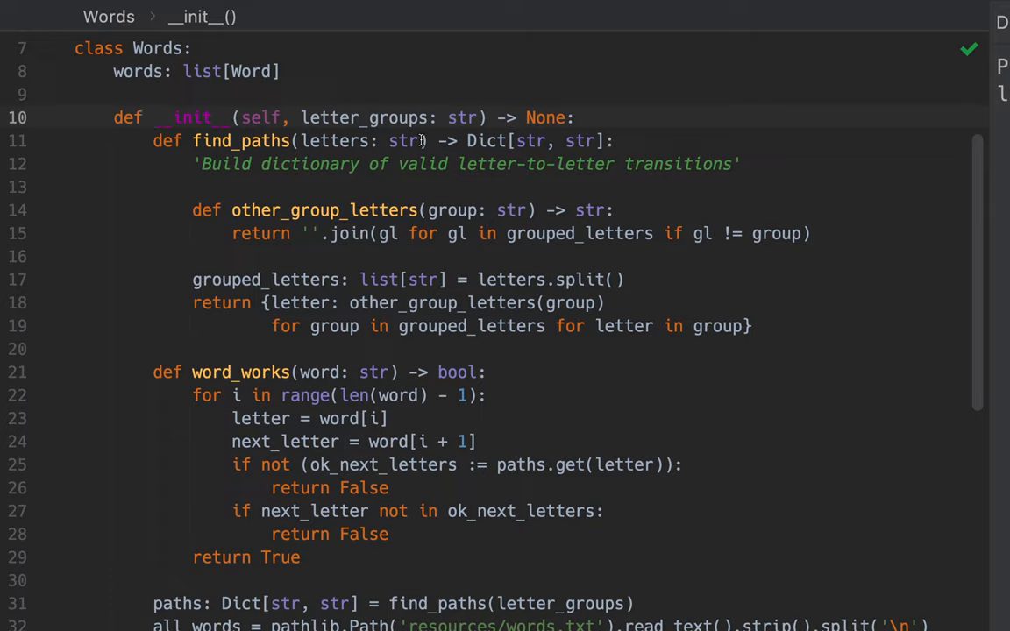
mouse_move(401, 117)
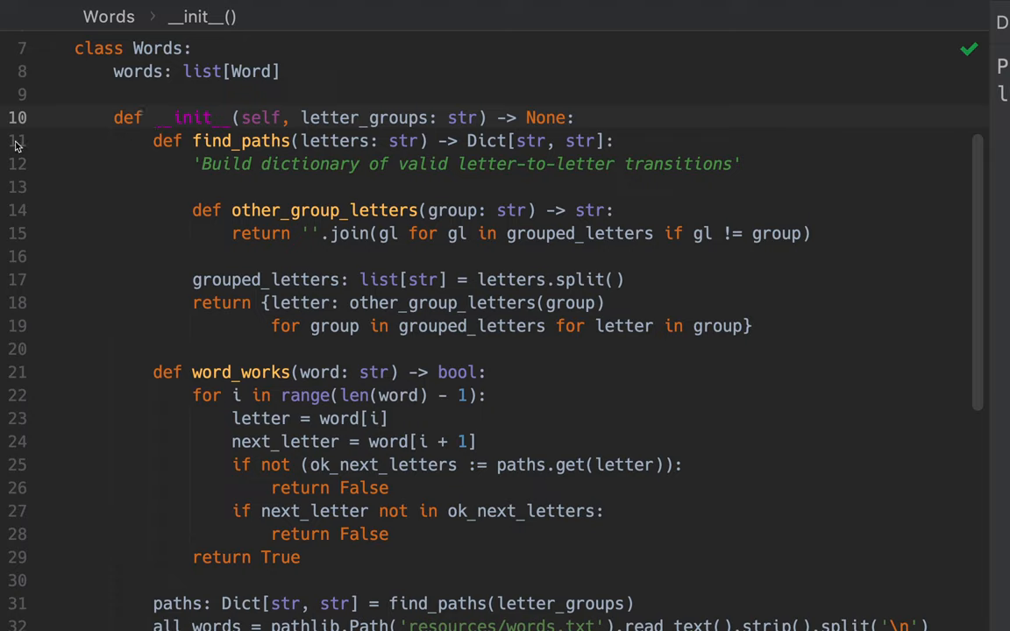
mouse_move(177, 146)
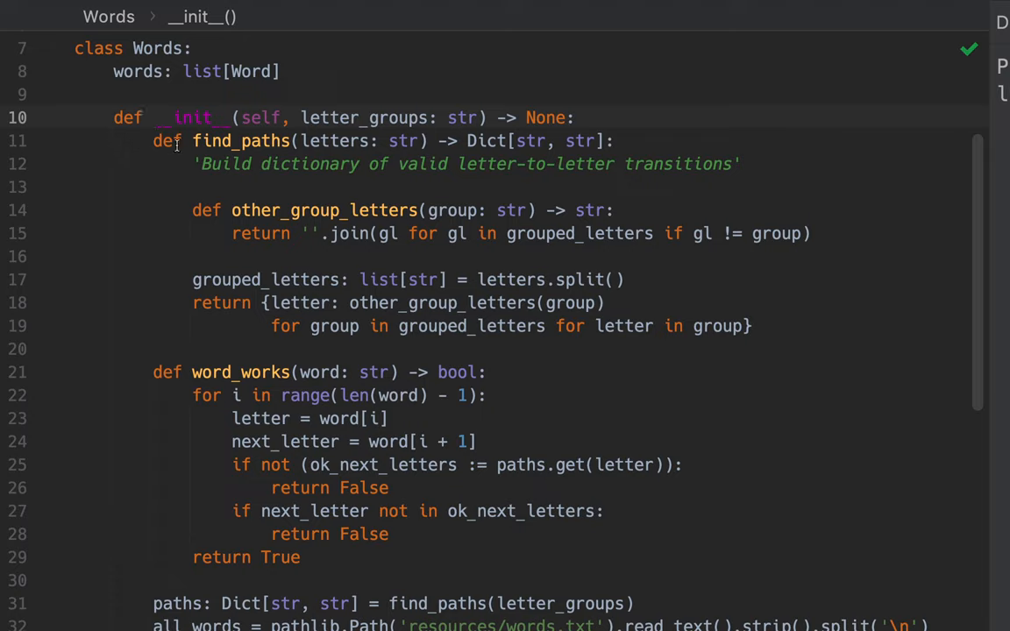
mouse_move(106, 148)
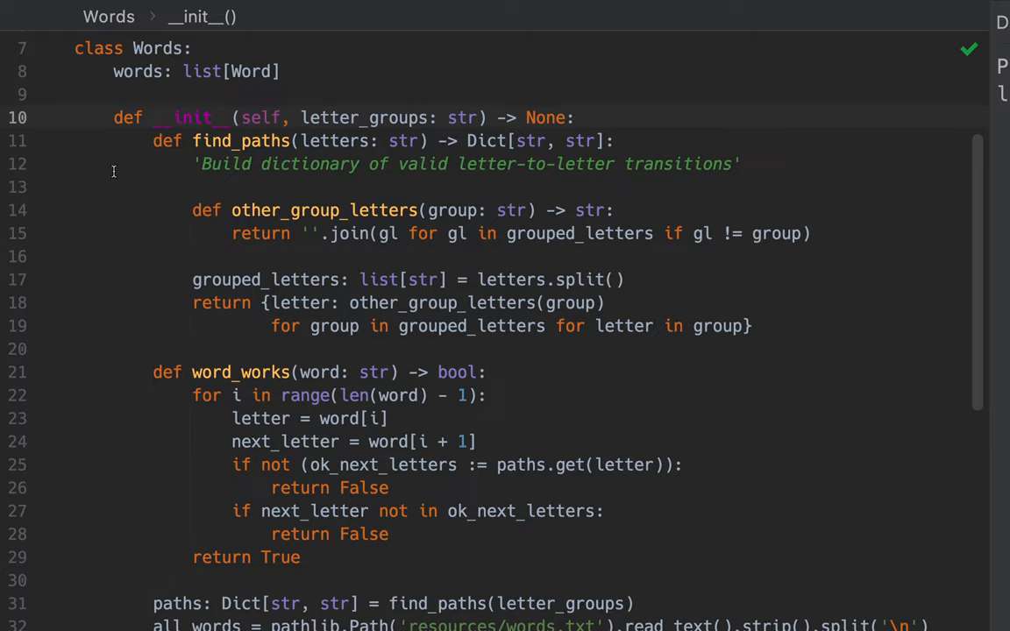
mouse_move(219, 223)
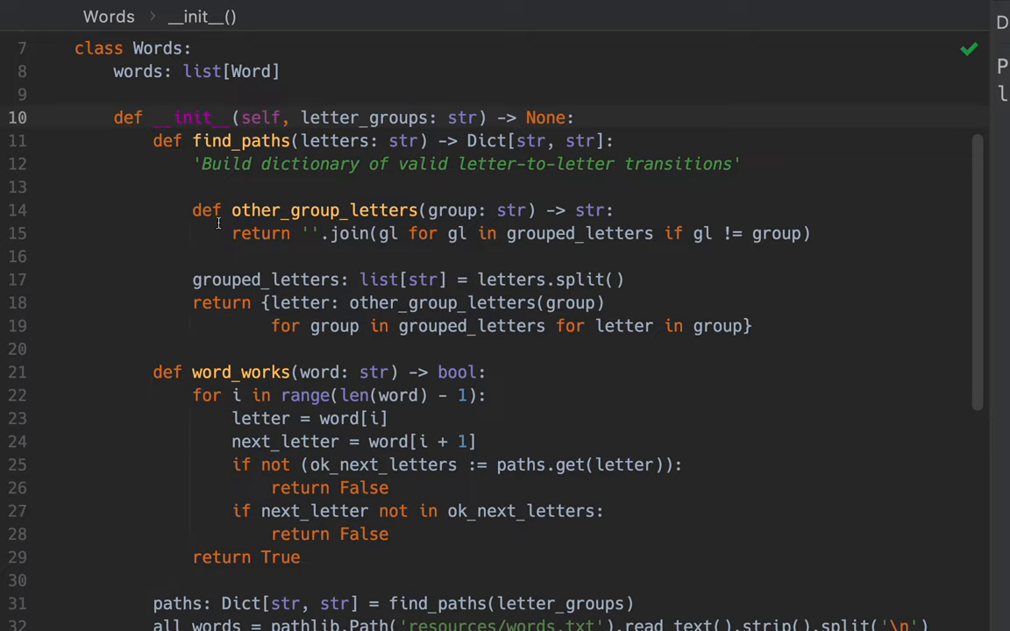
scroll(down, 3)
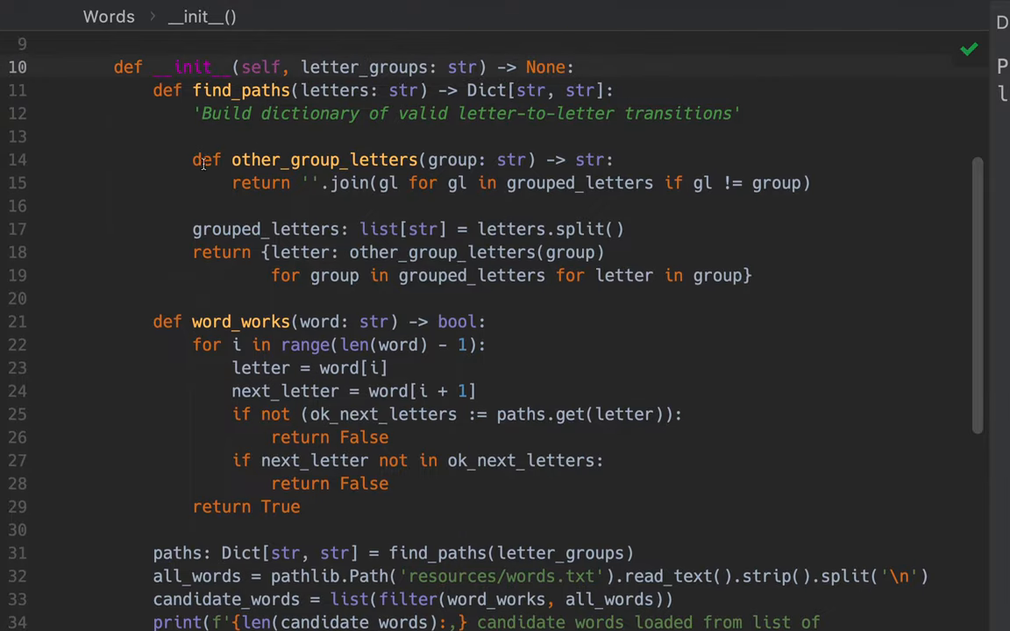
scroll(down, 3)
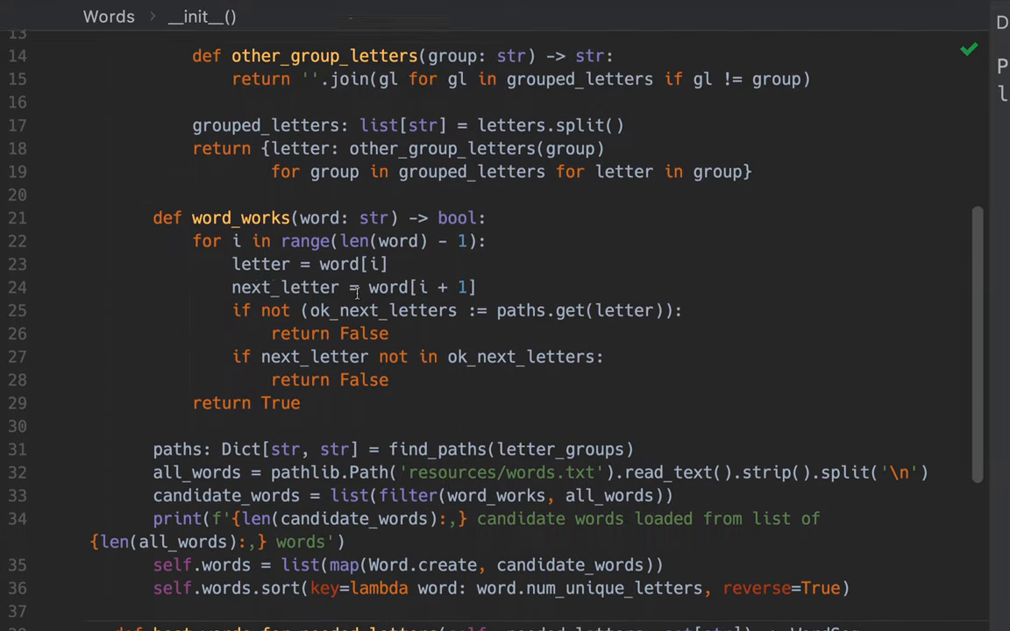
scroll(down, 3)
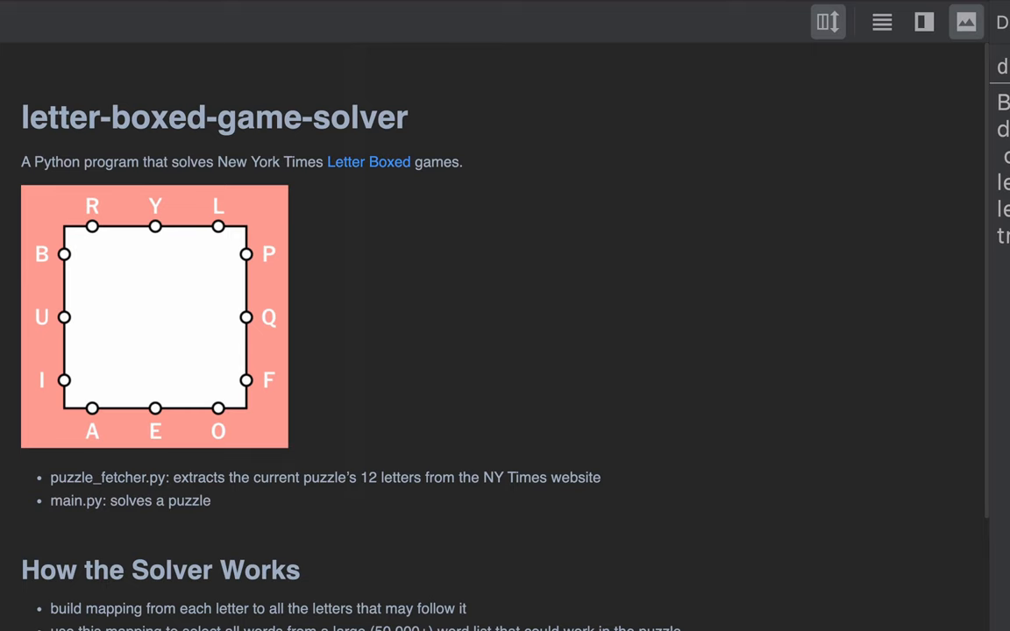
scroll(down, 3)
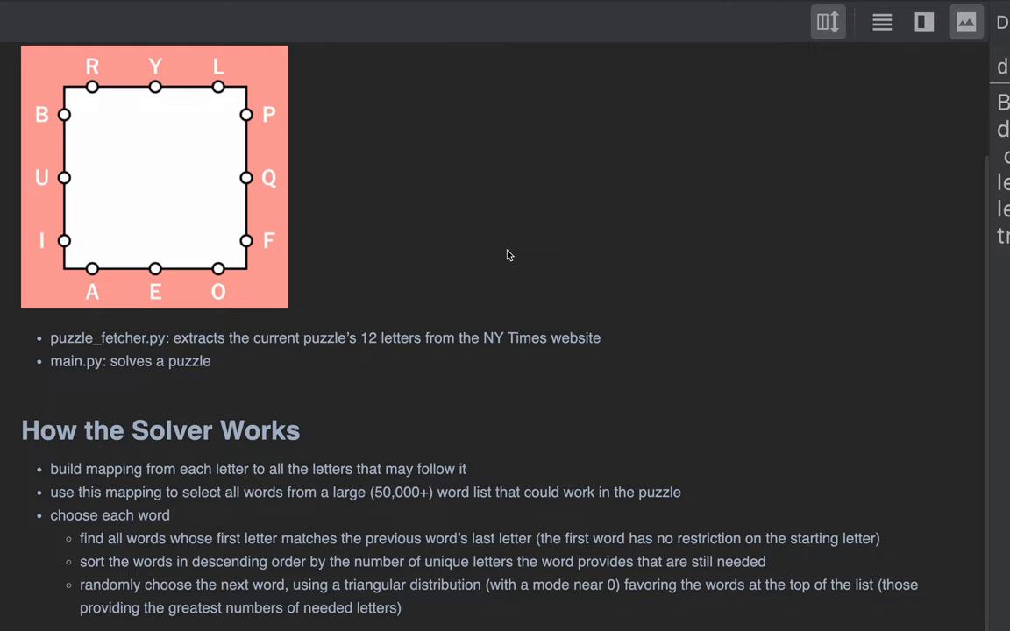
mouse_move(235, 459)
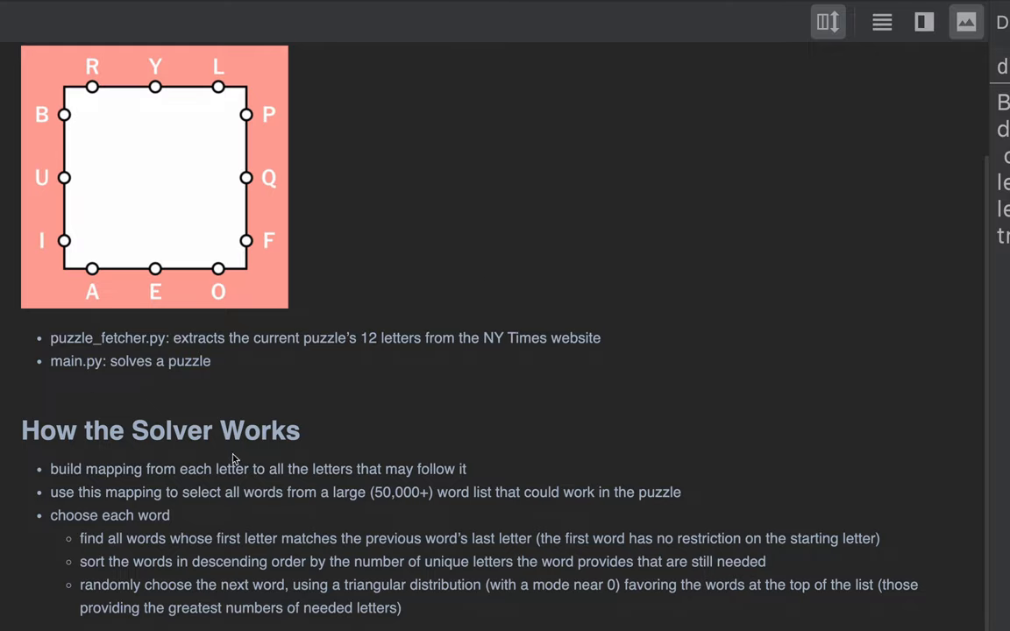
mouse_move(212, 457)
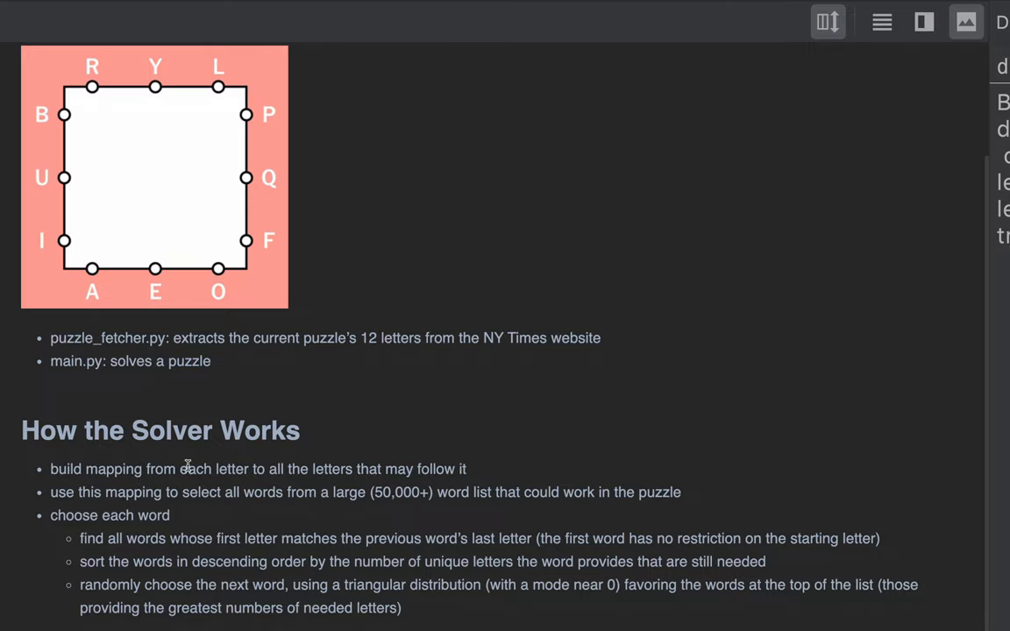
mouse_move(511, 459)
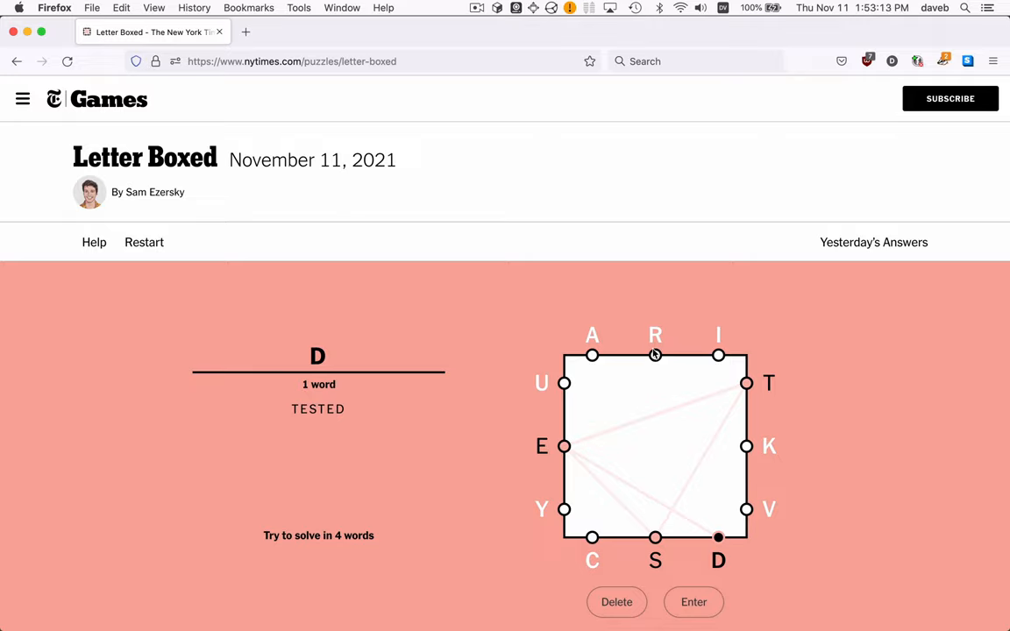
mouse_move(611, 351)
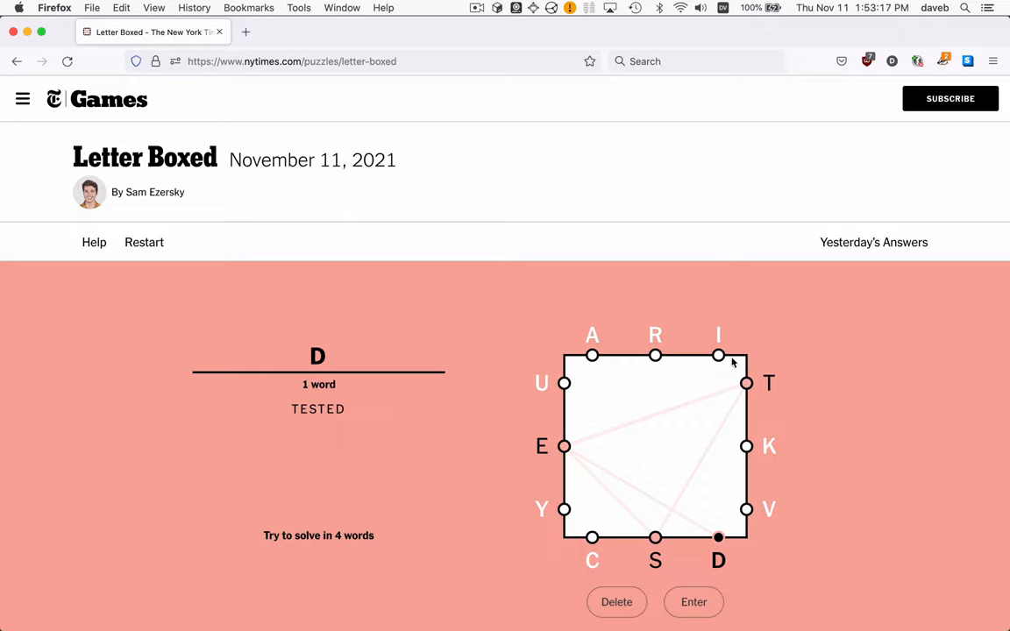
mouse_move(564, 325)
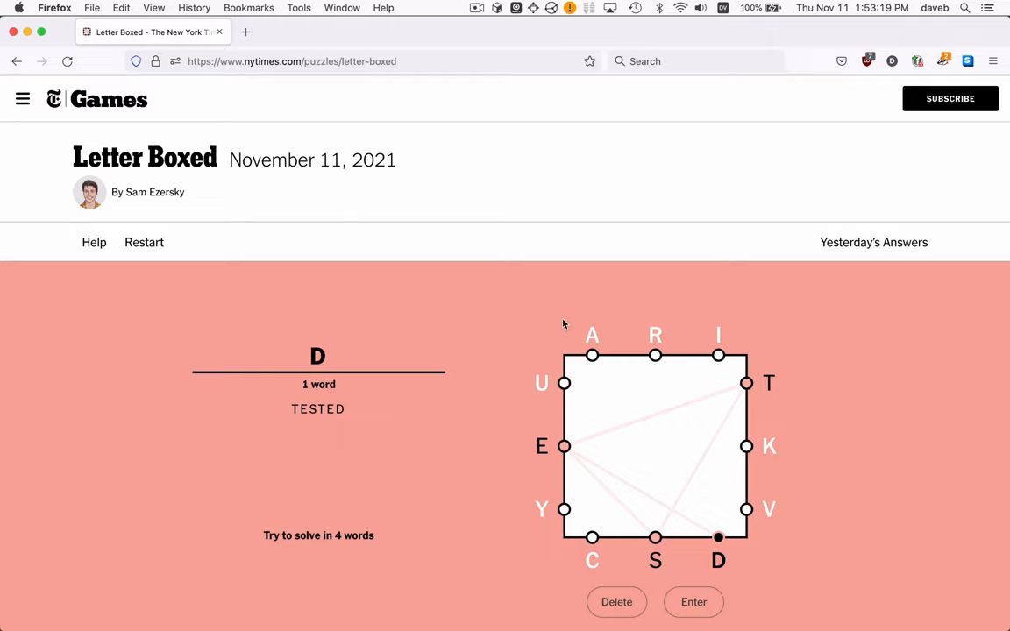
Return from the Letter Boxed board to the solver README in PyCharm
key(cmd+tab)
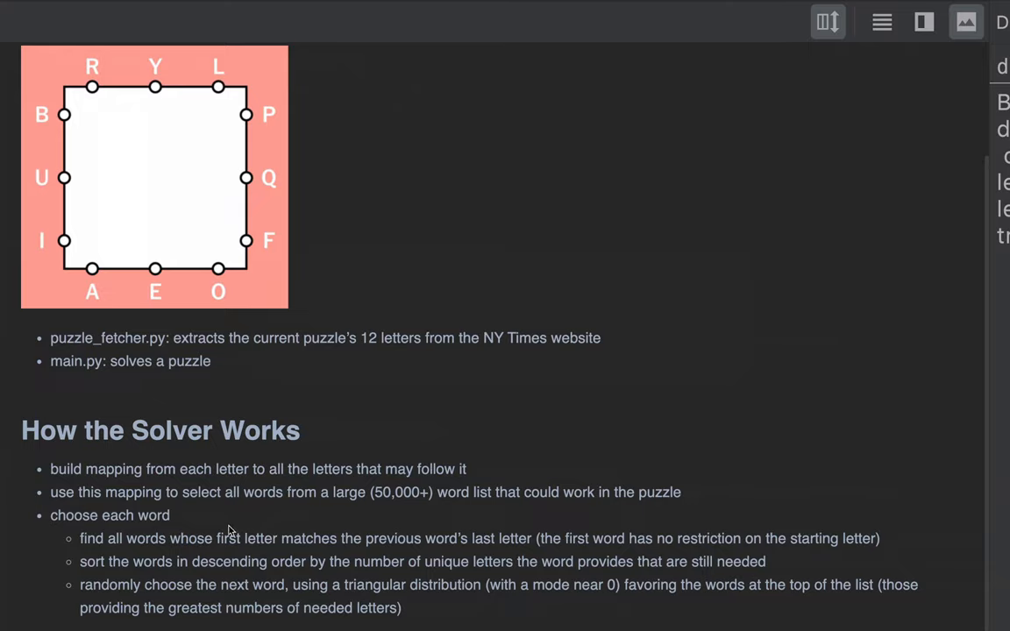
mouse_move(370, 533)
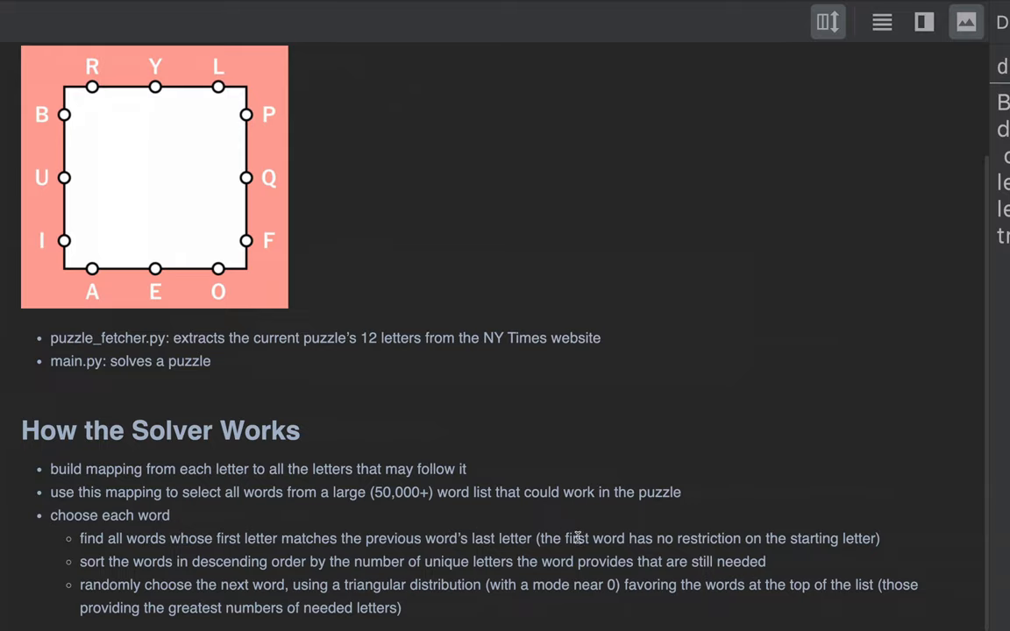
mouse_move(61, 593)
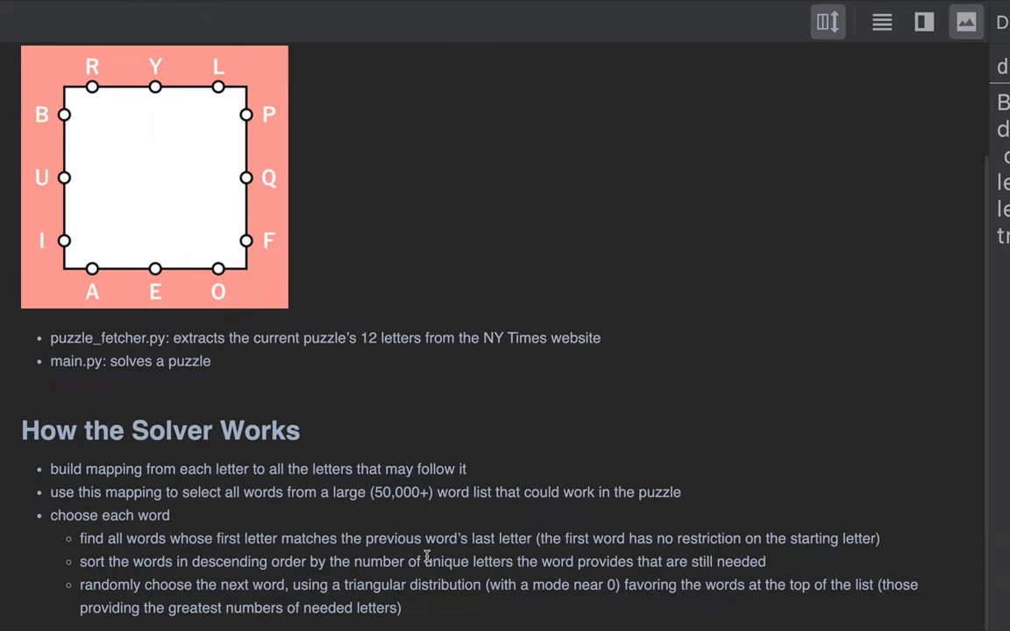
mouse_move(810, 563)
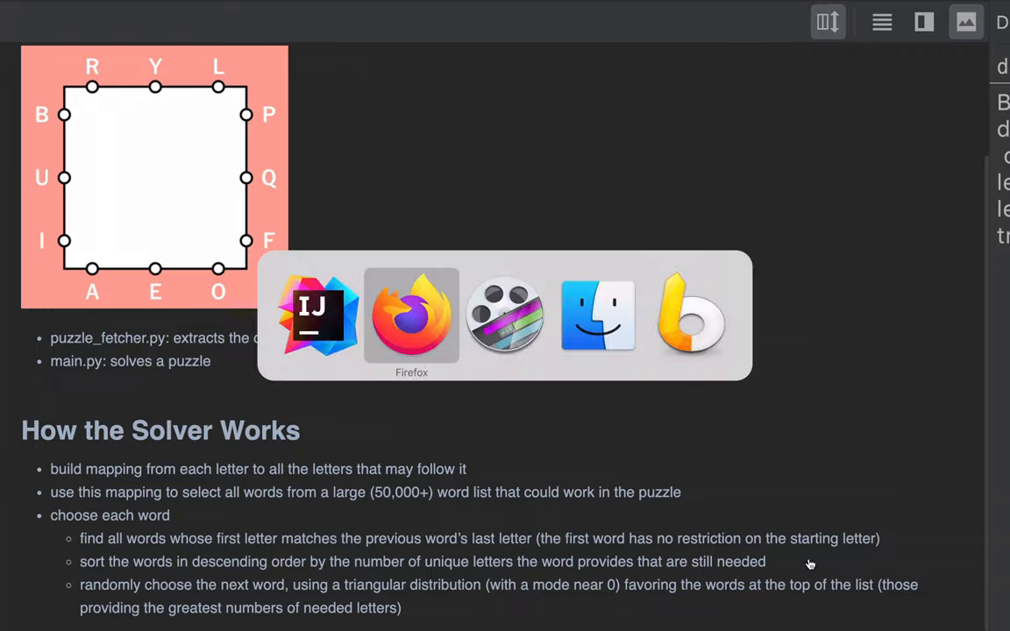
click(411, 315)
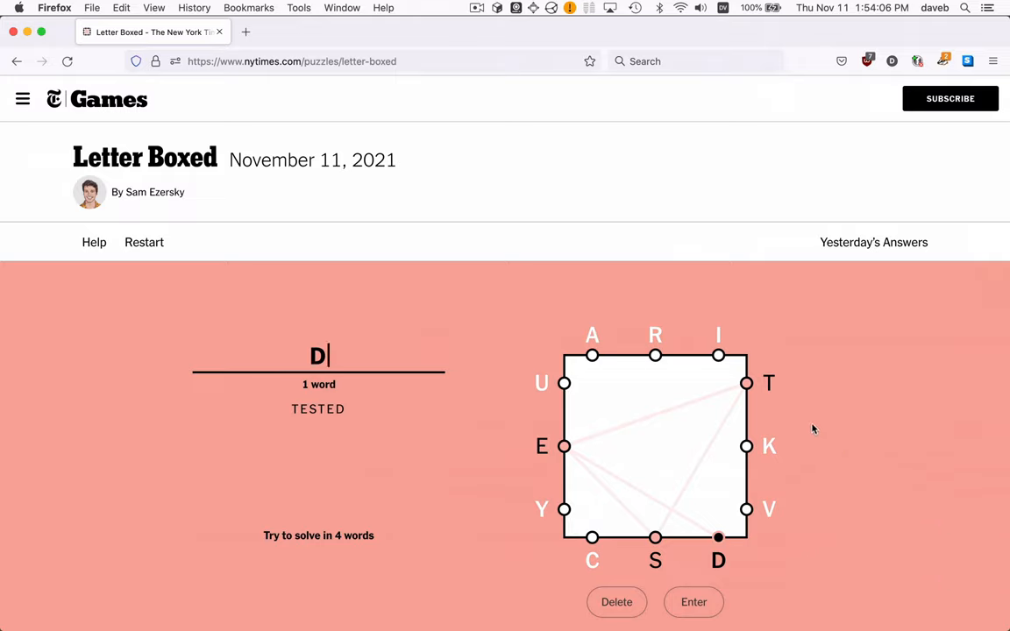
mouse_move(710, 503)
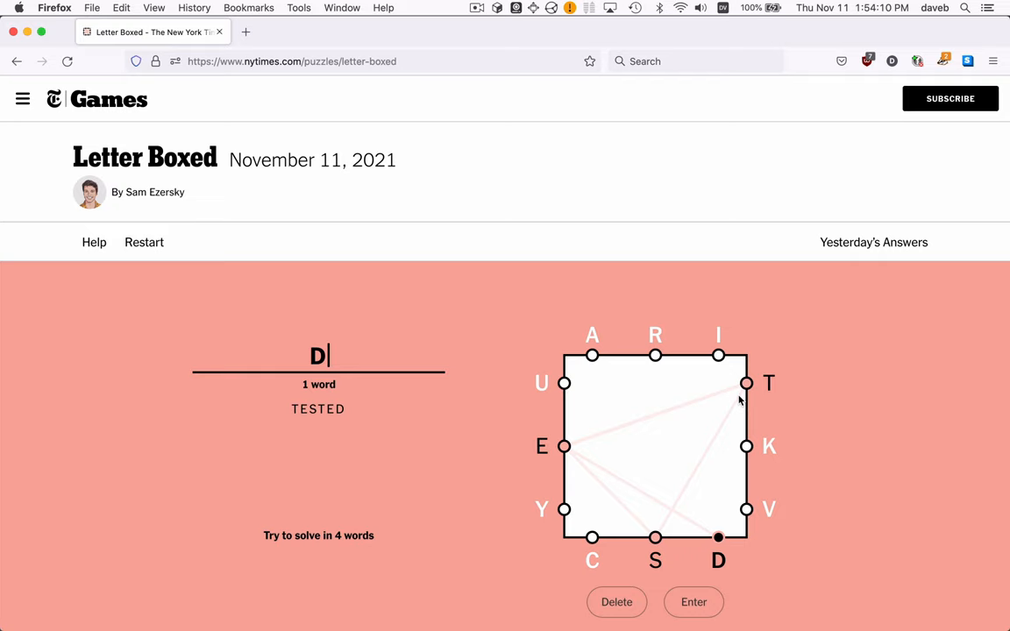
key(cmd+tab)
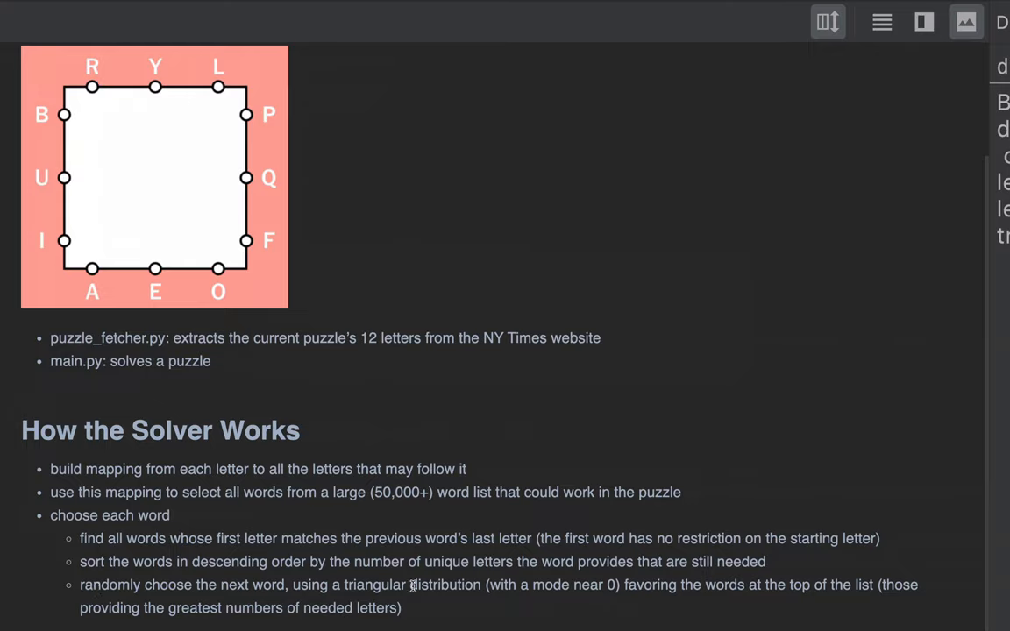
mouse_move(527, 600)
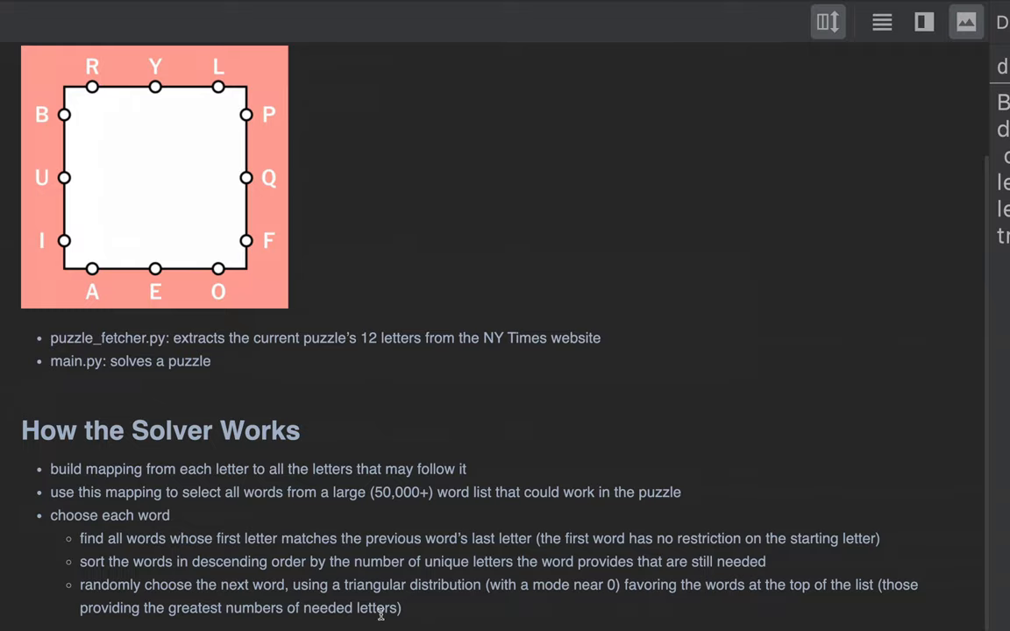
mouse_move(472, 603)
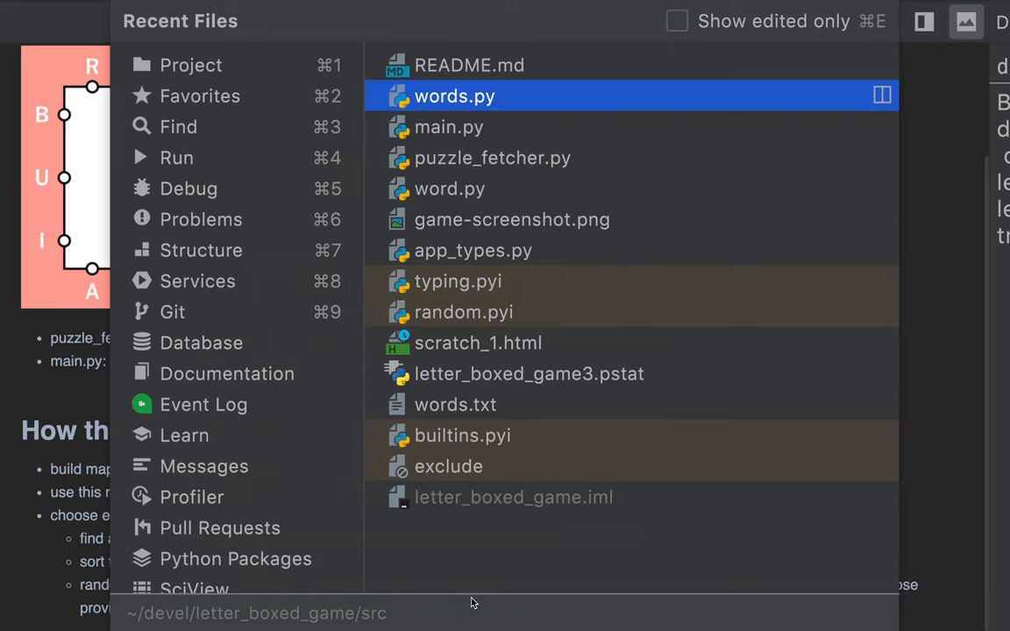
Reopen words.py and highlight the other_group_letters call and the paths variable
click(455, 96)
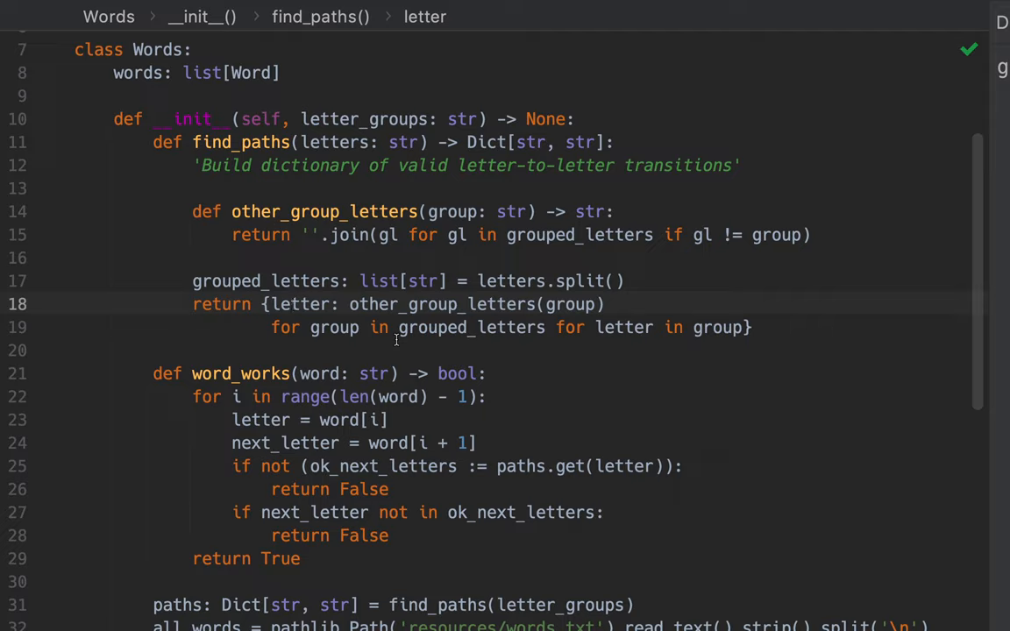
double_click(301, 305)
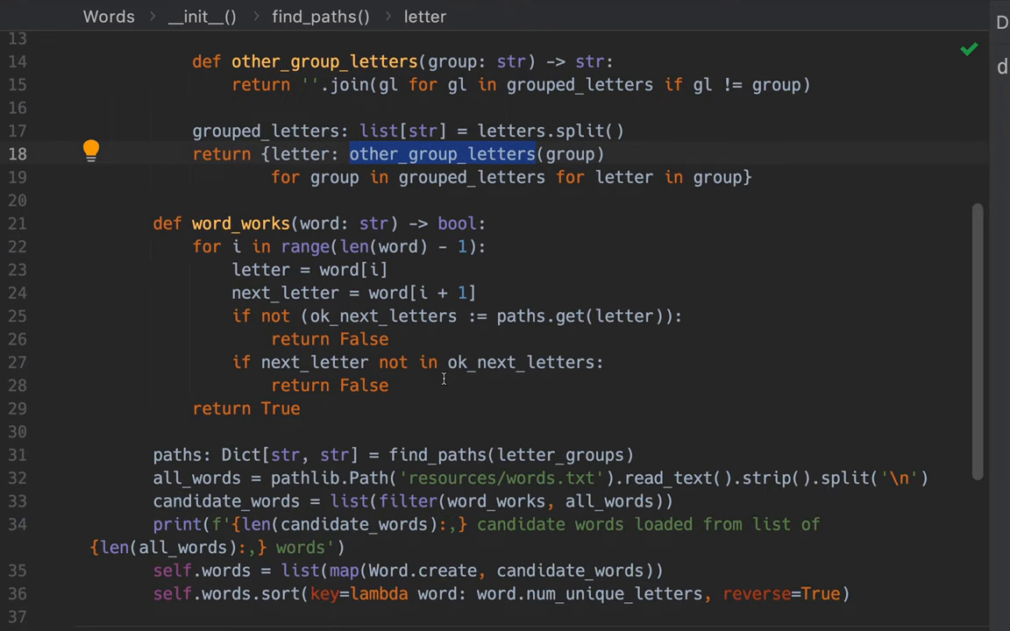
double_click(178, 454)
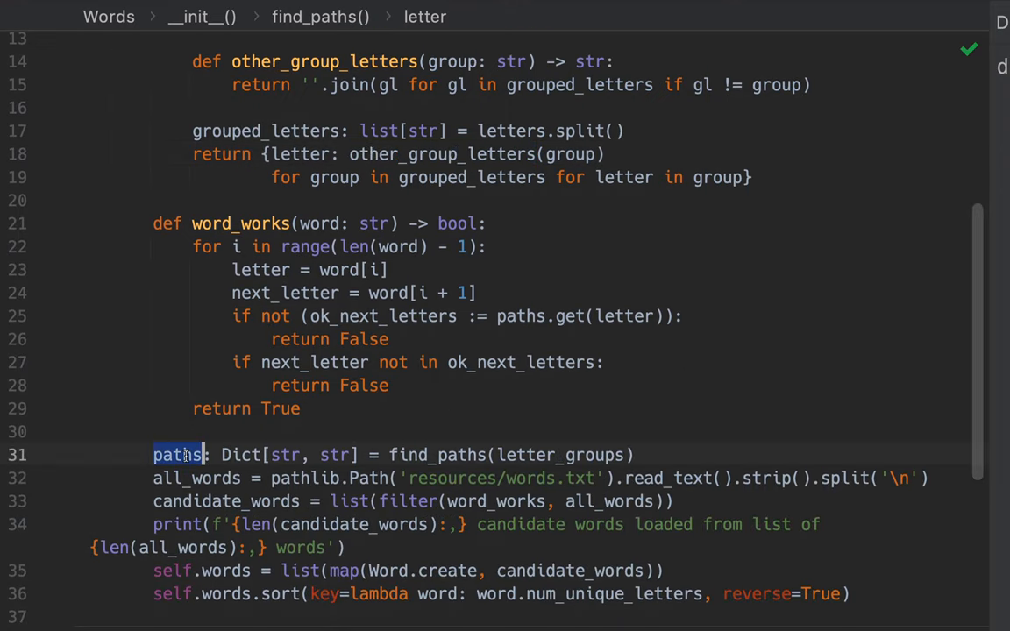
Scroll to the constructor and highlight all_words and the word_works filter
scroll(down, 3)
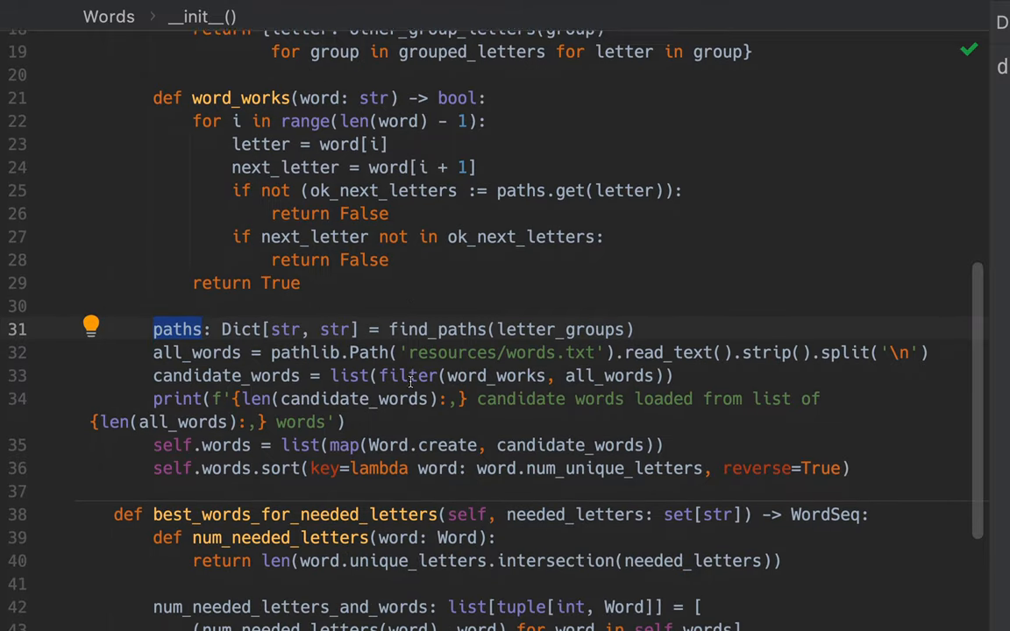
scroll(down, 3)
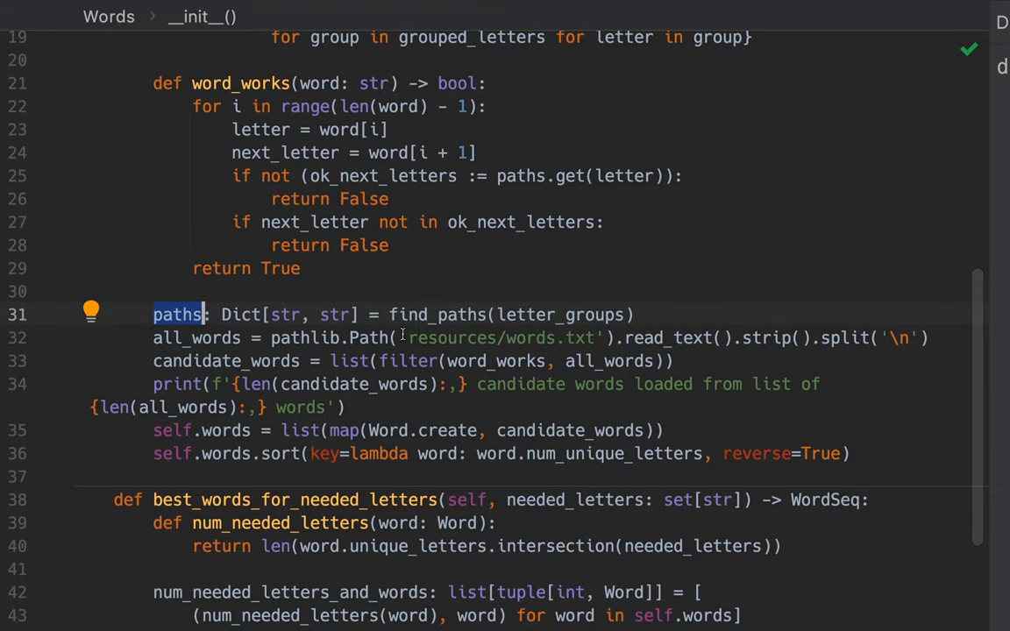
mouse_move(614, 325)
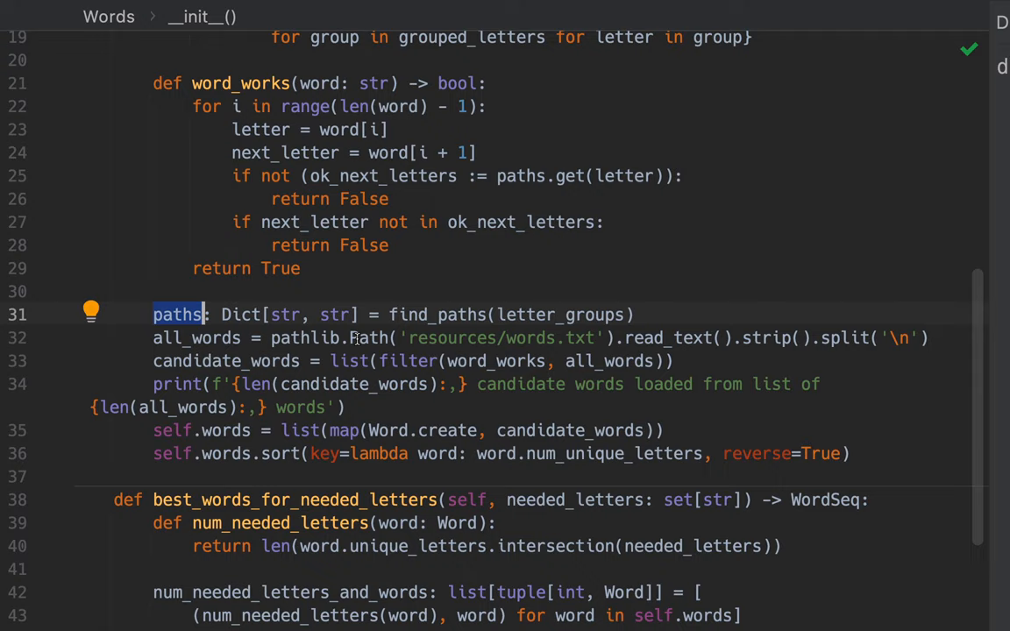
mouse_move(355, 338)
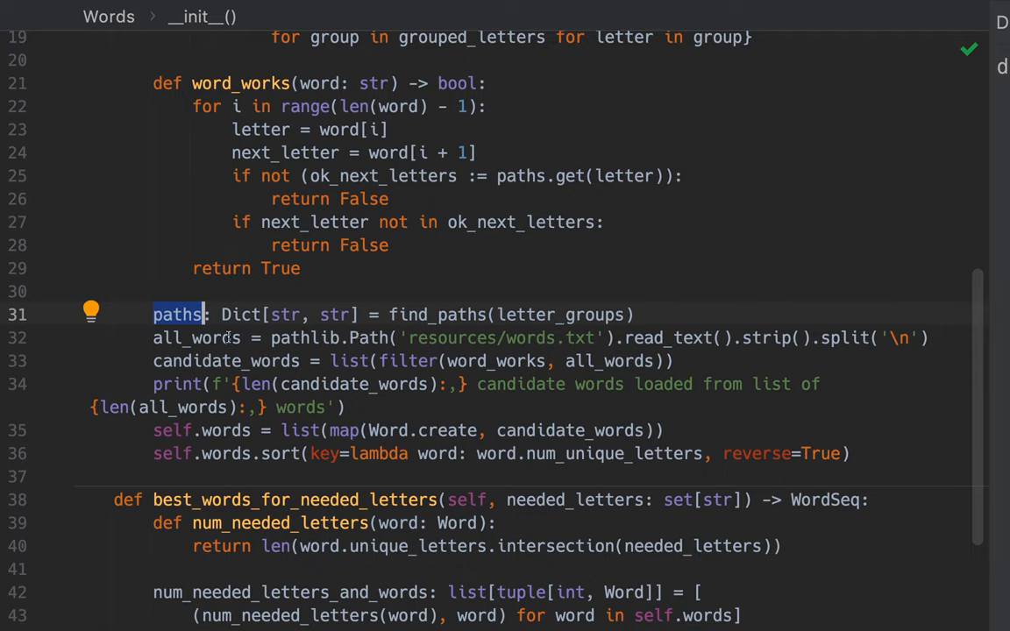
click(196, 338)
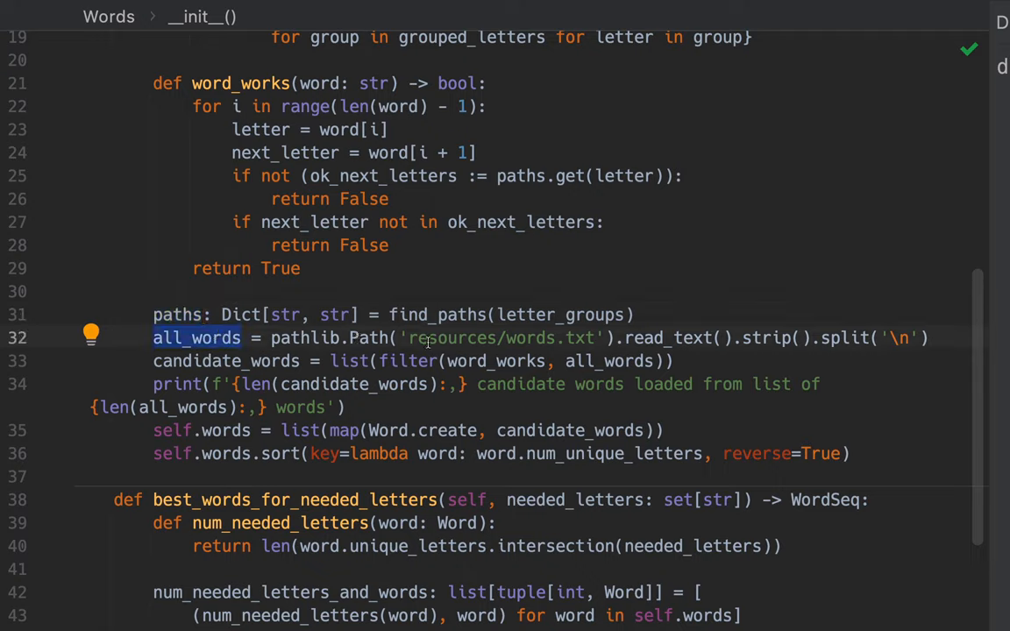
double_click(521, 384)
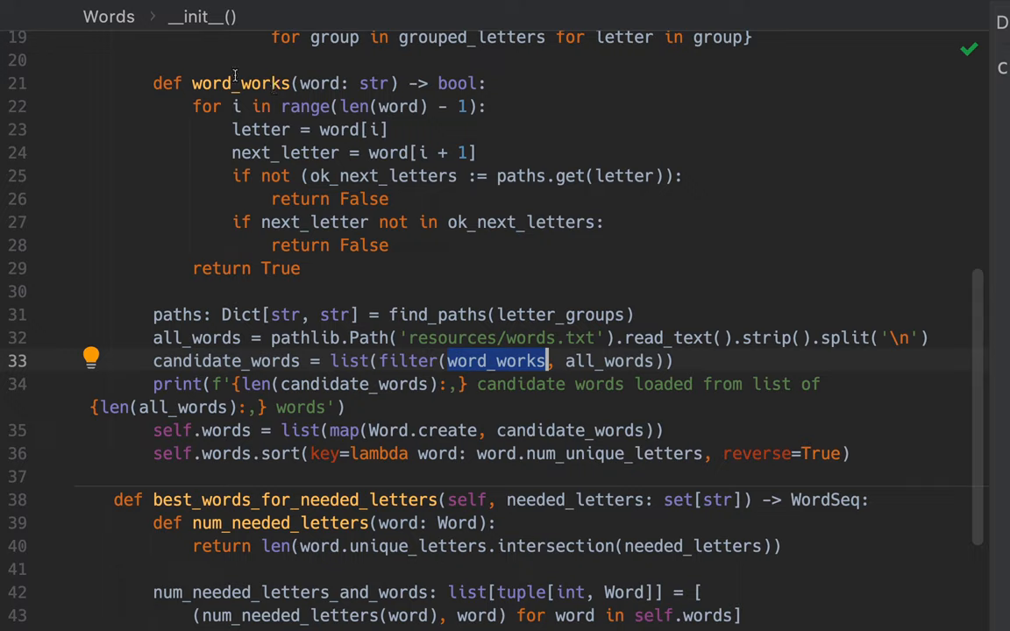
mouse_move(227, 119)
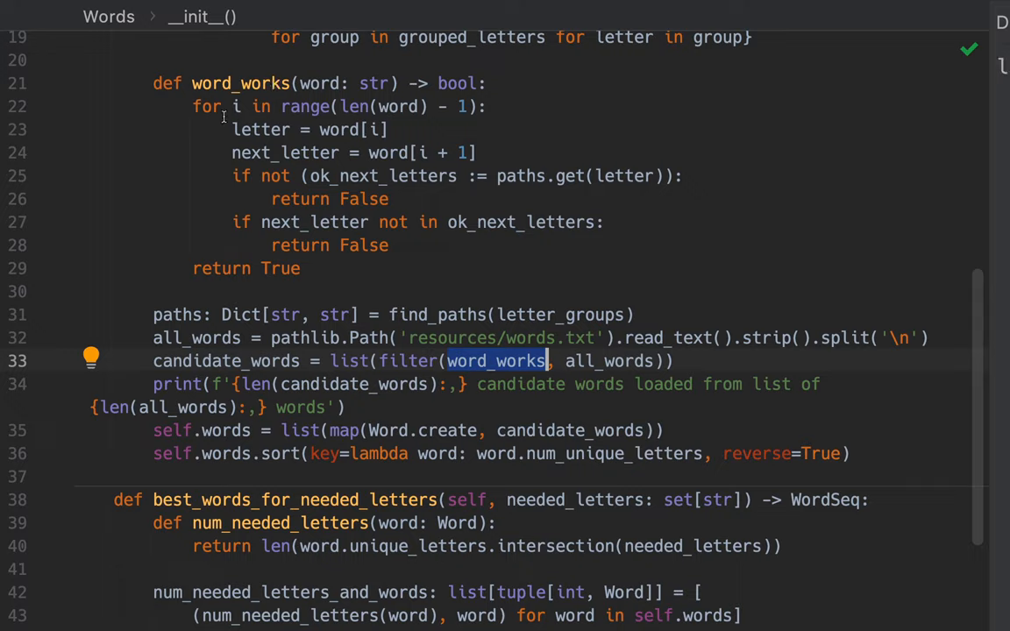
mouse_move(272, 136)
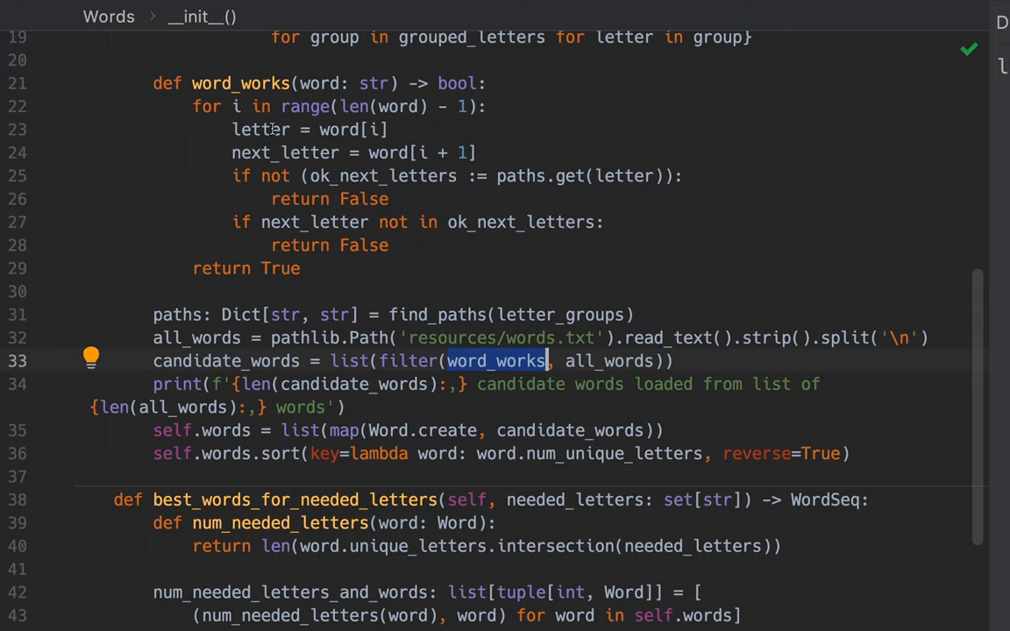
mouse_move(316, 147)
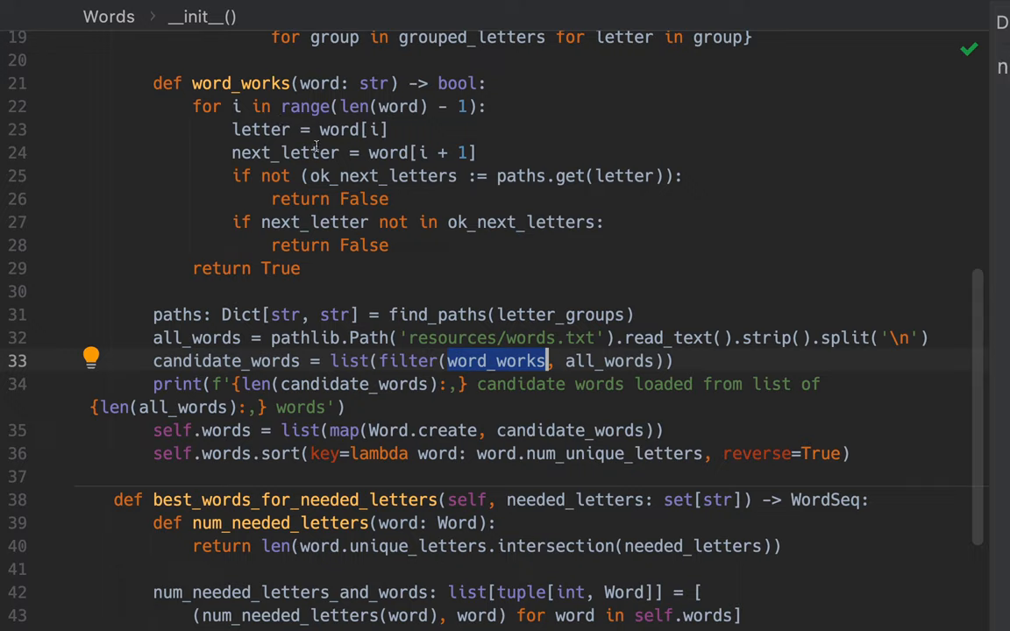
mouse_move(255, 360)
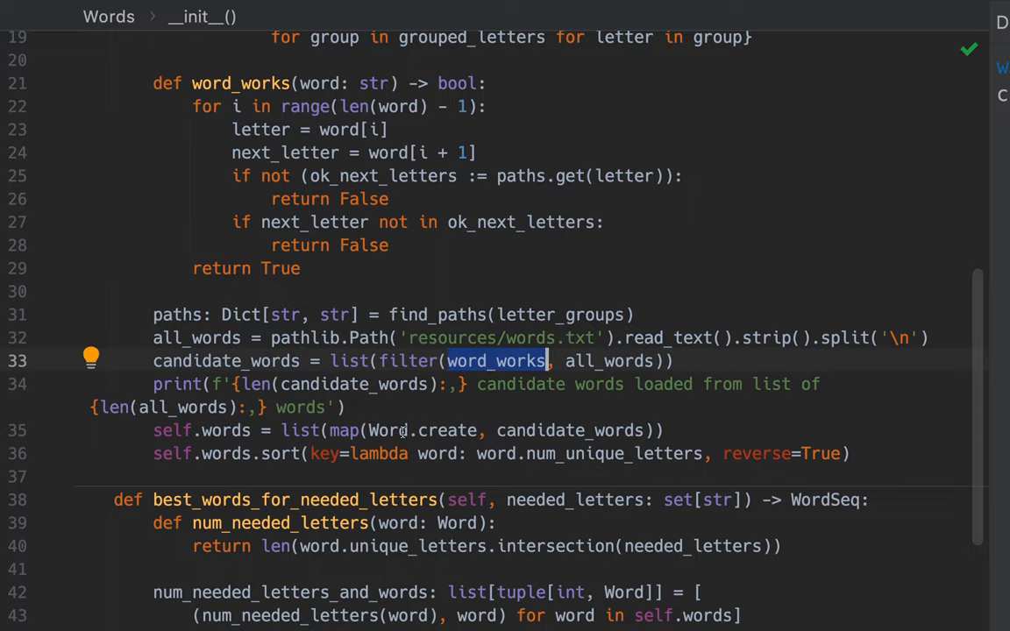
mouse_move(389, 431)
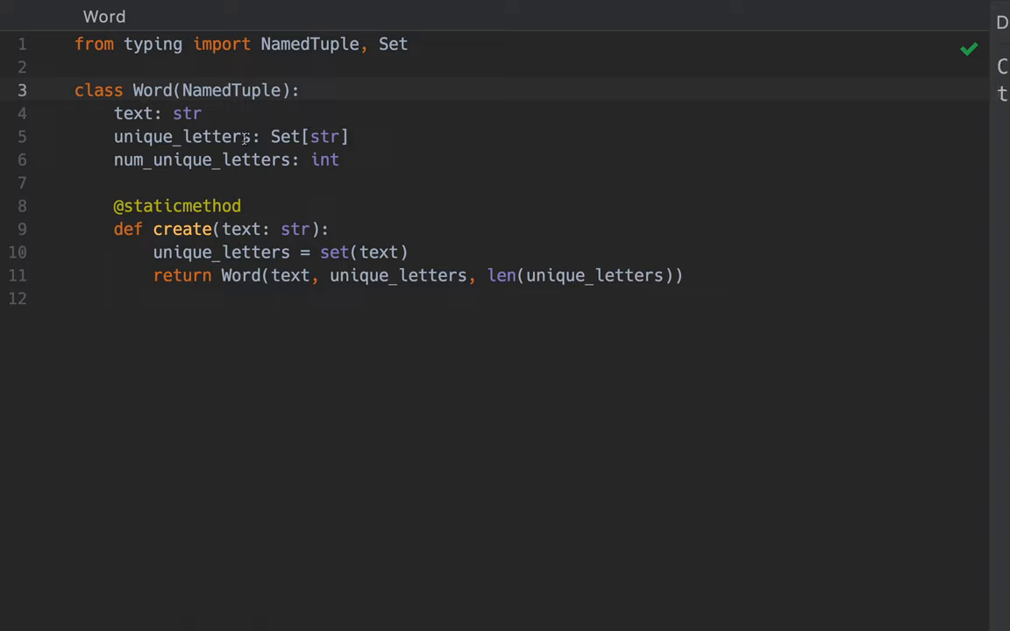
mouse_move(209, 113)
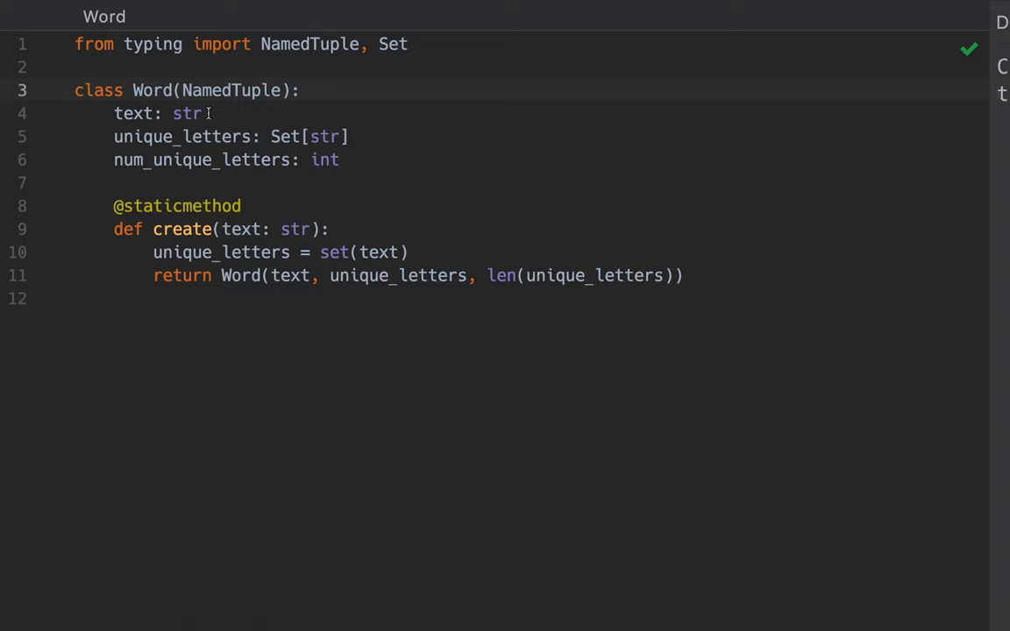
mouse_move(171, 132)
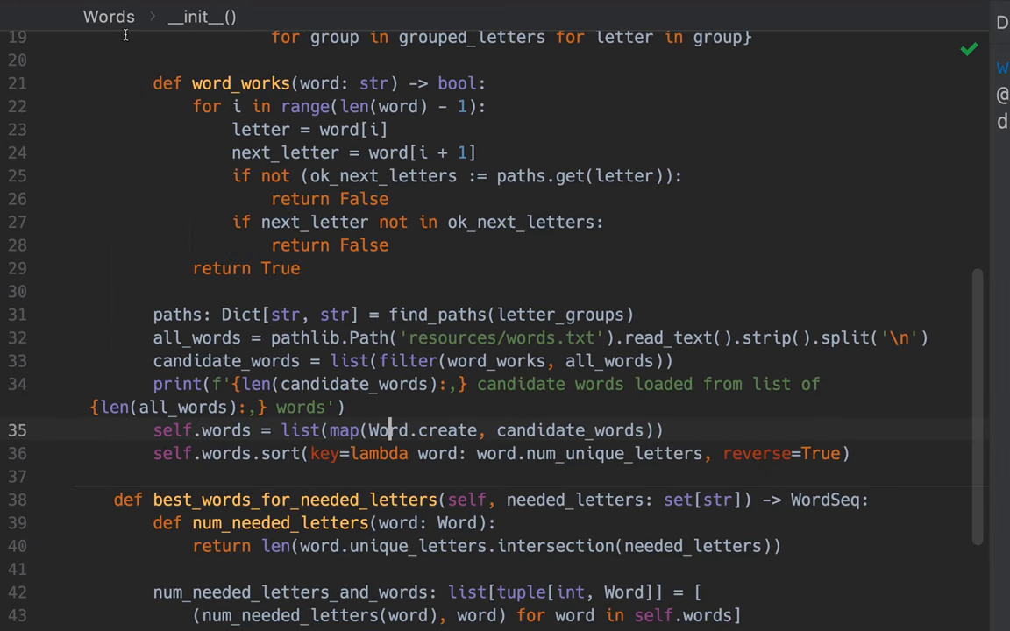
mouse_move(413, 368)
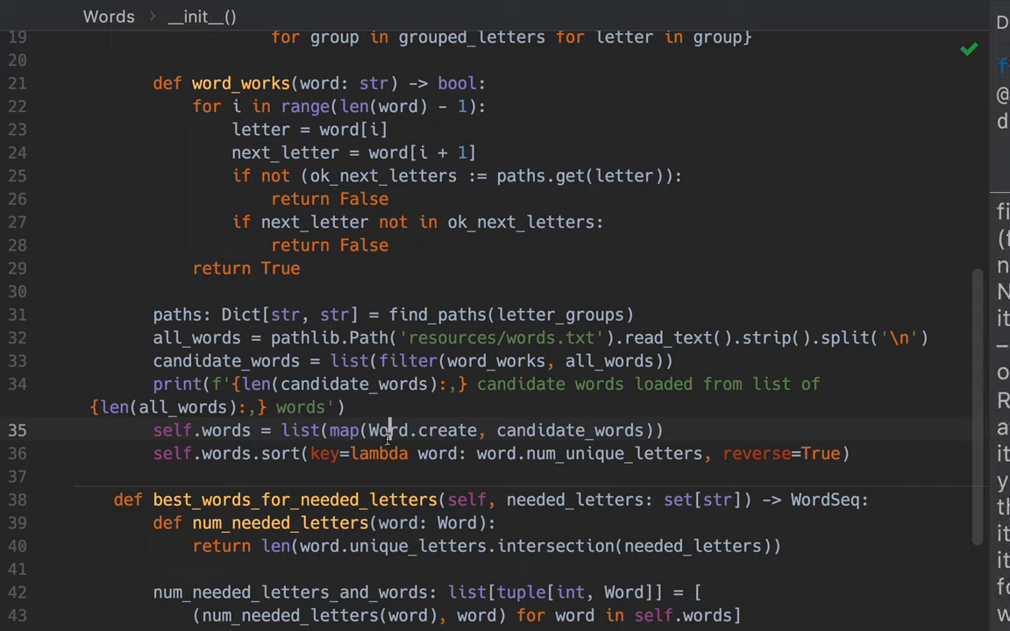
mouse_move(276, 433)
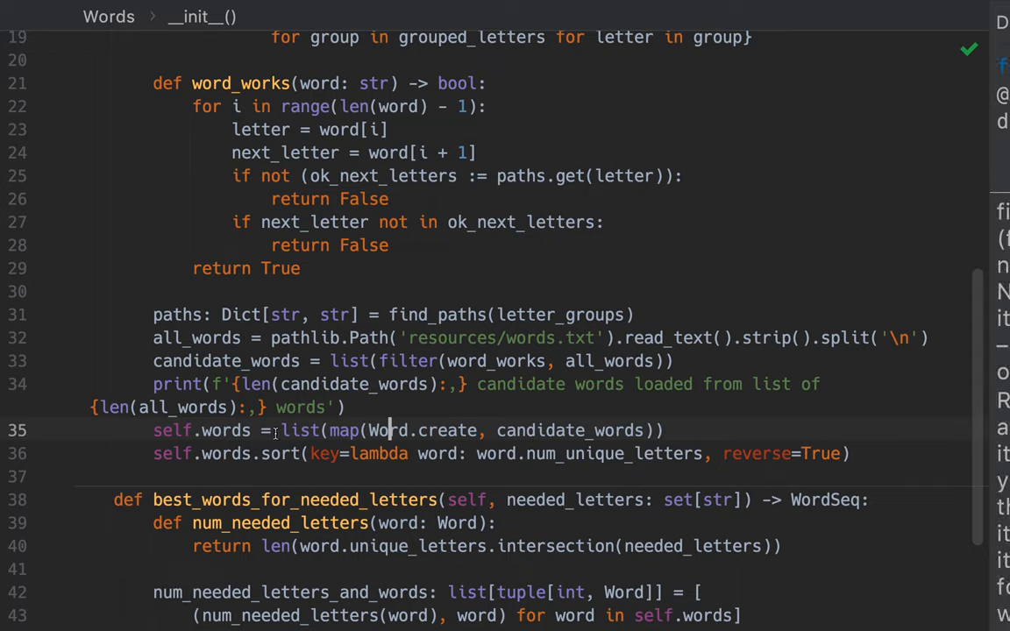
mouse_move(489, 419)
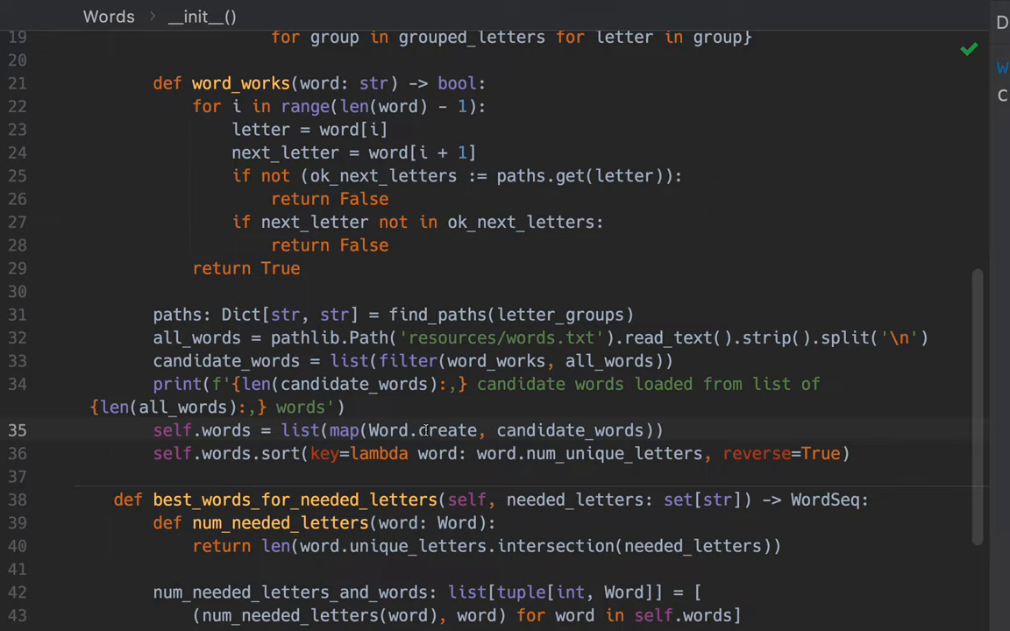
scroll(down, 3)
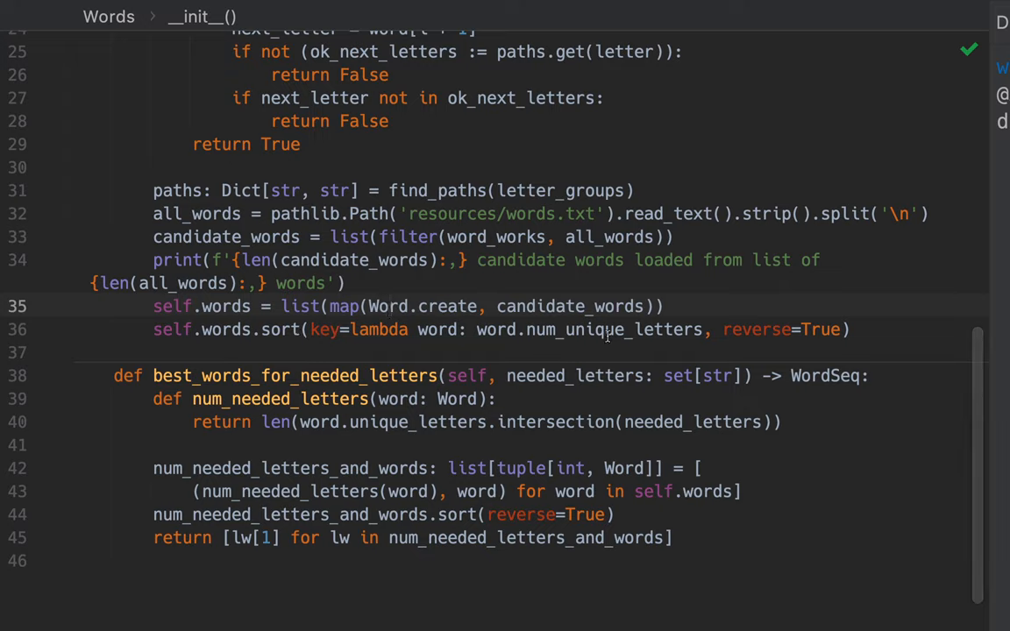
double_click(614, 329)
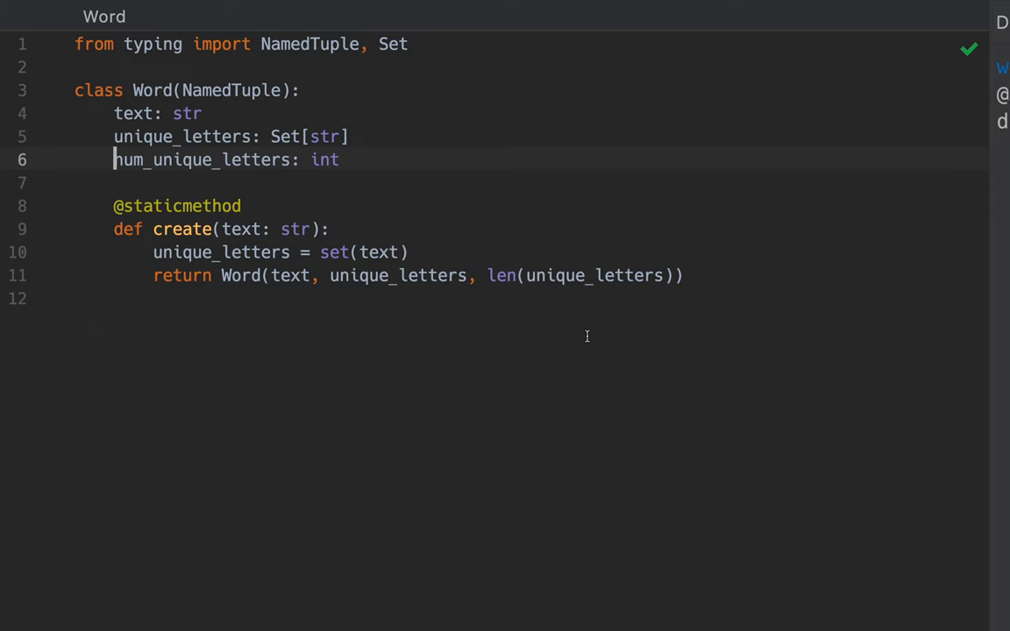
mouse_move(300, 162)
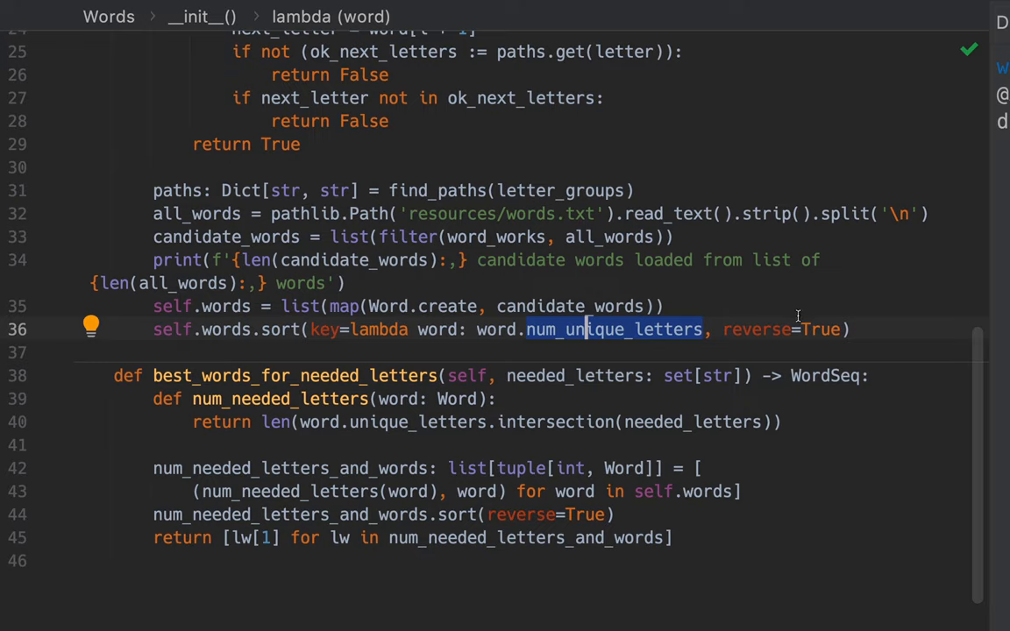
mouse_move(676, 351)
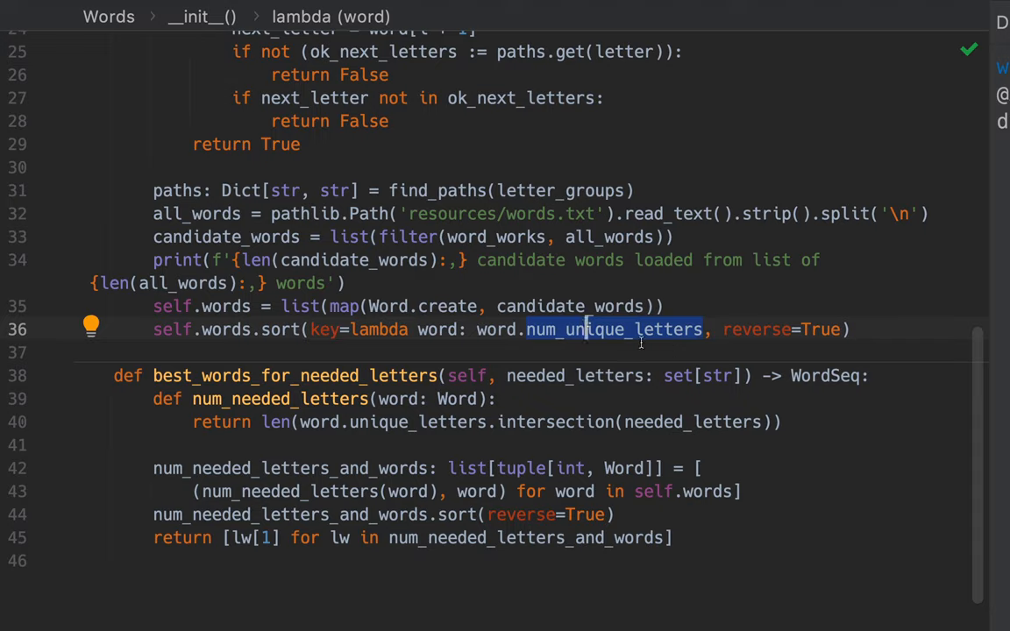
mouse_move(583, 341)
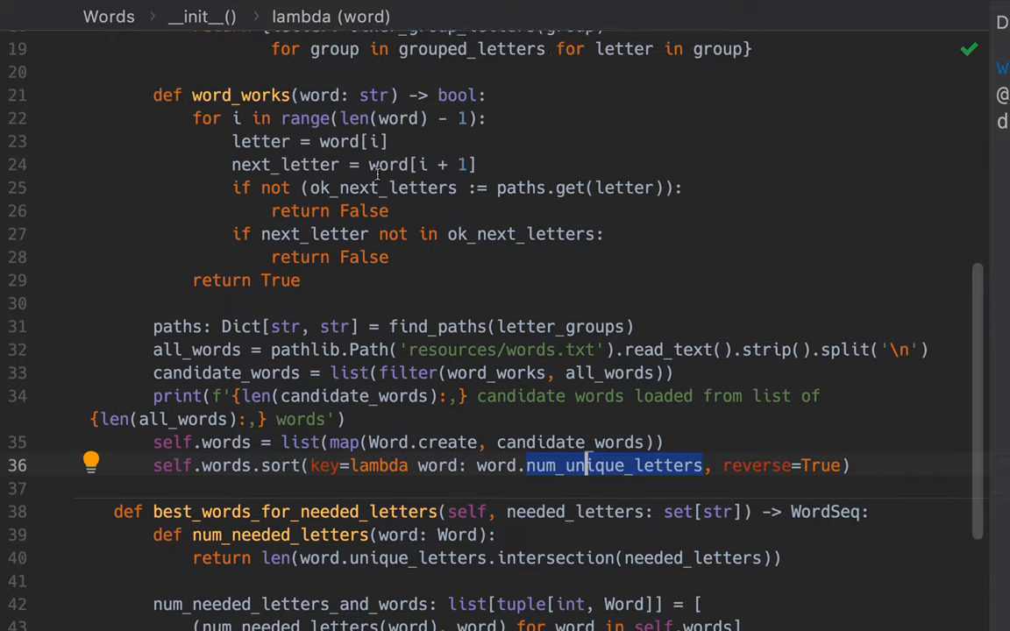
scroll(up, 3)
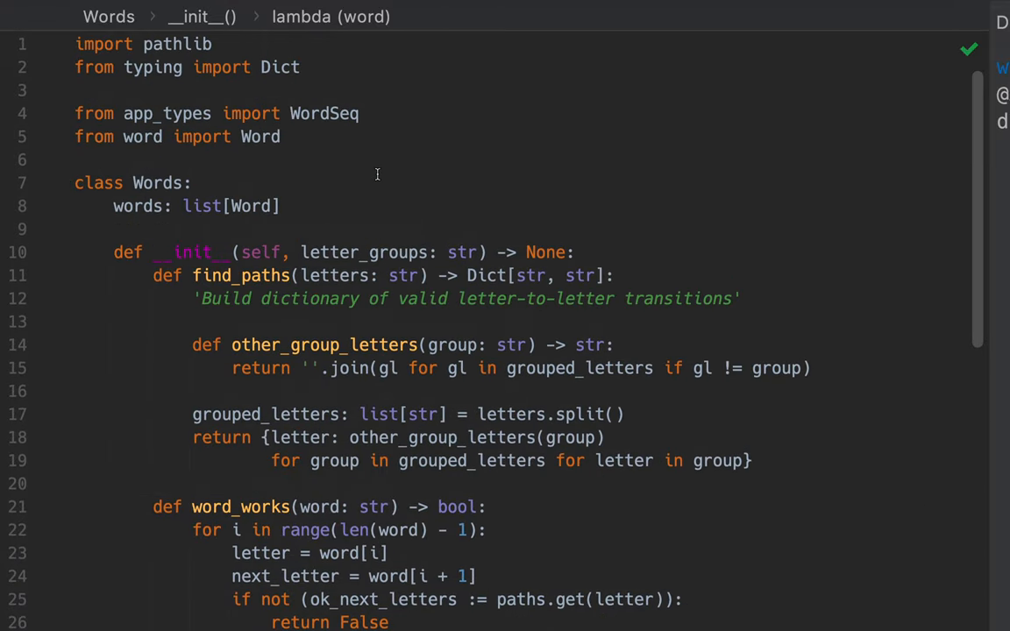
scroll(down, 3)
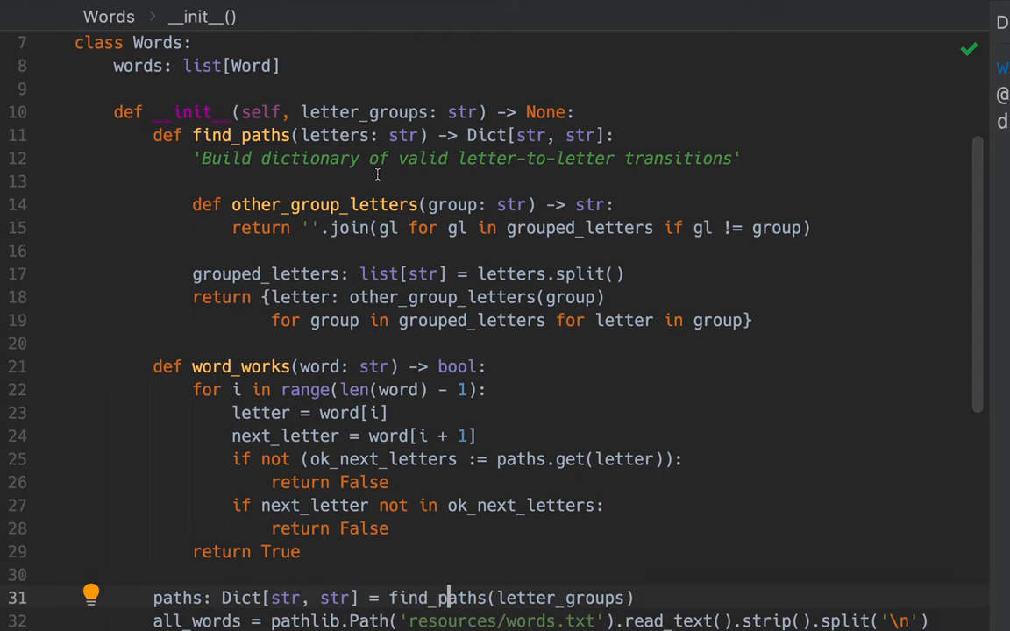
scroll(down, 3)
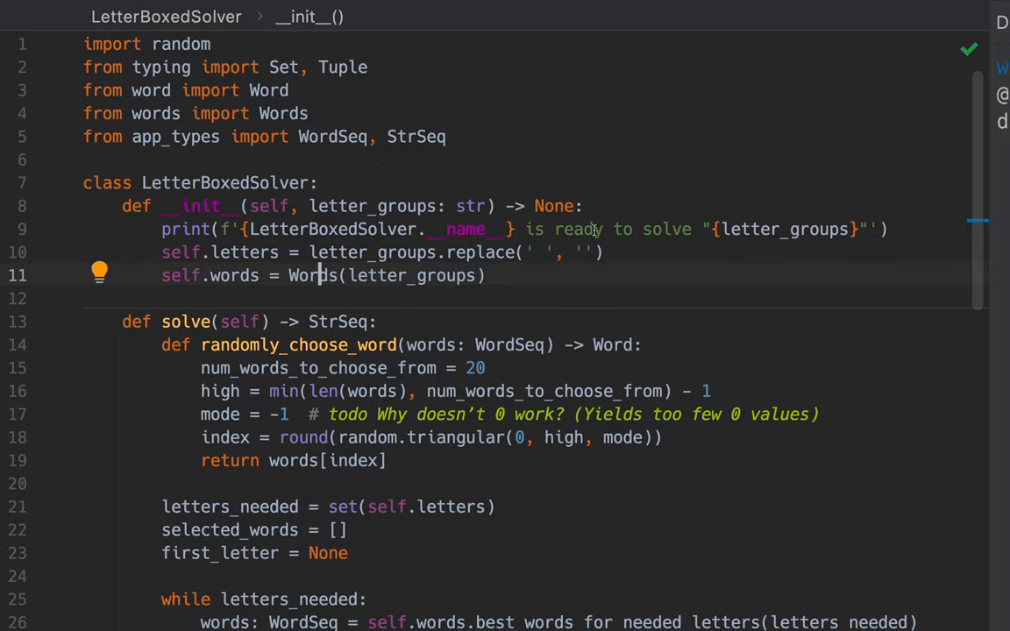
Scroll through solve() and solve_multiple() down to the __main__ block
scroll(down, 3)
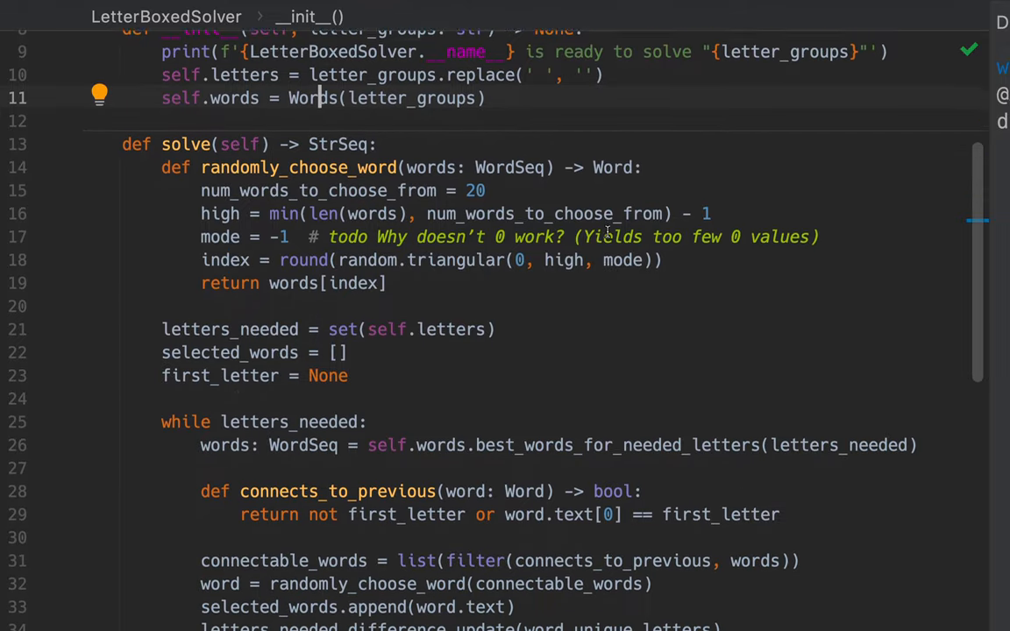
scroll(down, 3)
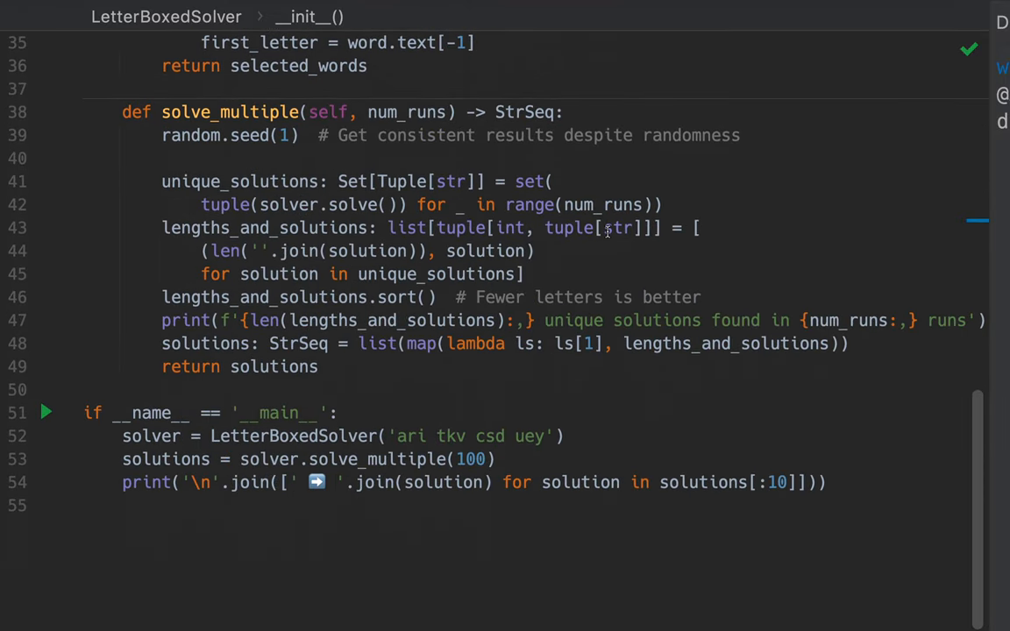
mouse_move(384, 459)
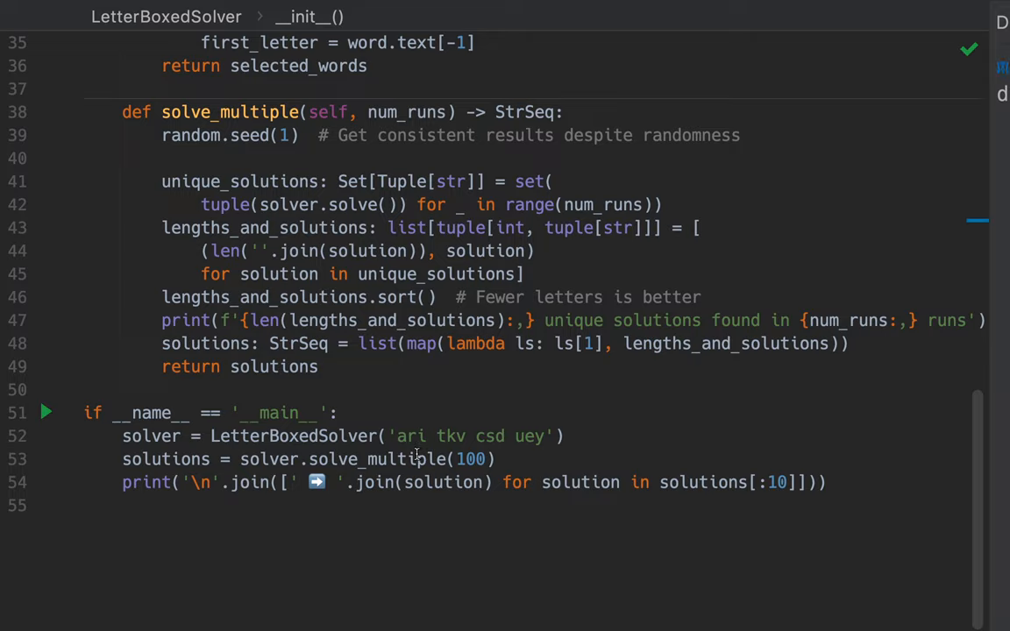
mouse_move(279, 129)
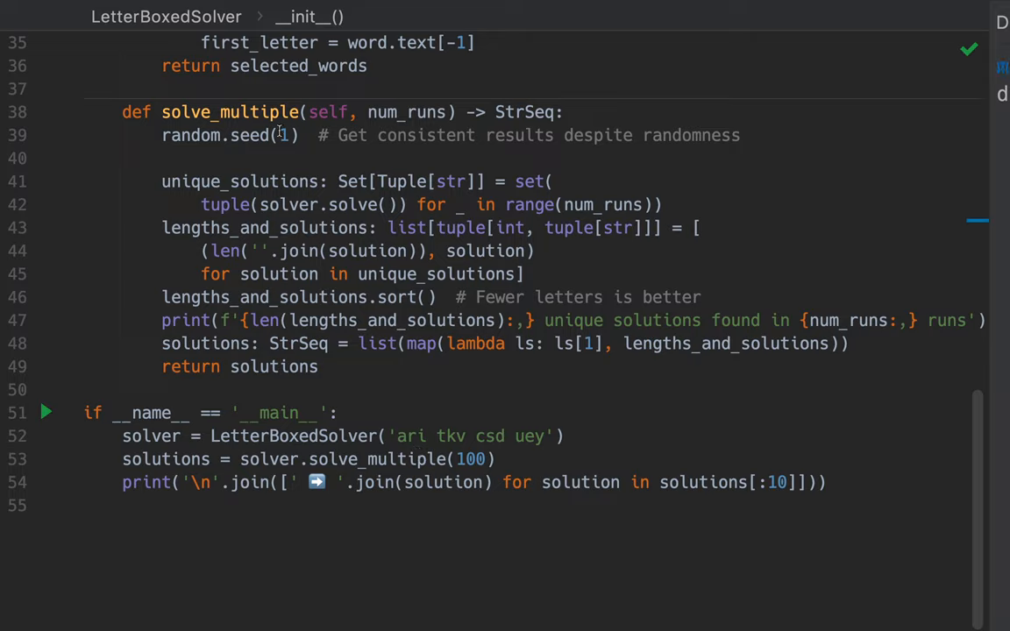
click(287, 135)
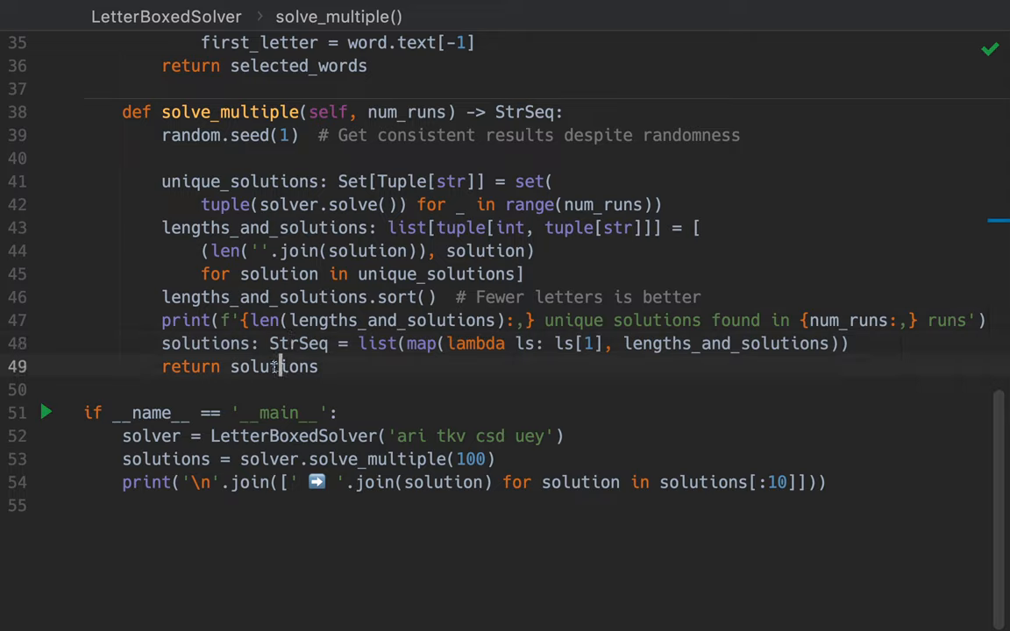
mouse_move(298, 181)
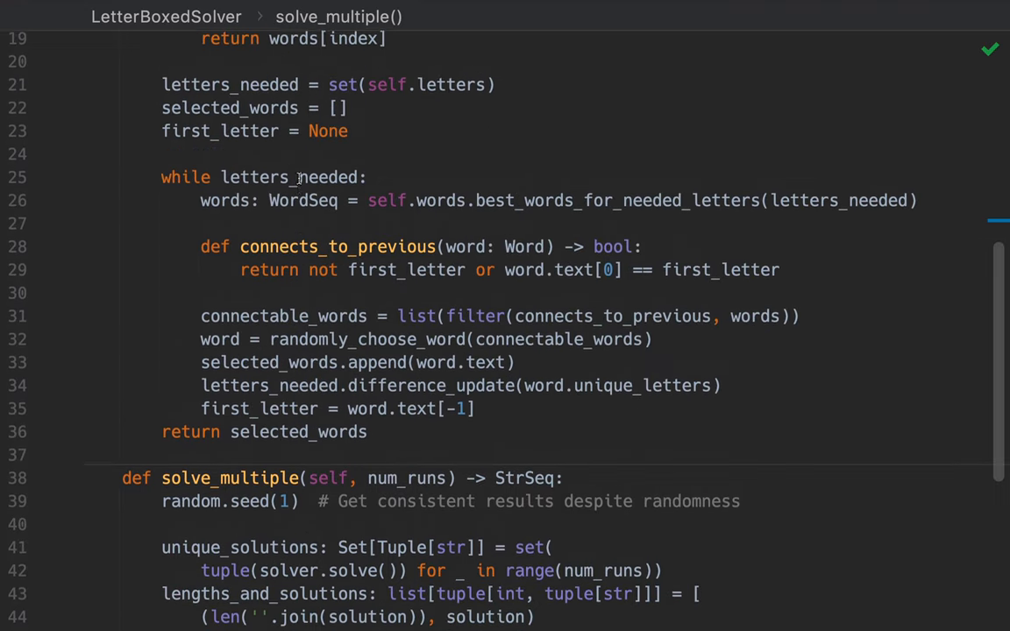
scroll(down, 3)
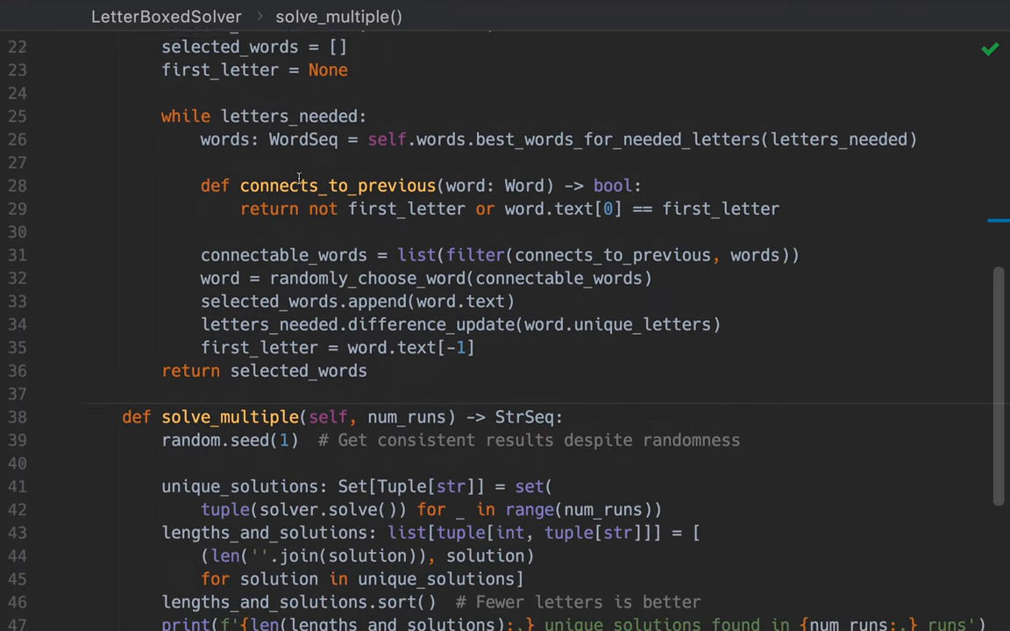
scroll(down, 3)
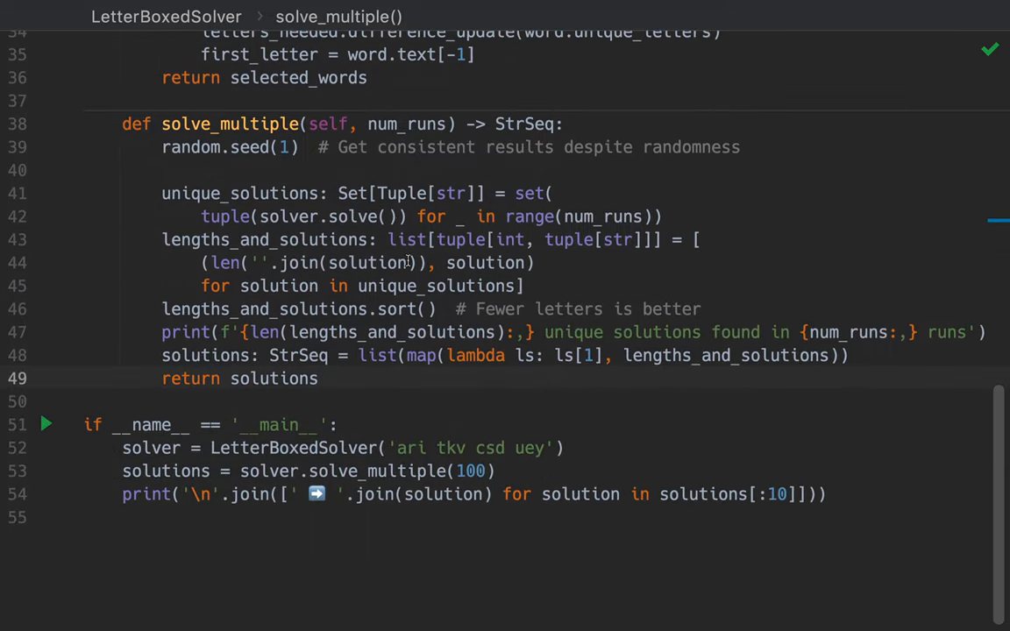
mouse_move(353, 217)
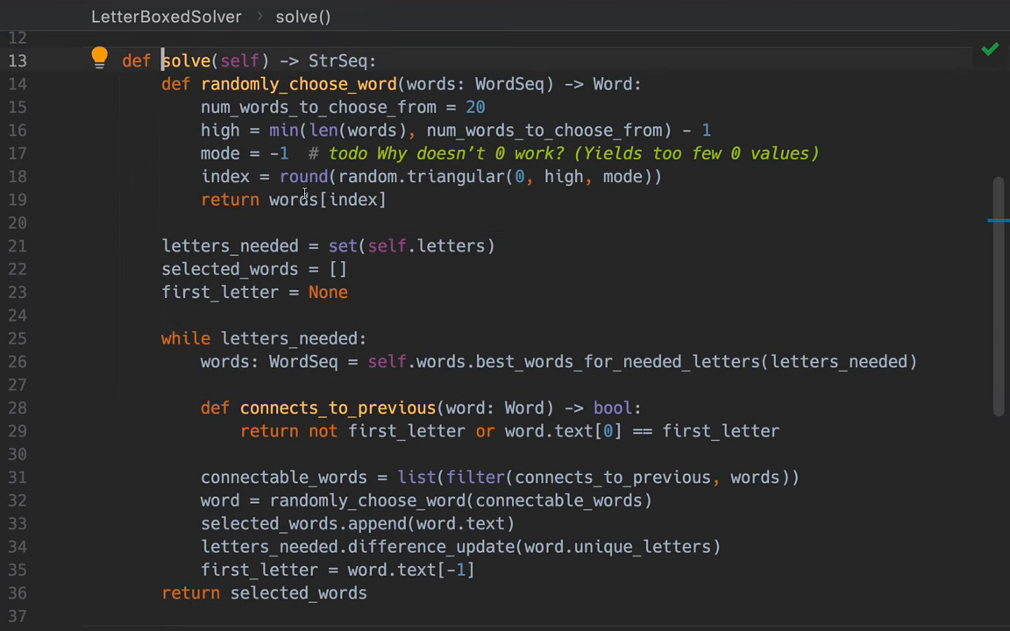
mouse_move(363, 203)
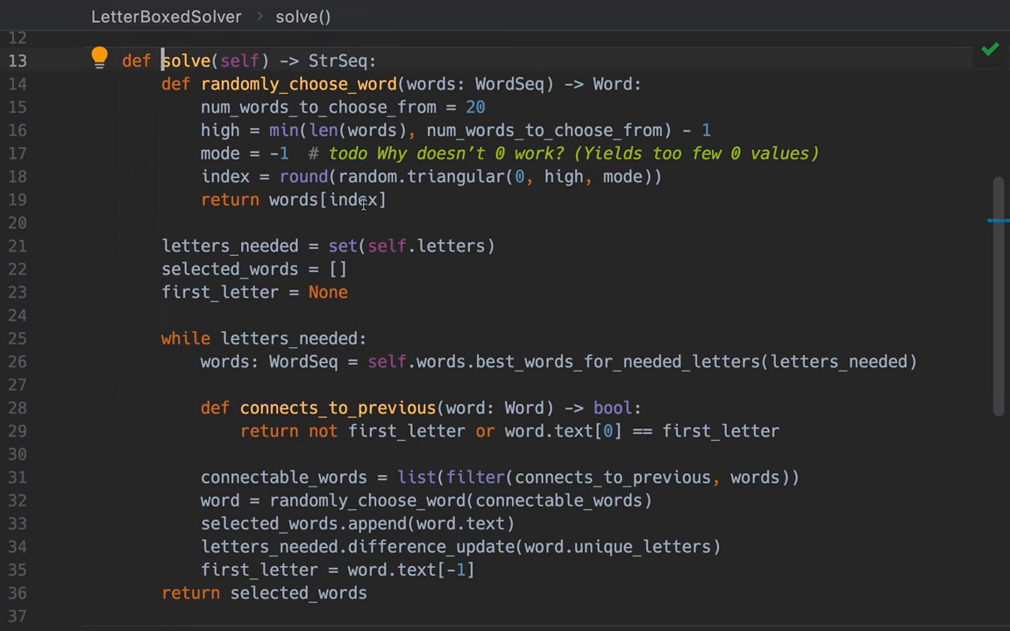
mouse_move(175, 245)
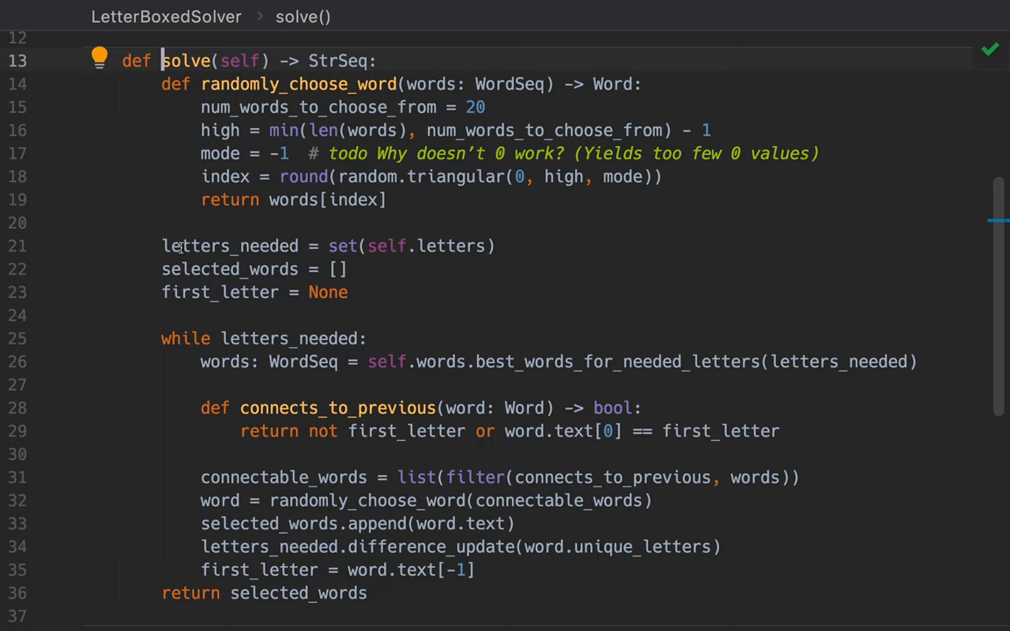
mouse_move(498, 248)
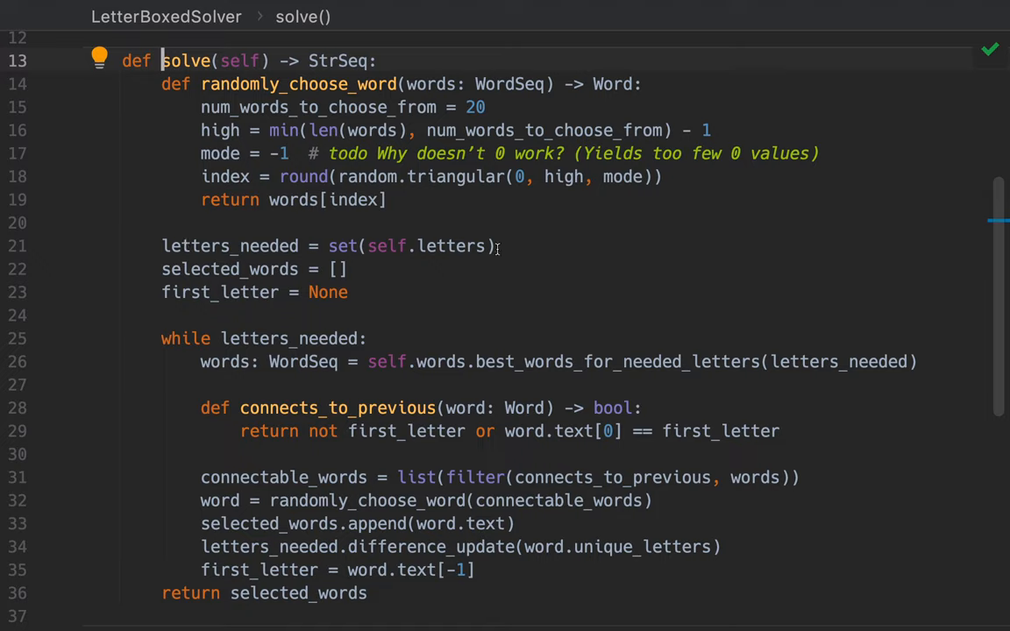
mouse_move(447, 245)
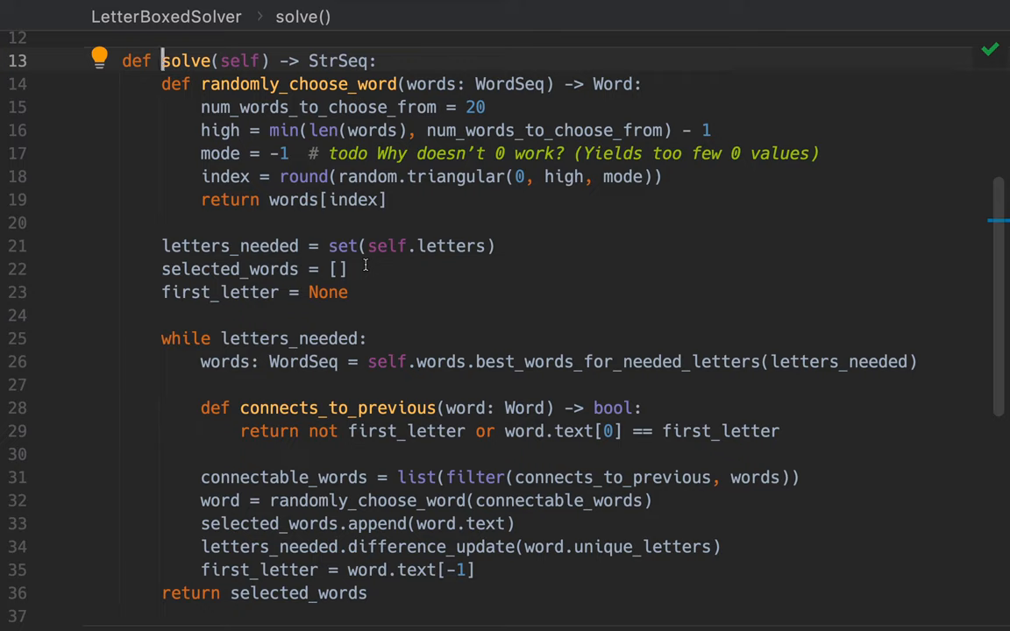
mouse_move(345, 296)
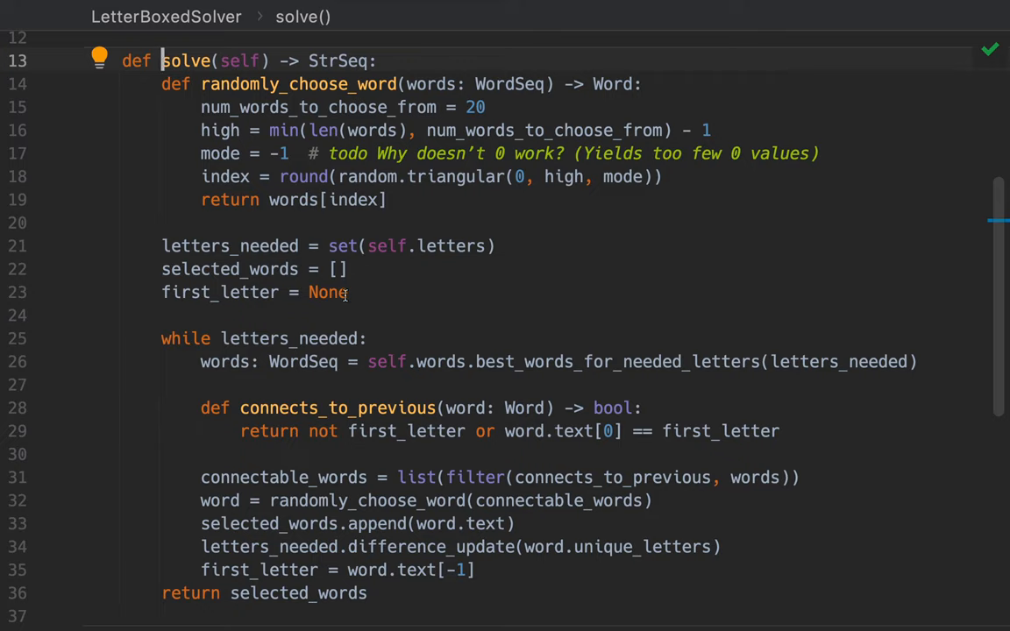
scroll(down, 3)
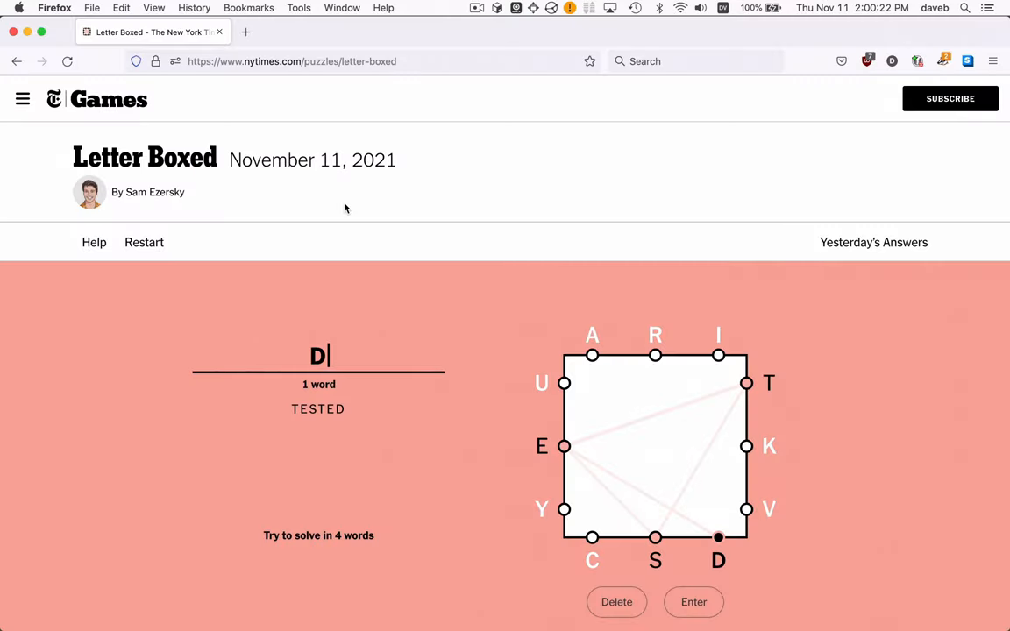
mouse_move(611, 437)
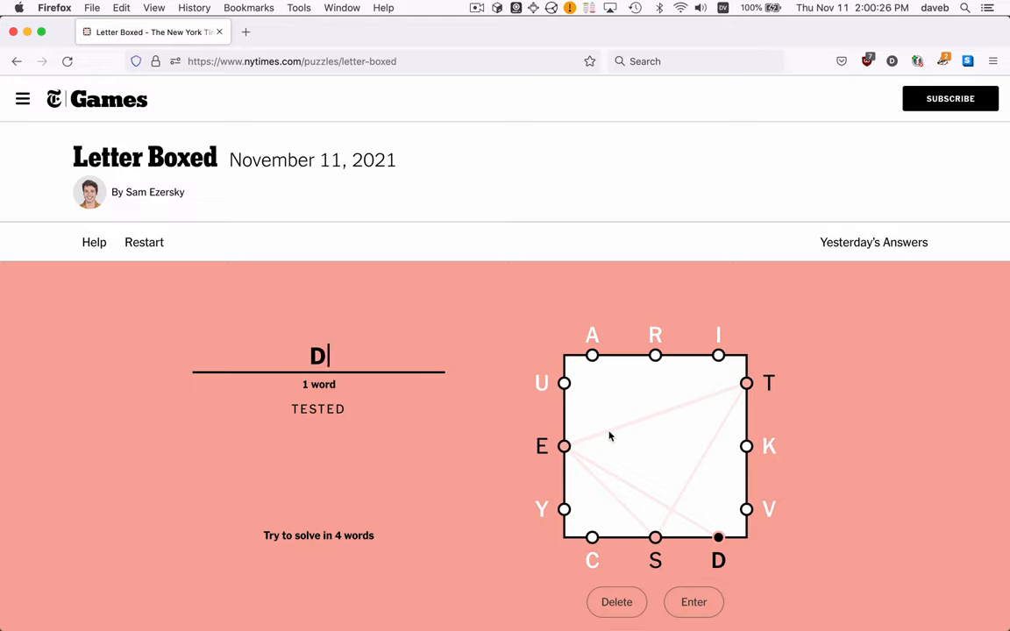
Switch to Firefox to view the November 11, 2021 Letter Boxed puzzle
key(cmd+tab)
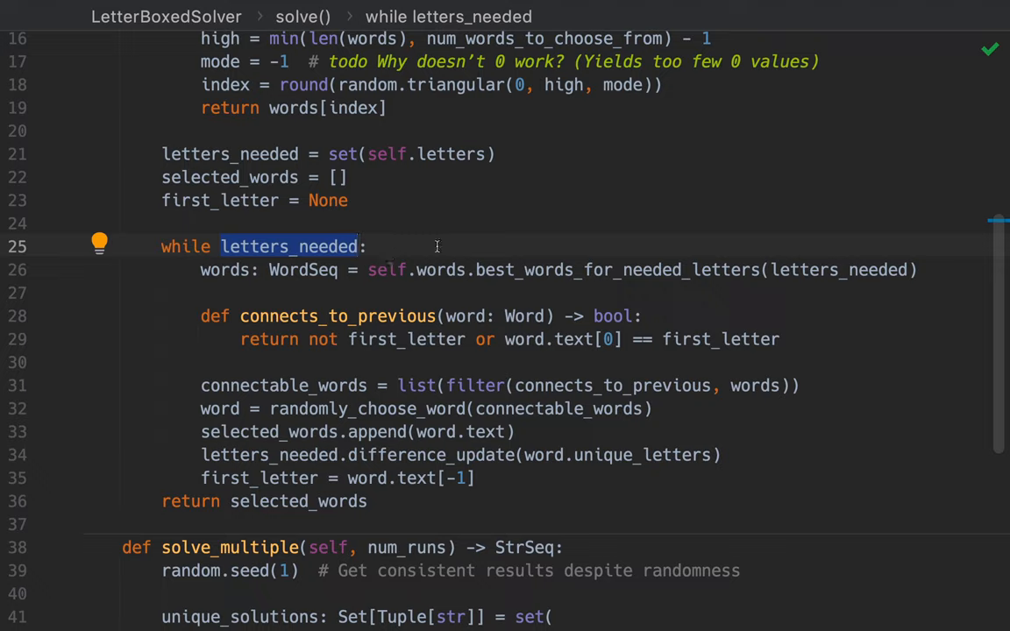
mouse_move(399, 369)
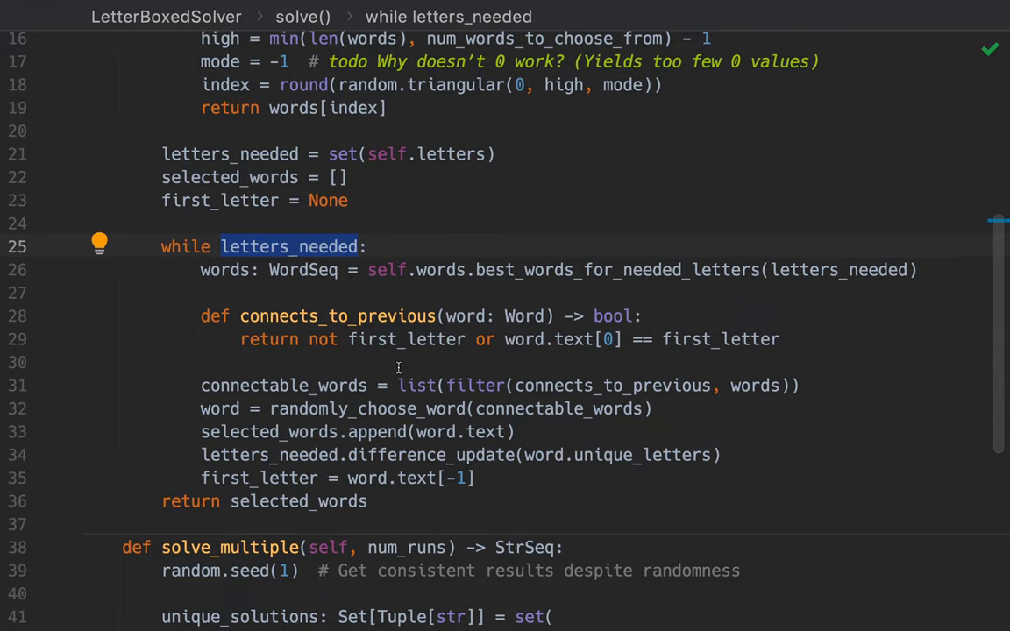
key(cmd+tab)
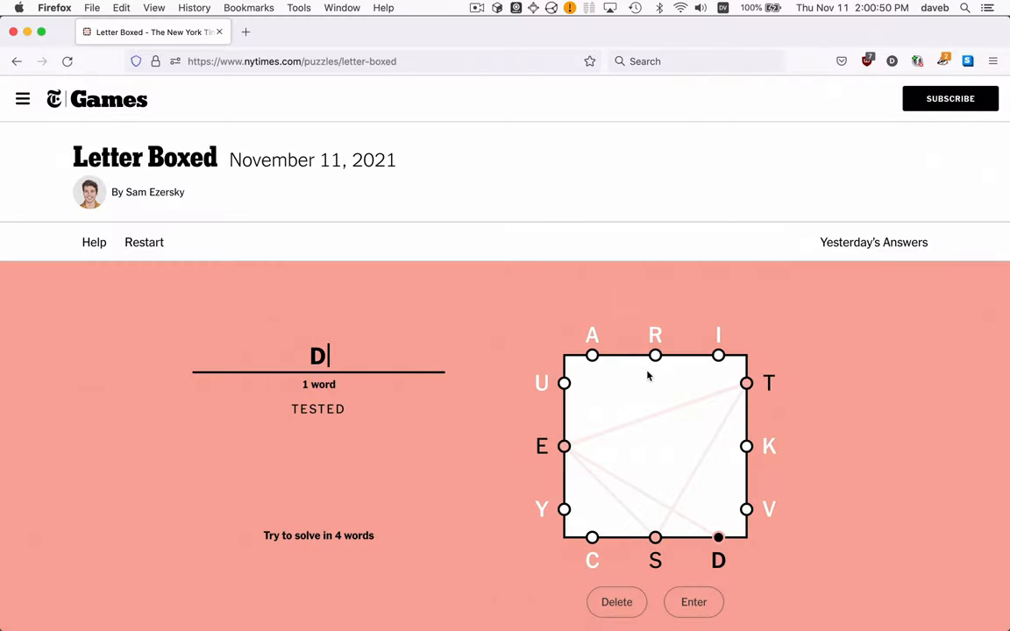
key(cmd+tab)
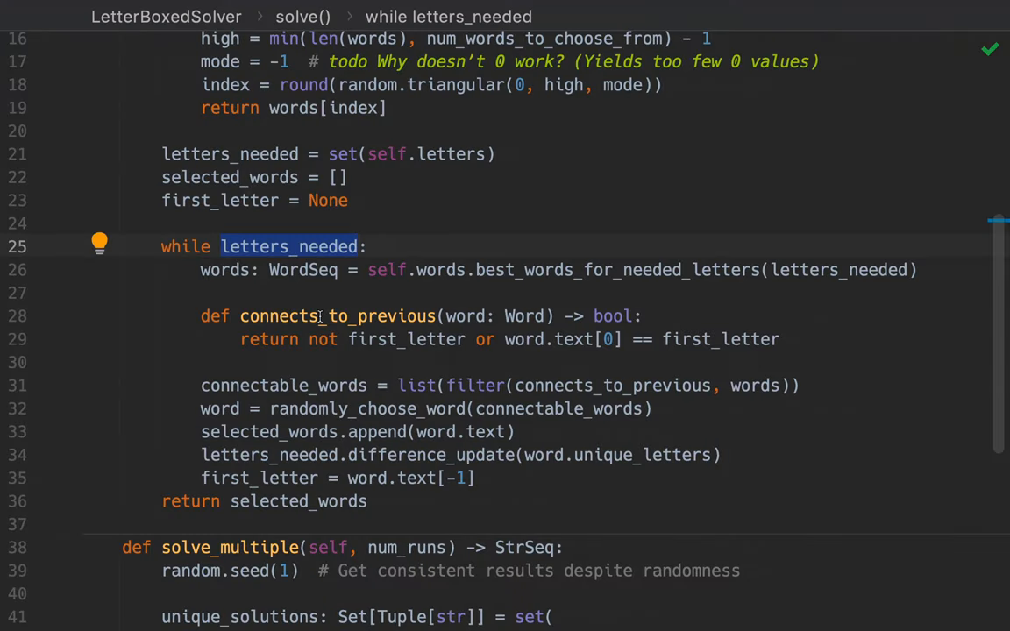
scroll(down, 3)
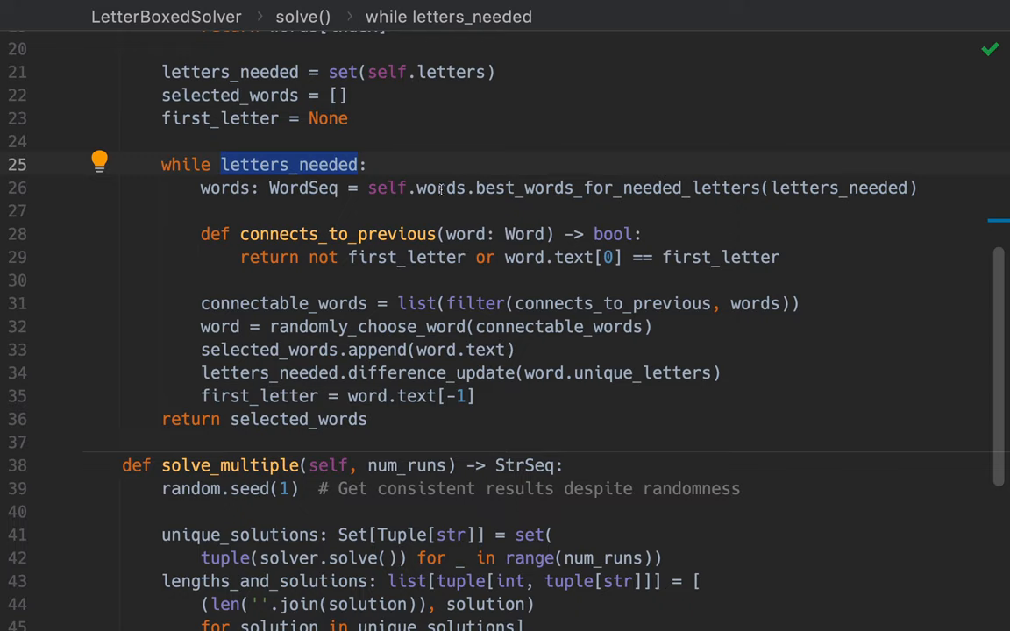
mouse_move(593, 188)
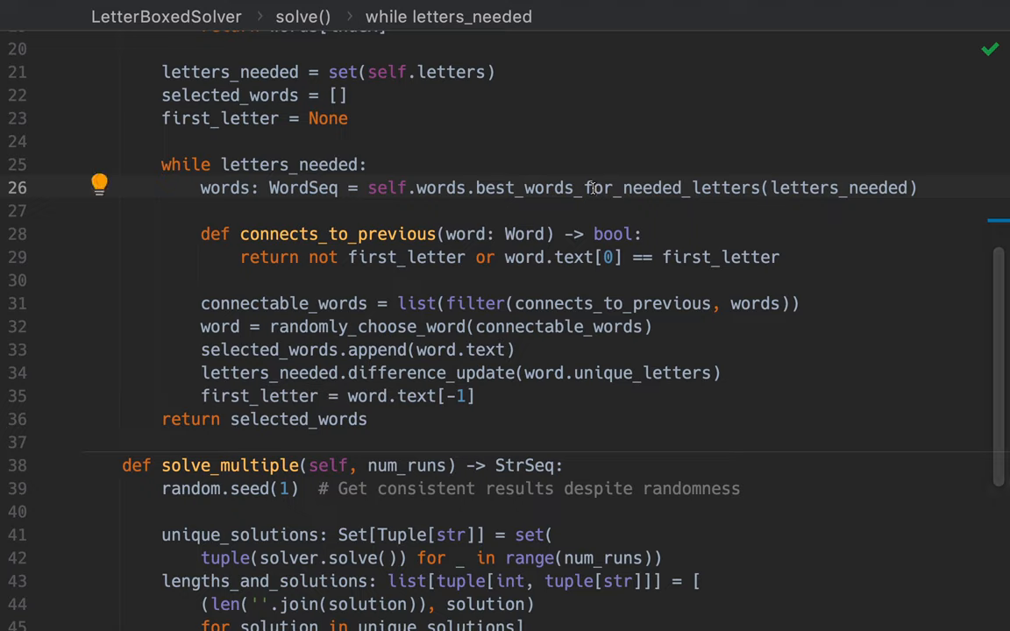
mouse_move(586, 192)
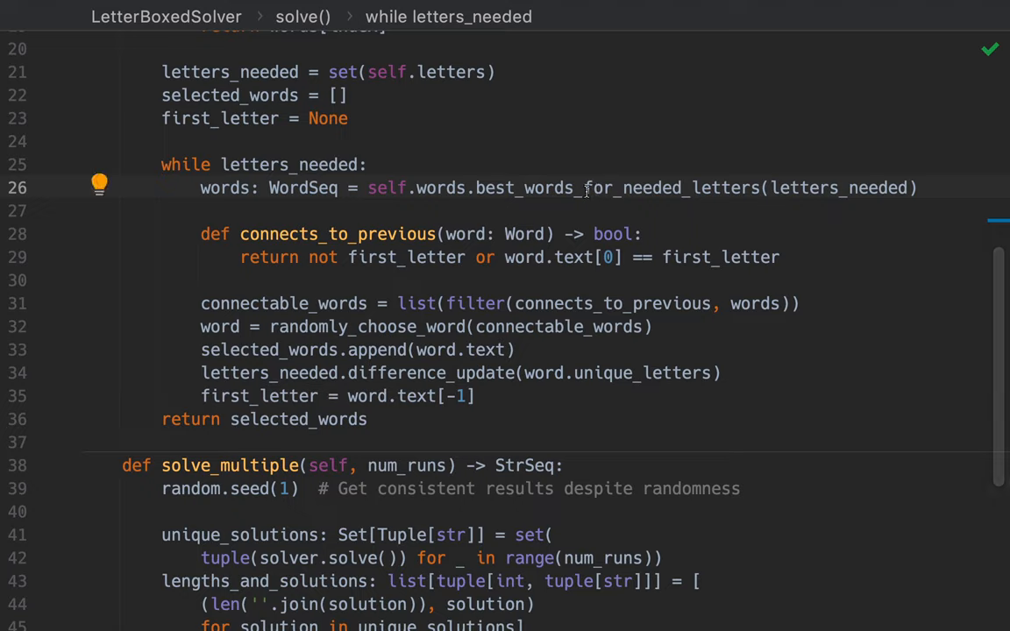
mouse_move(293, 213)
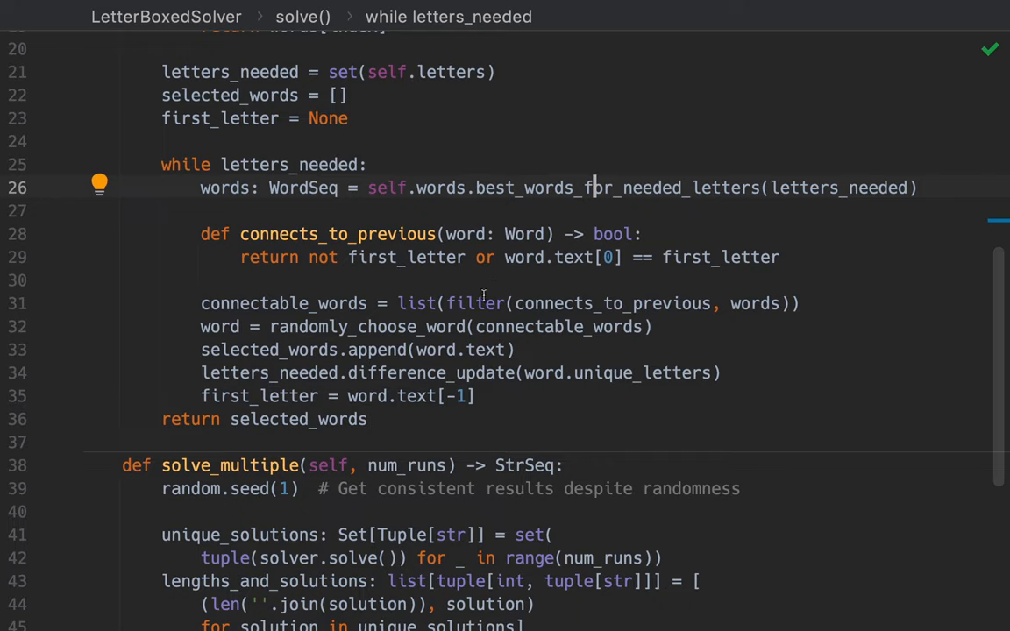
mouse_move(601, 303)
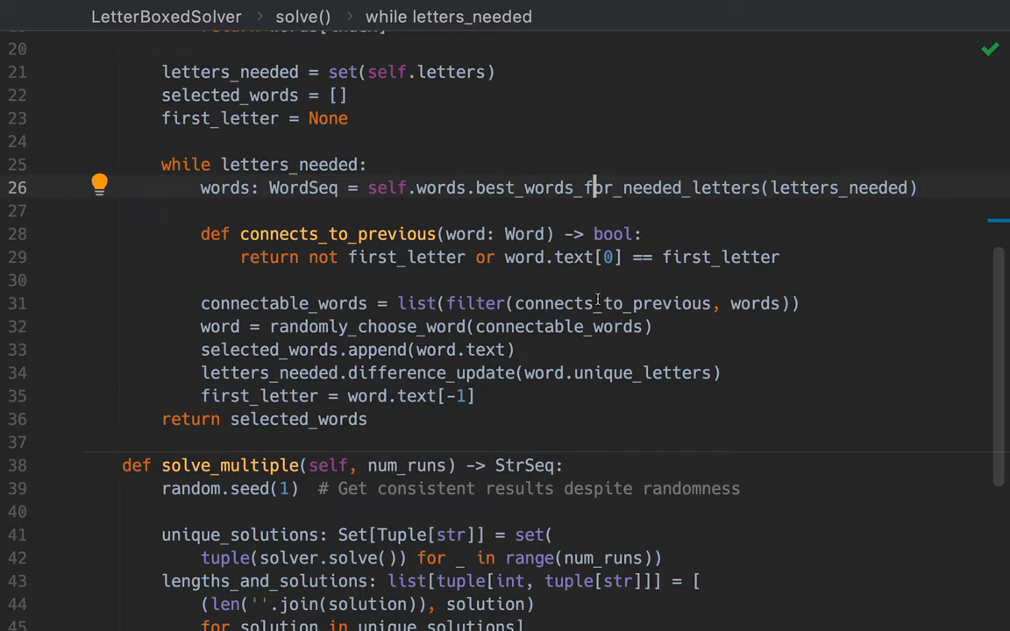
mouse_move(272, 234)
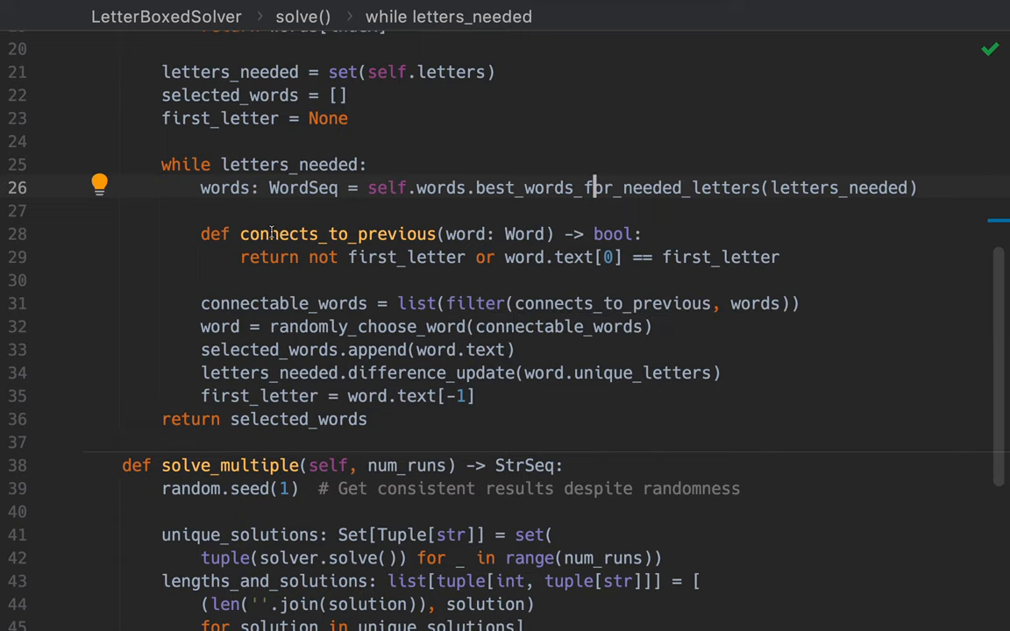
mouse_move(407, 257)
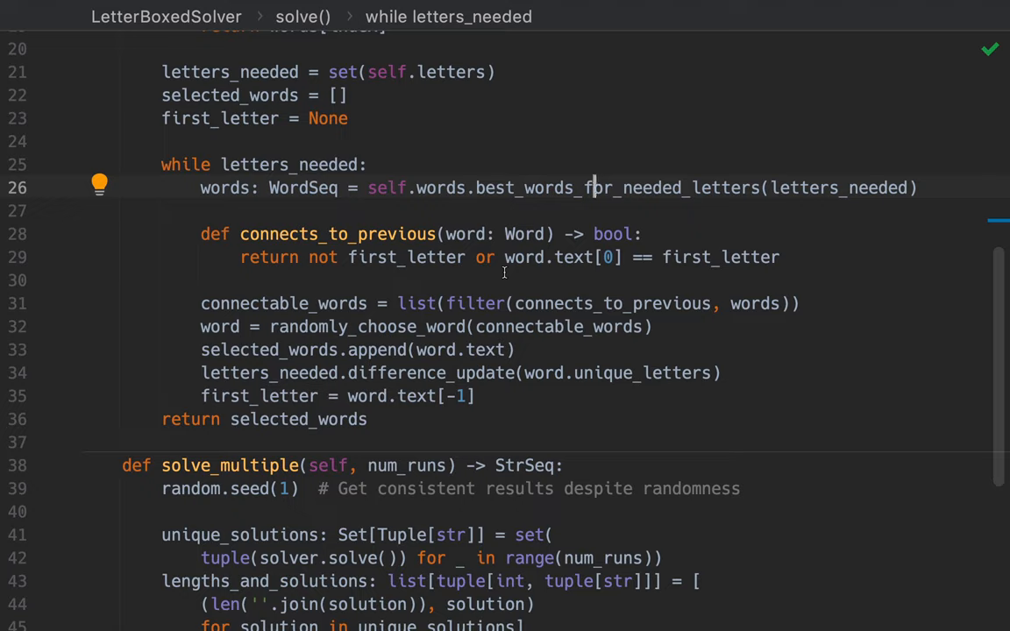
mouse_move(656, 298)
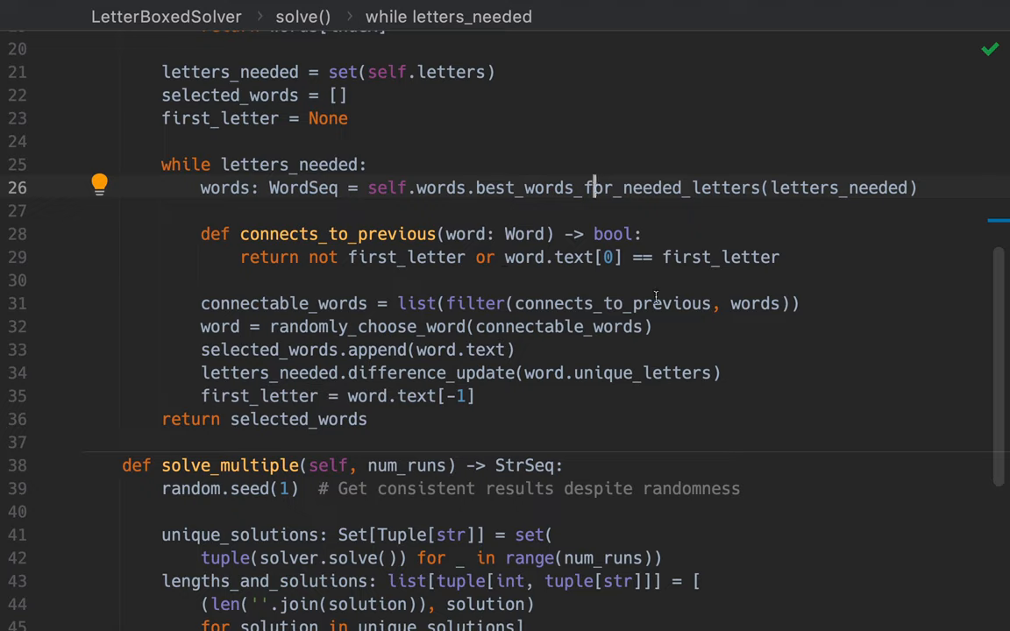
mouse_move(770, 301)
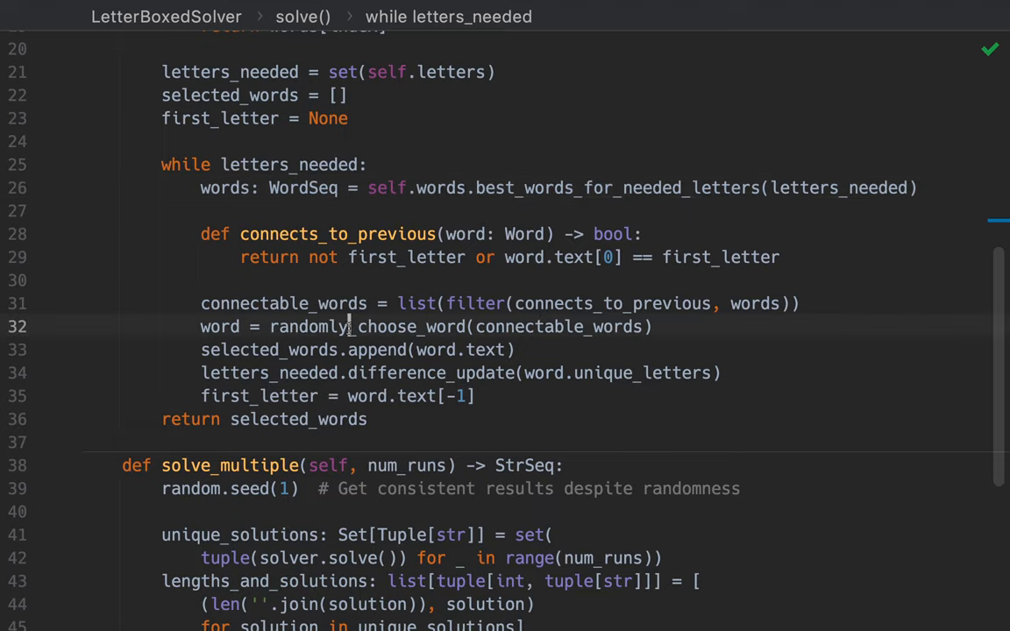
scroll(down, 3)
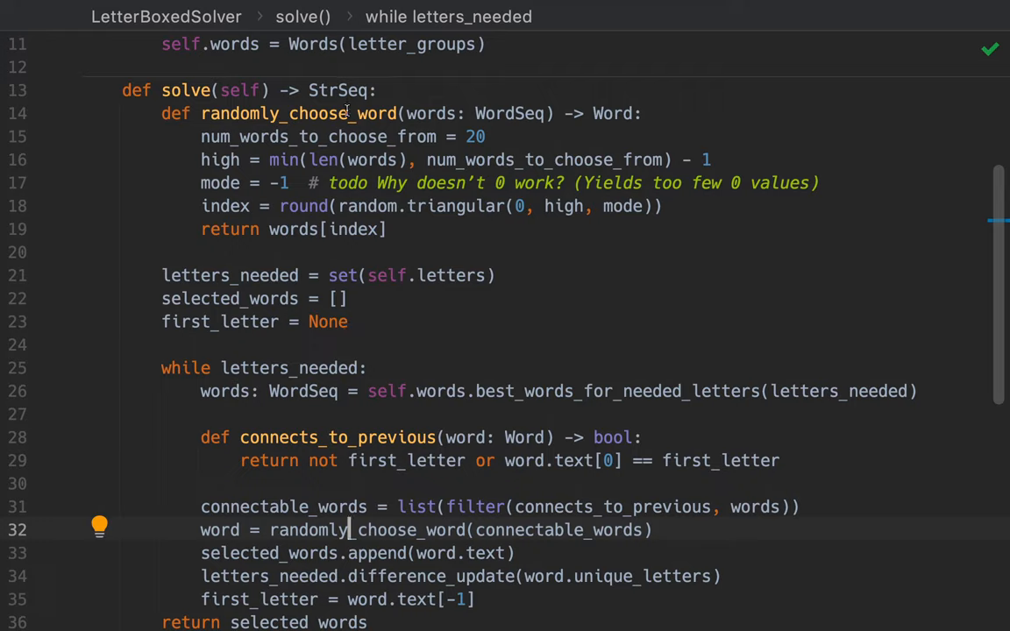
mouse_move(527, 137)
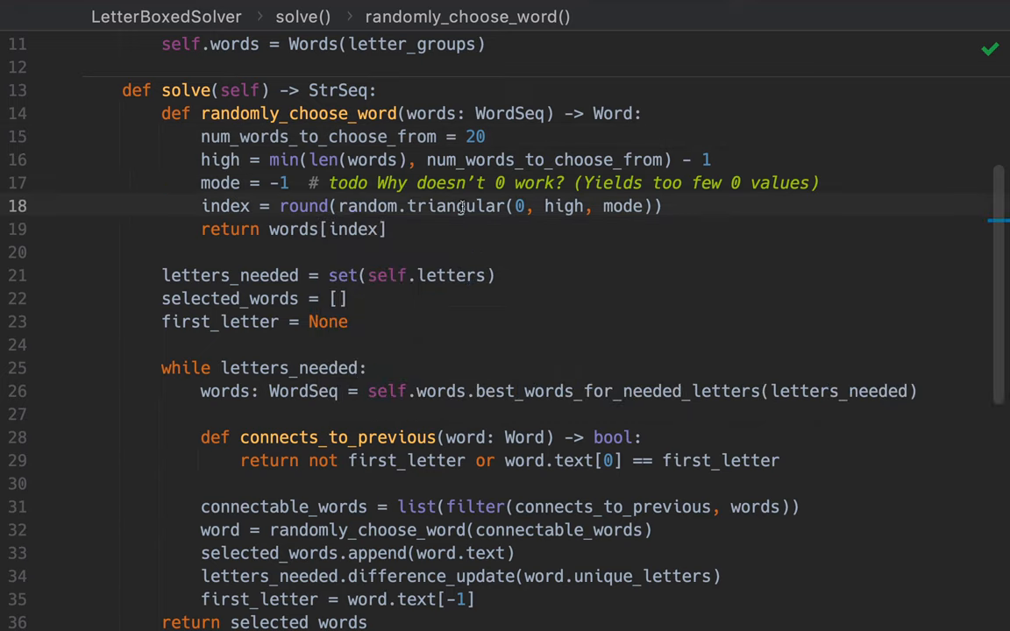
mouse_move(447, 206)
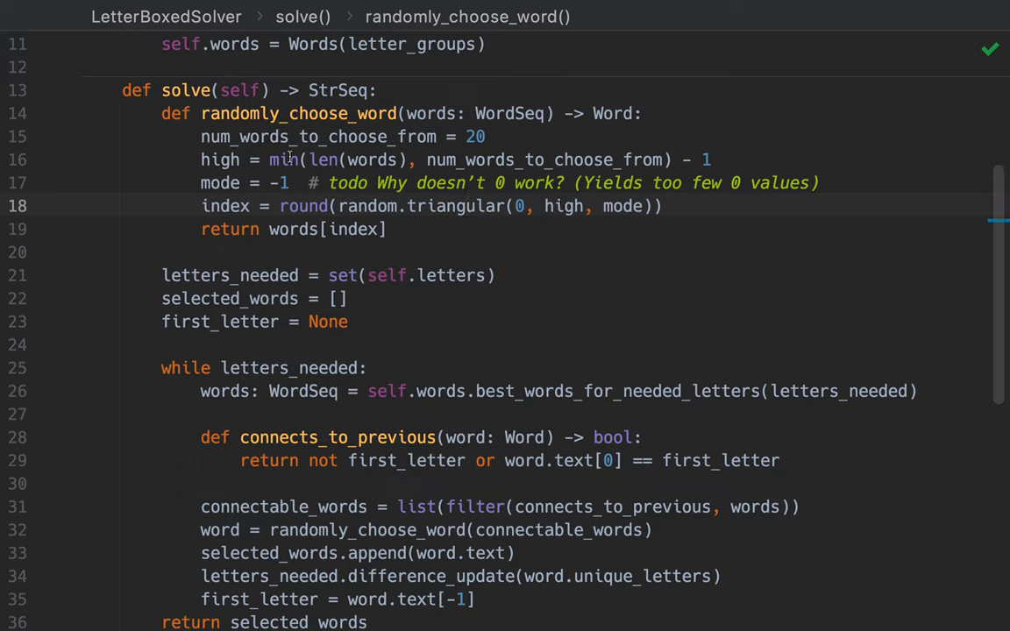
mouse_move(620, 210)
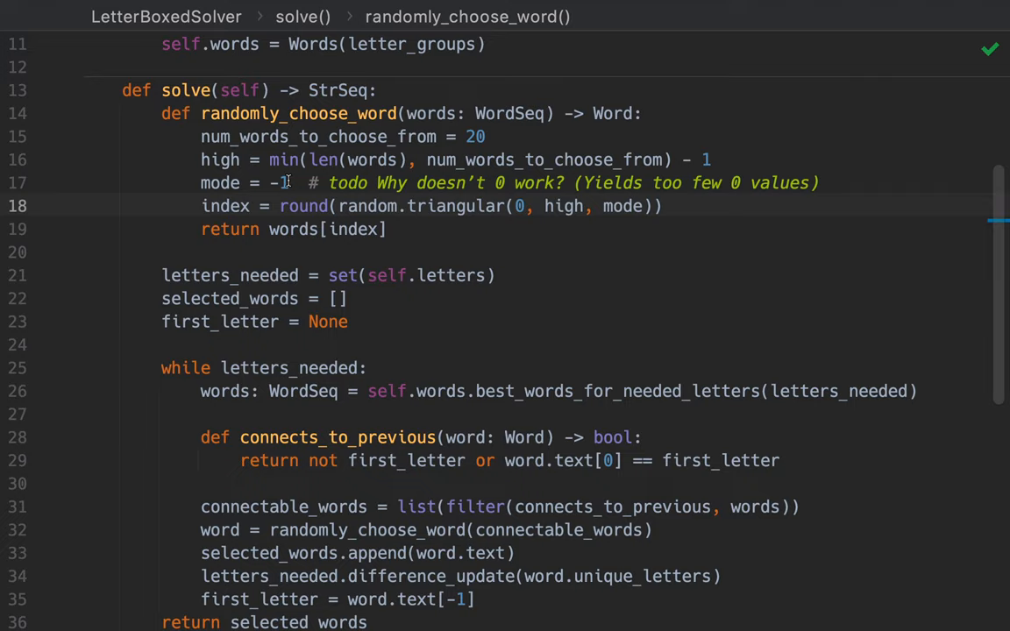
mouse_move(390, 179)
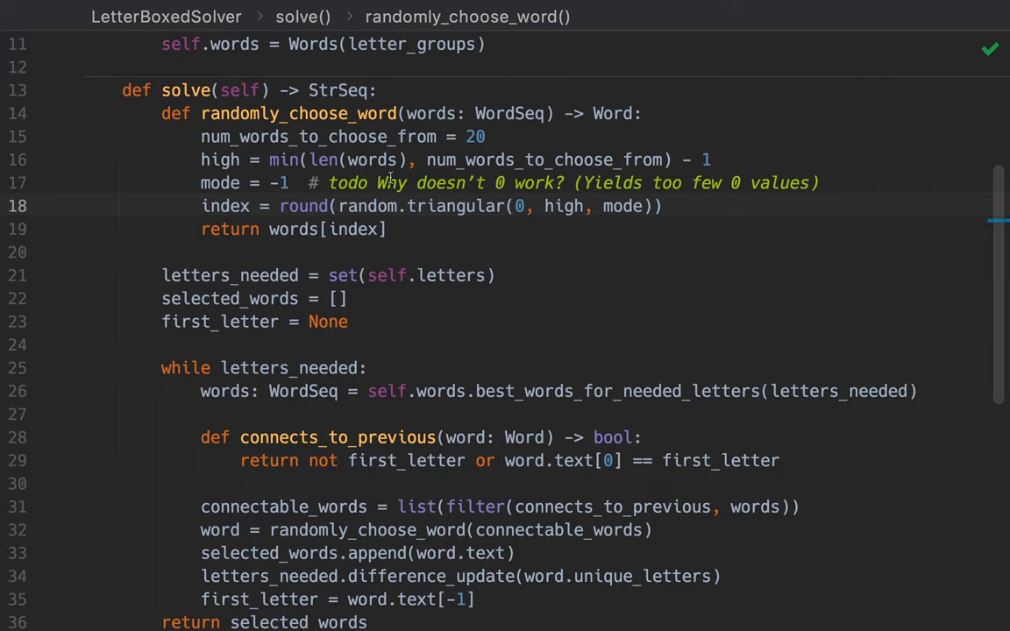
mouse_move(423, 183)
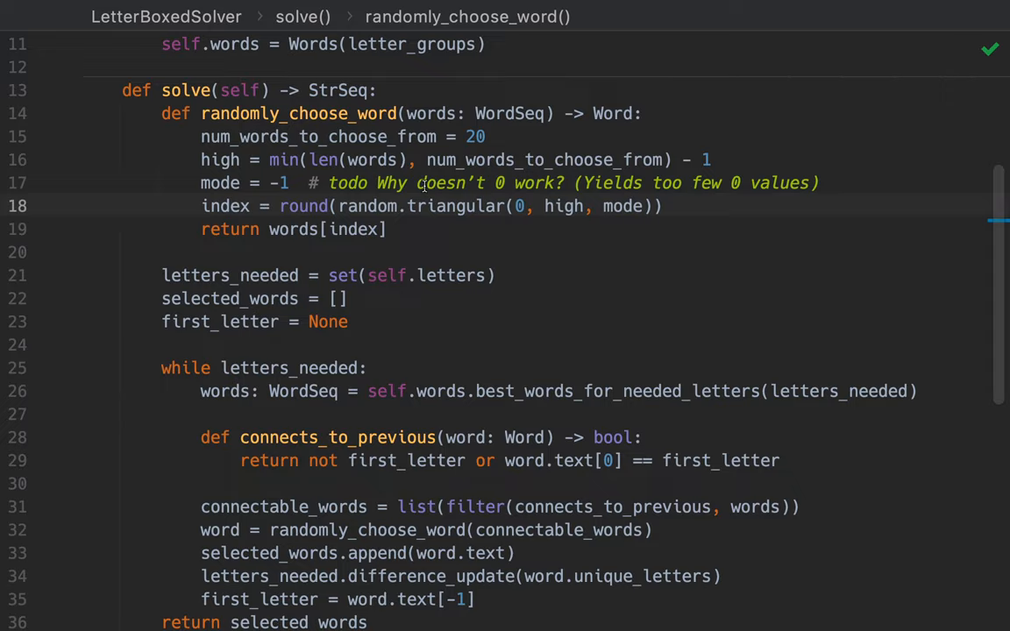
scroll(down, 3)
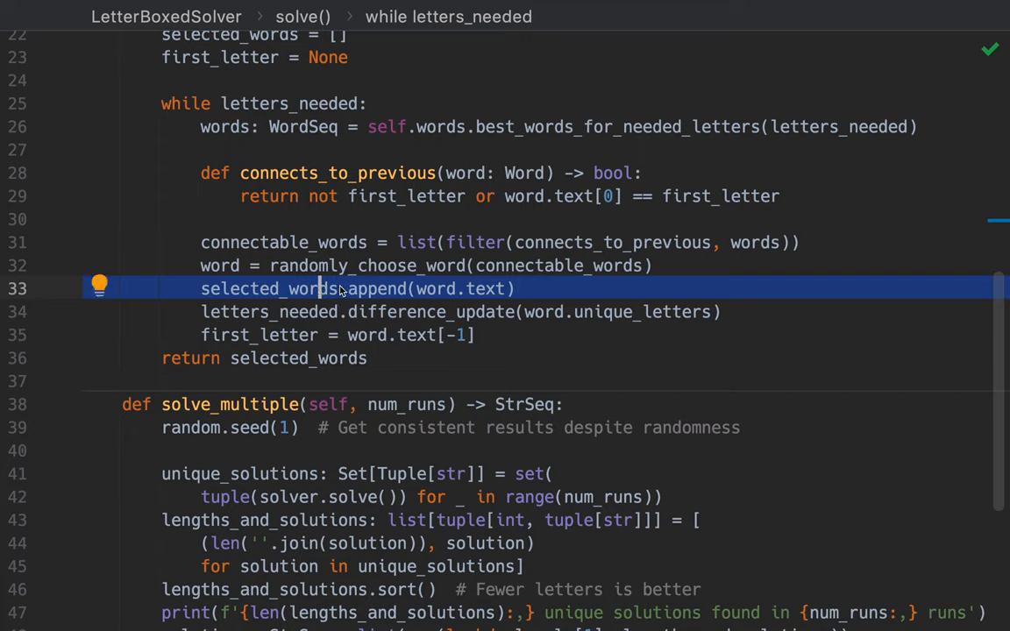
click(399, 311)
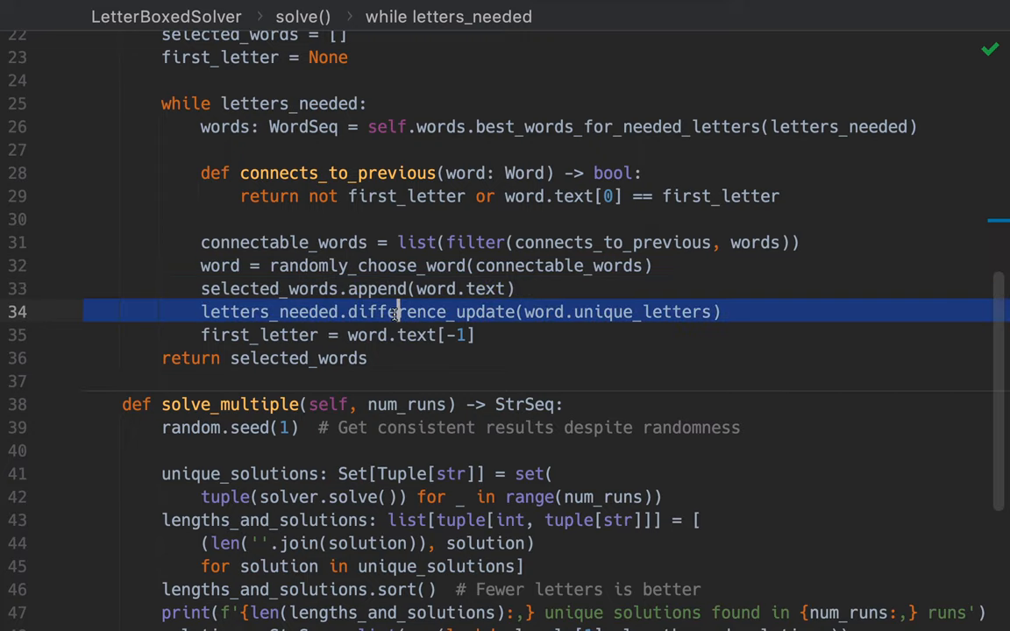
mouse_move(333, 322)
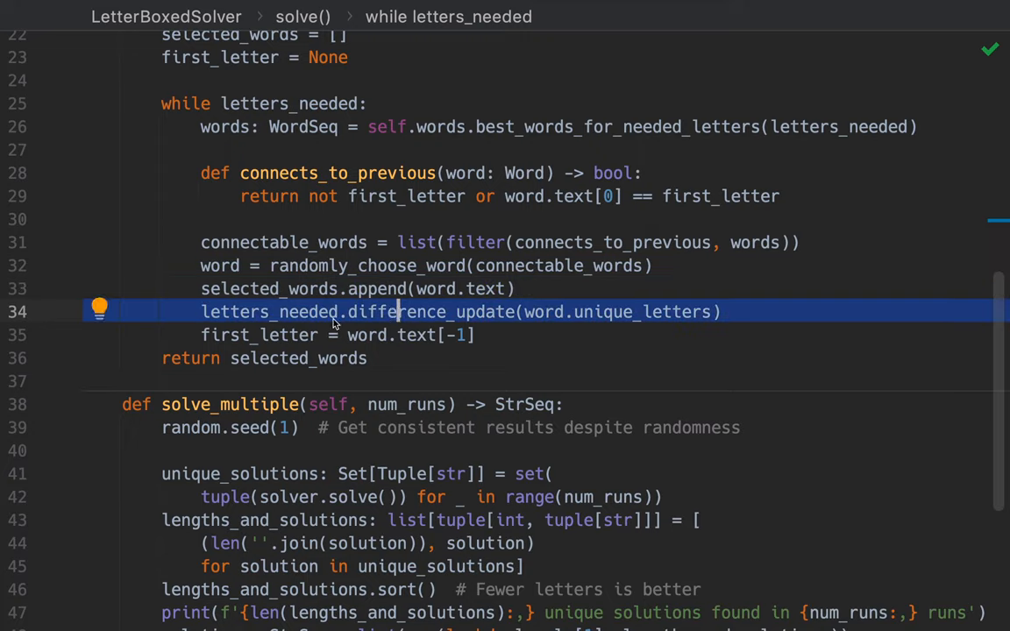
mouse_move(653, 311)
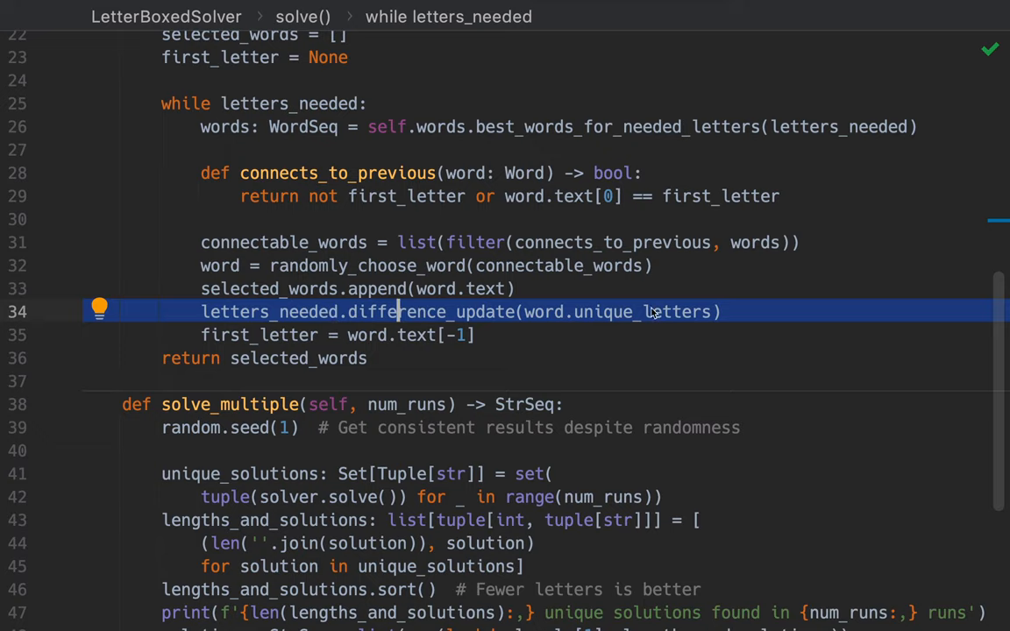
mouse_move(455, 311)
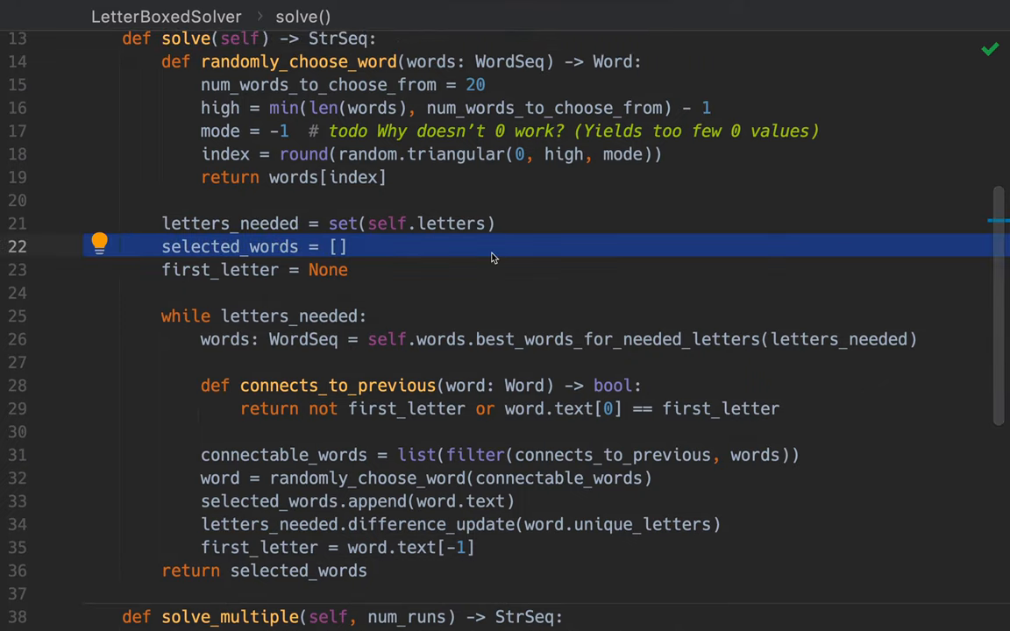
scroll(down, 3)
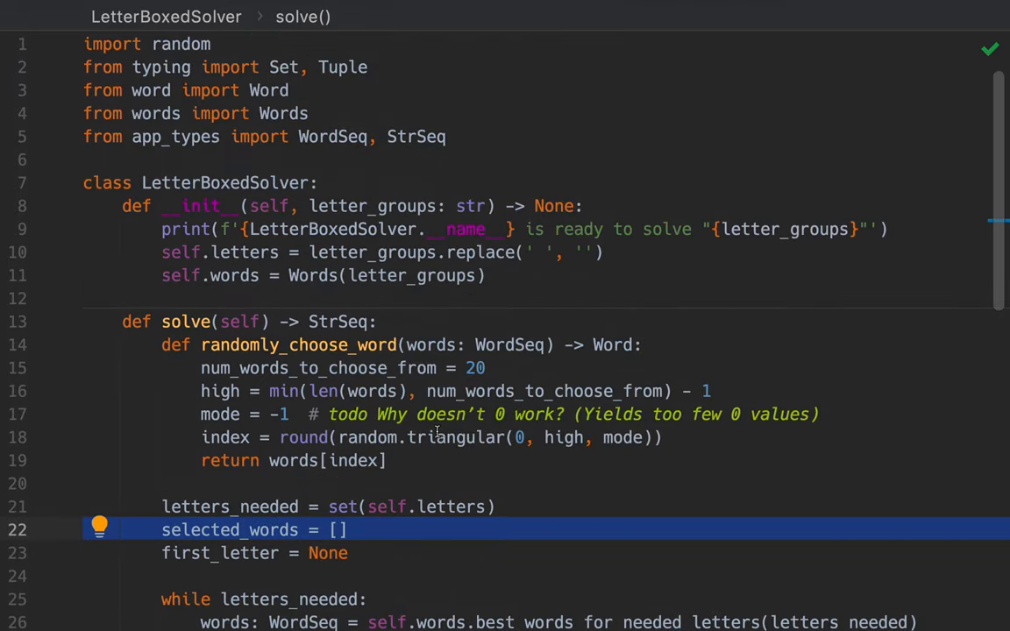
scroll(down, 3)
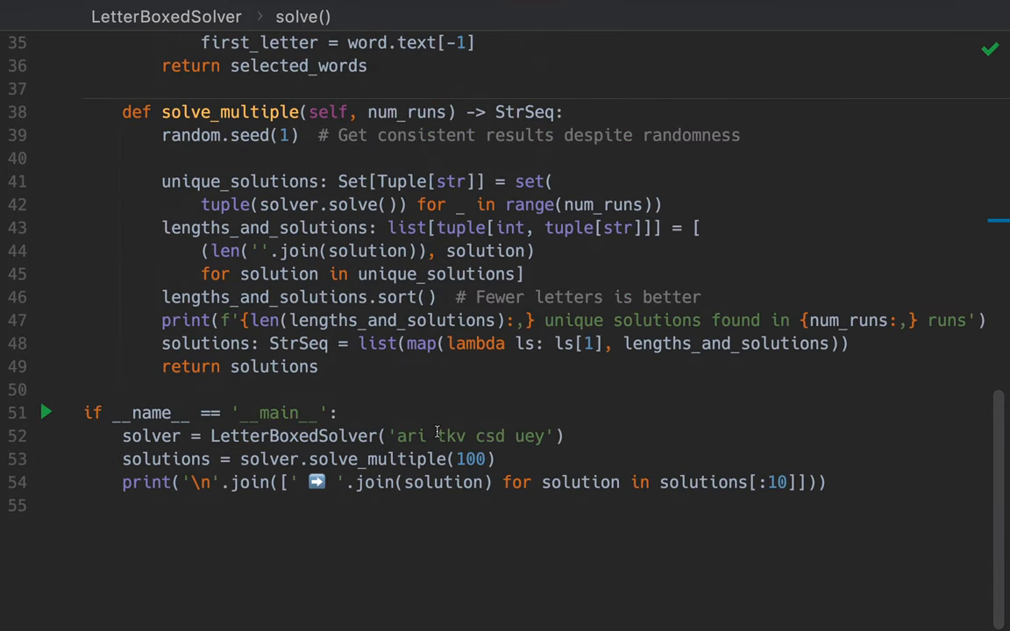